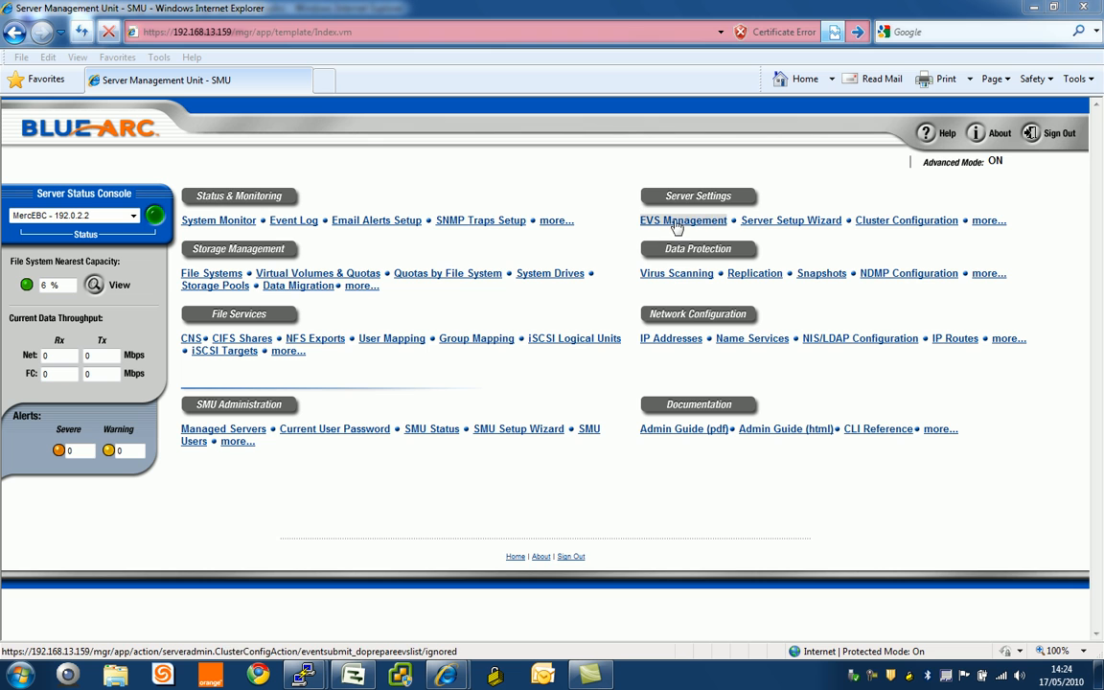
Review the EVS node list, uncheck vs2, and return to the SMU home page.
left_click(682, 221)
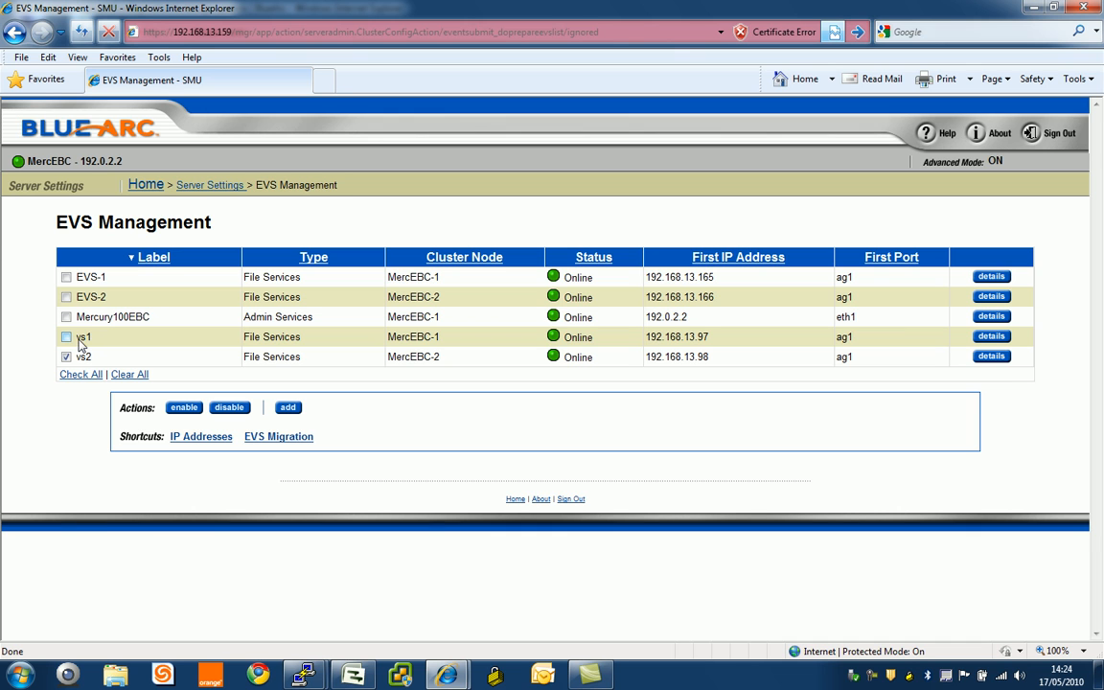
left_click(67, 355)
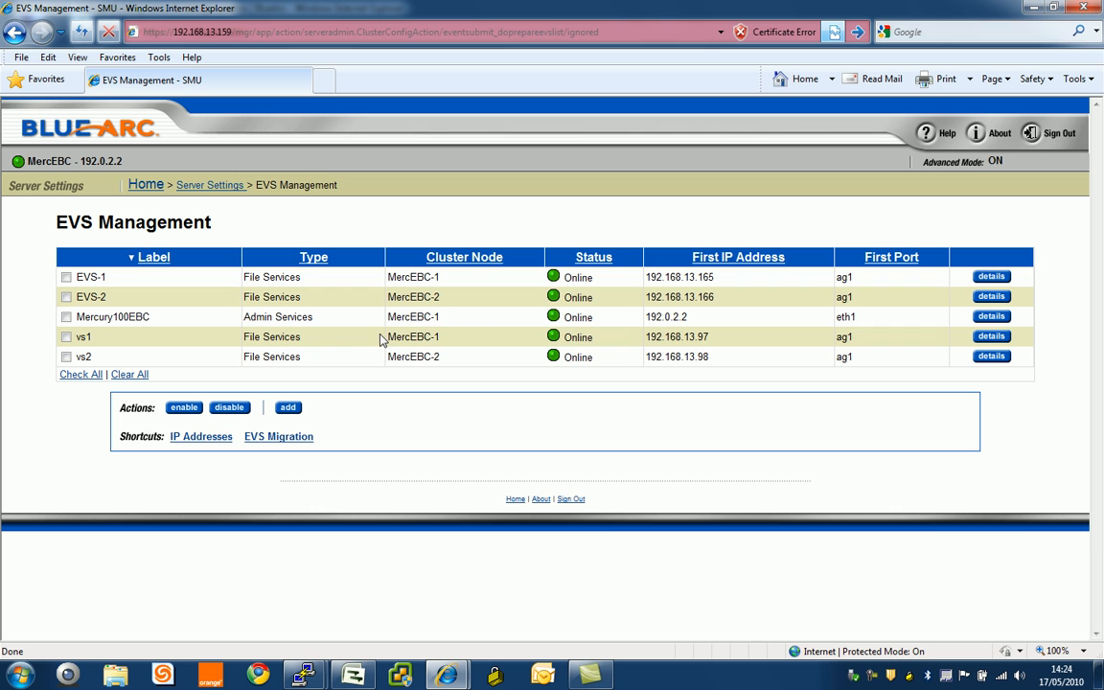
mouse_move(422, 355)
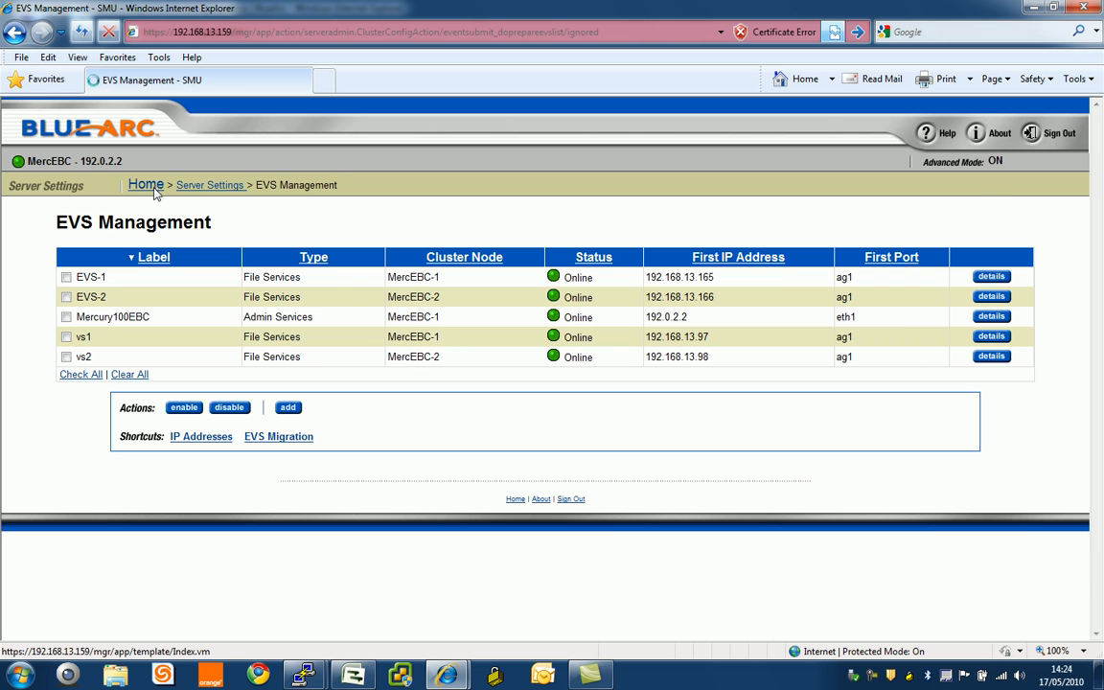
left_click(145, 185)
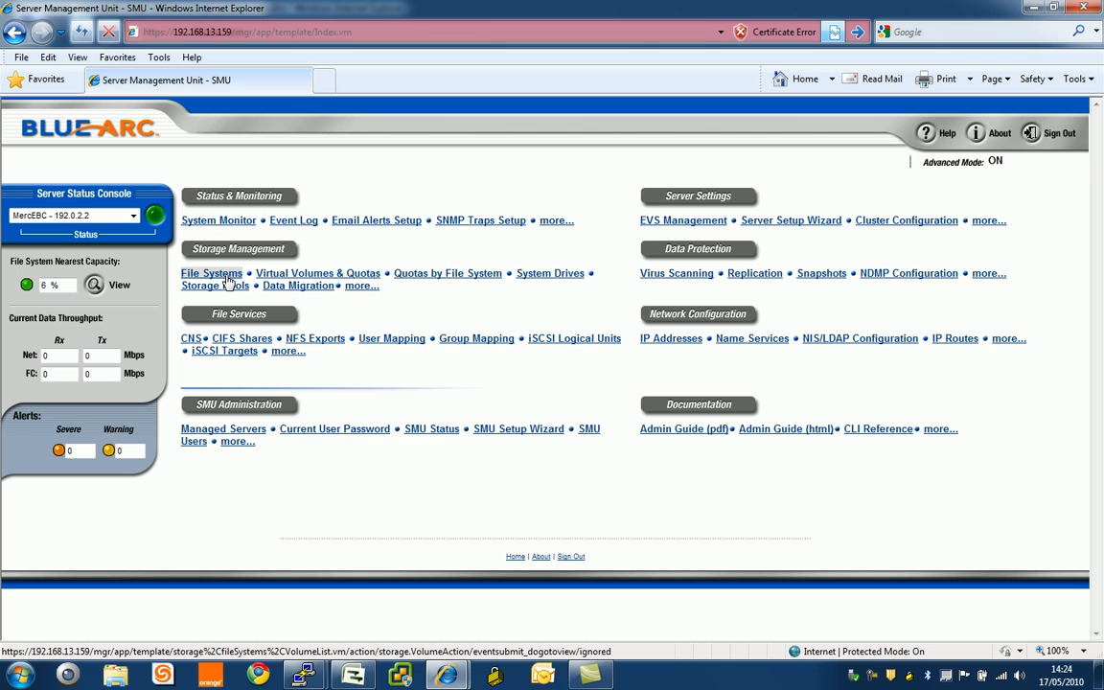
Create file system 32k from default_NLSAS: 500 GB, on vs1, 32 KB blocks.
left_click(211, 273)
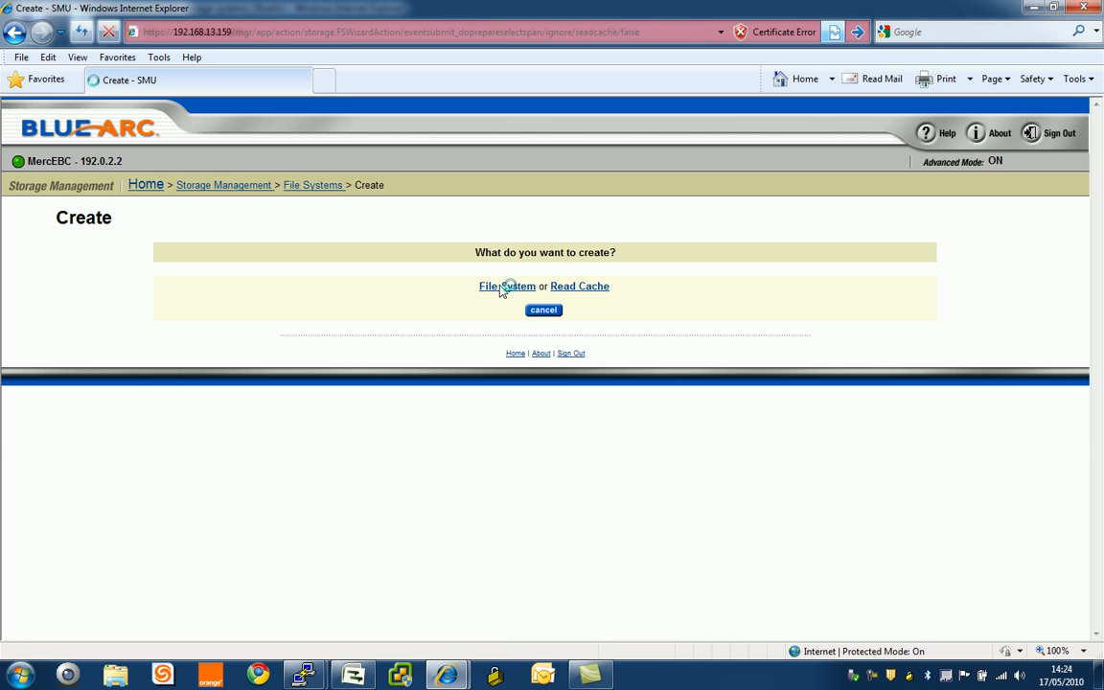
left_click(507, 286)
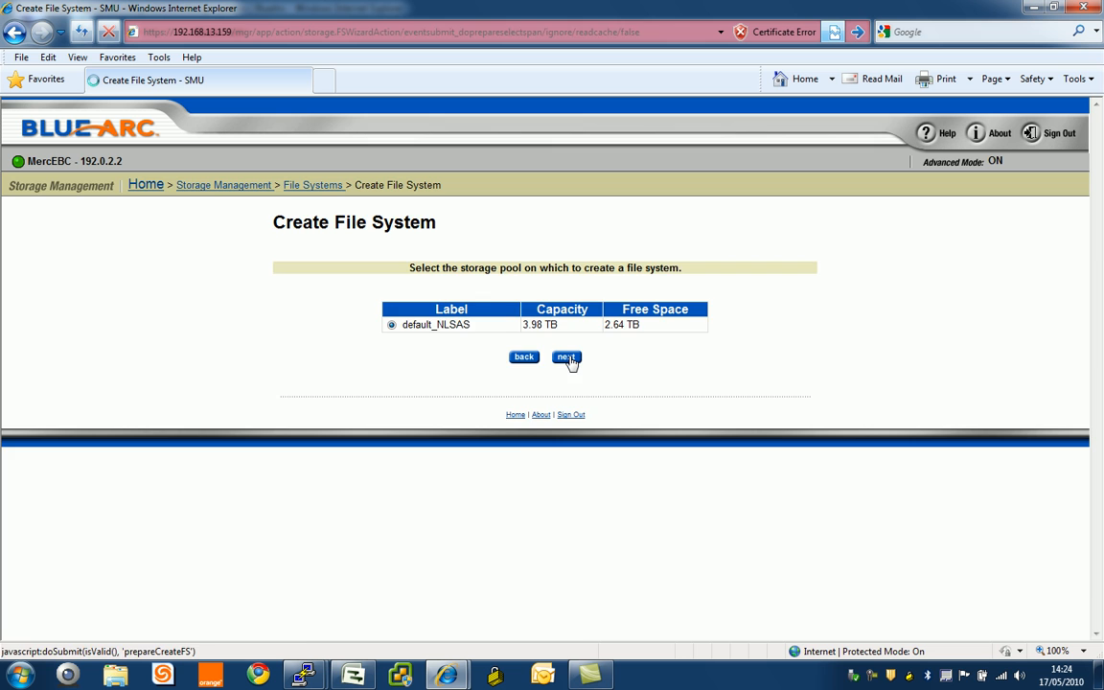
left_click(565, 357)
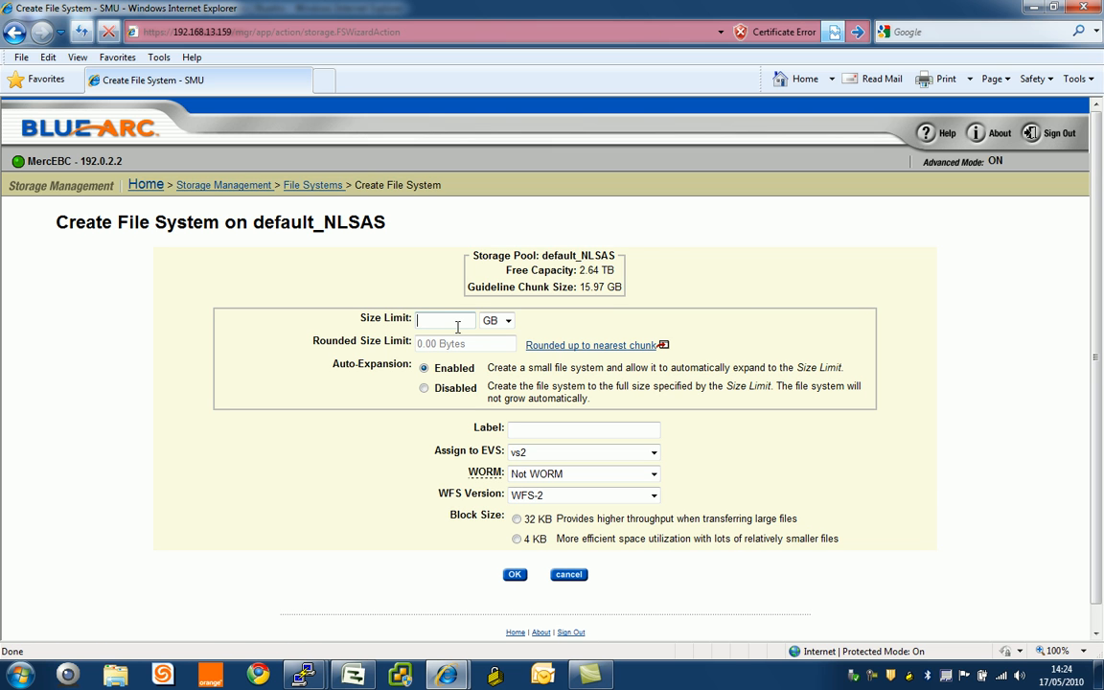
type("500")
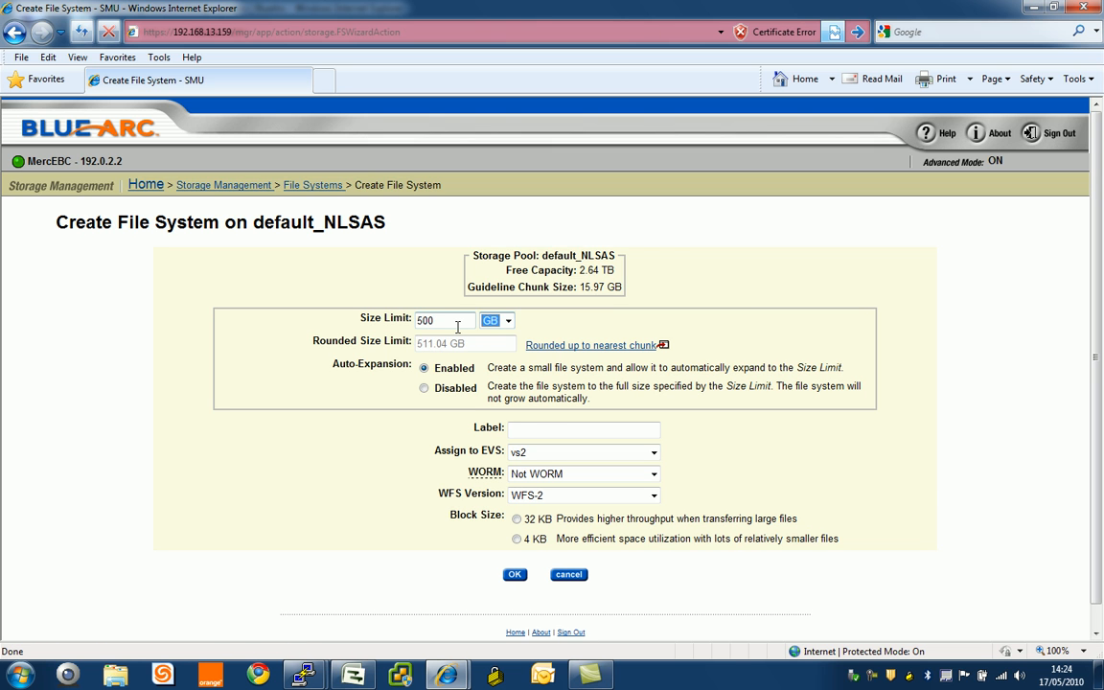
left_click(583, 429)
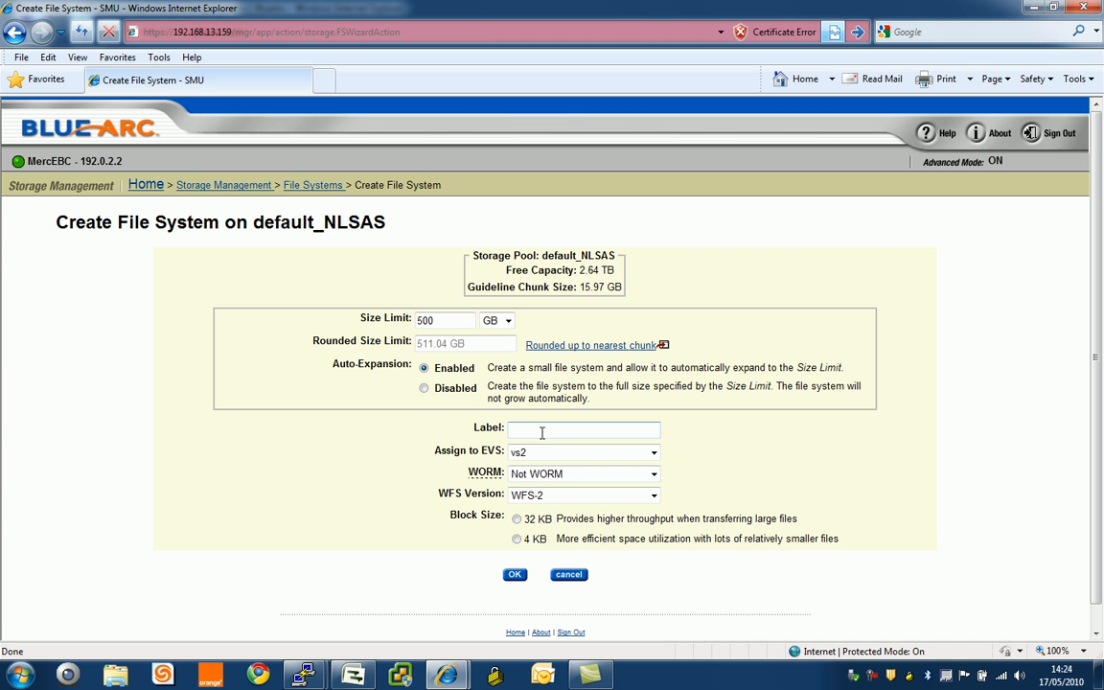
type("32k")
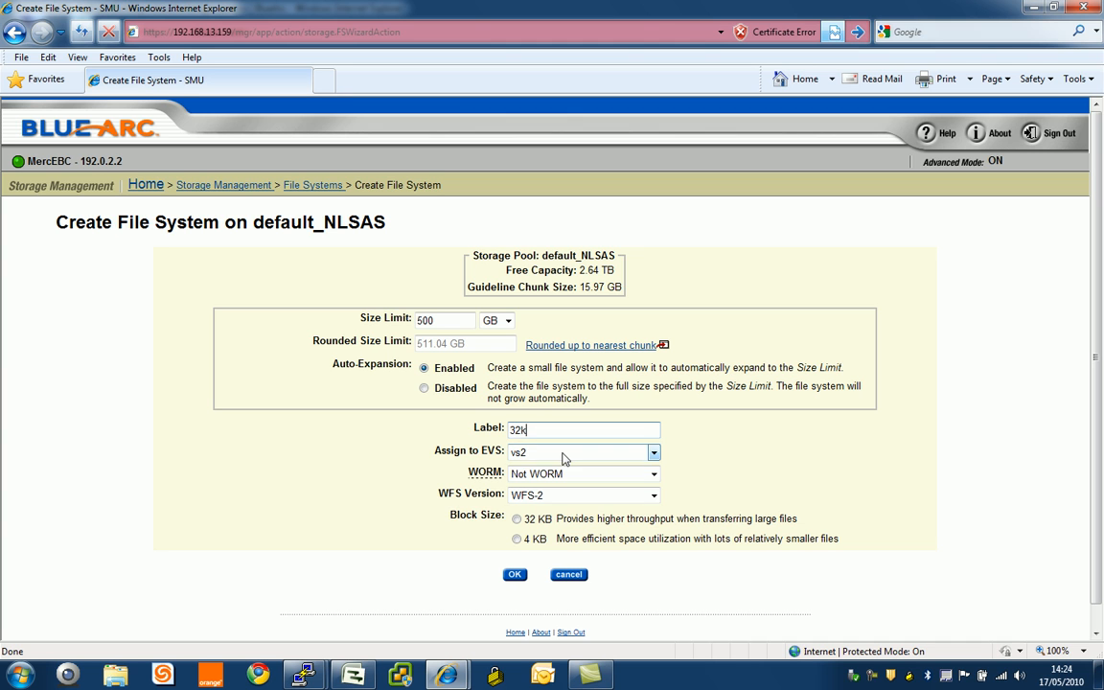
left_click(584, 452)
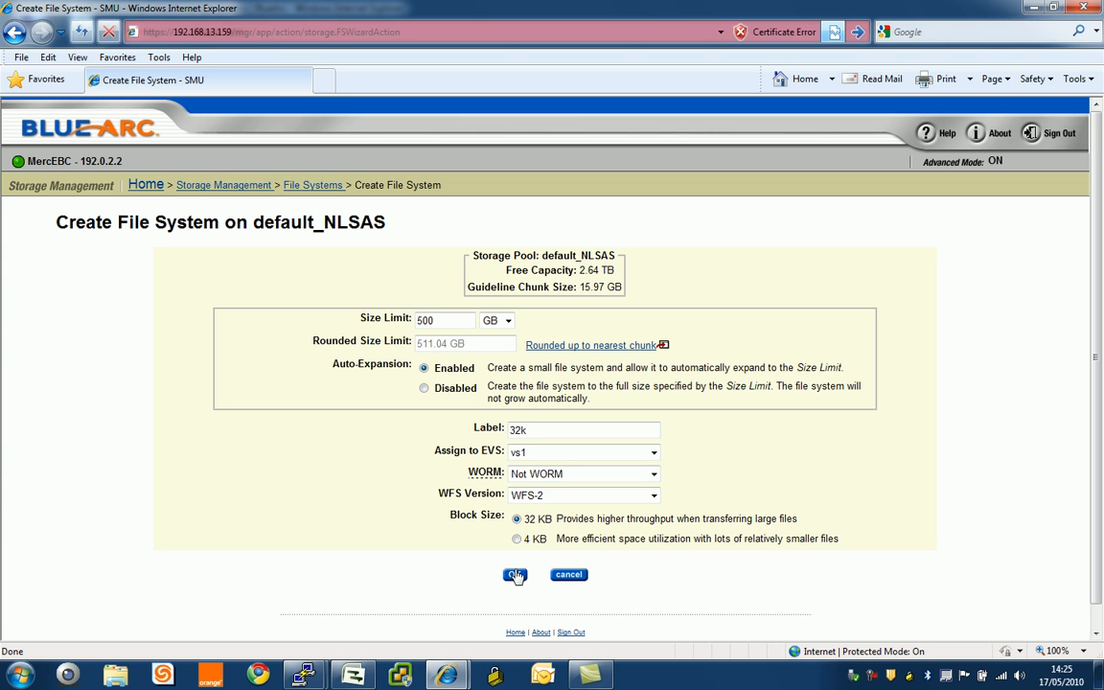
left_click(515, 574)
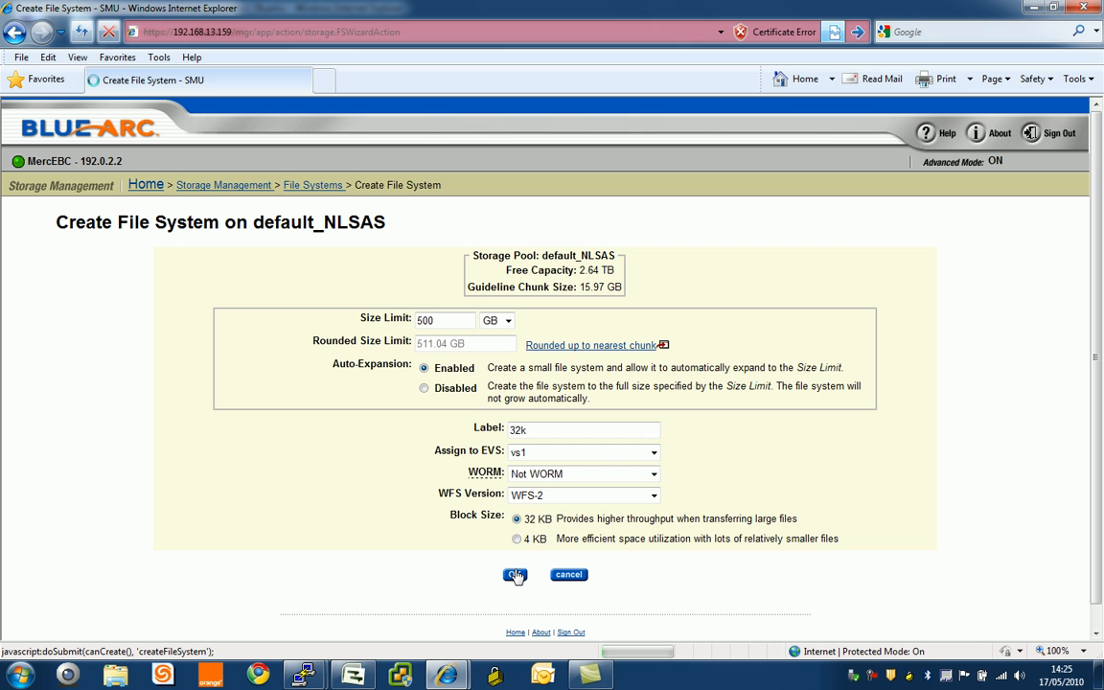
left_click(515, 575)
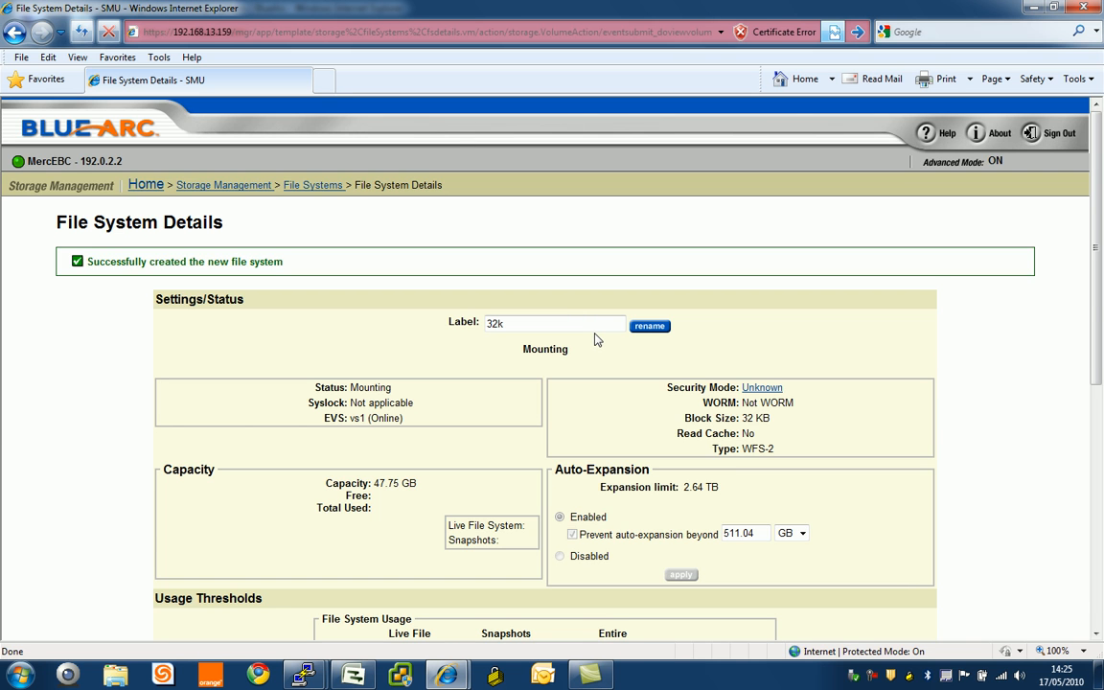
left_click(313, 185)
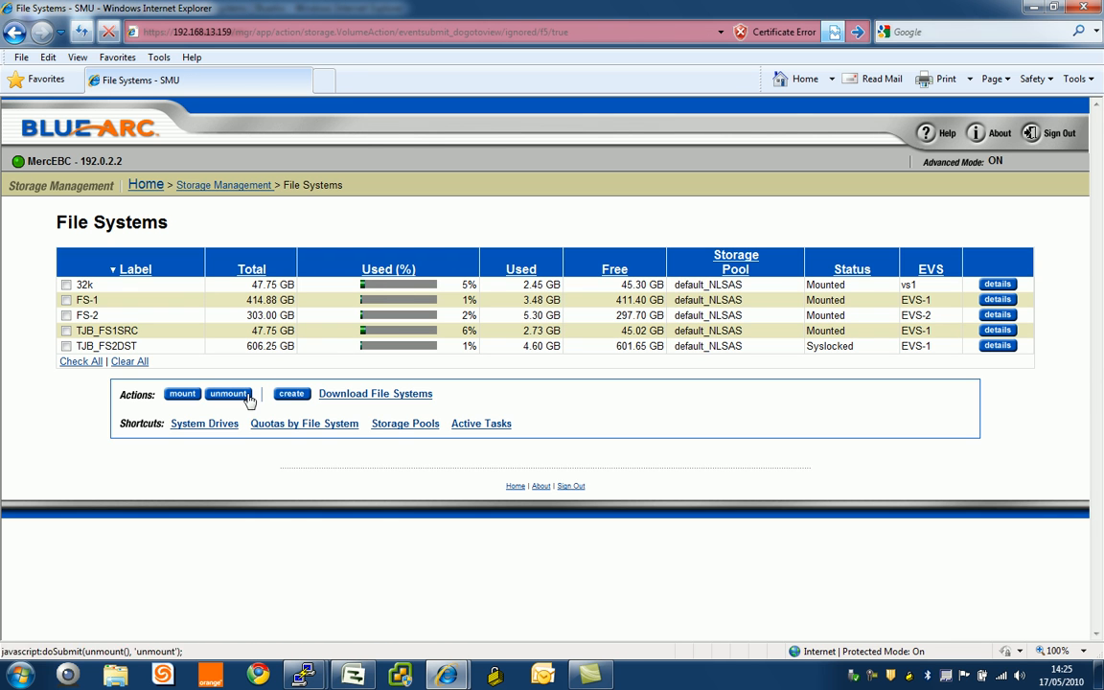
Create file system 4k from default_NLSAS: 500 GB, auto-expansion kept, 4 KB blocks.
left_click(228, 394)
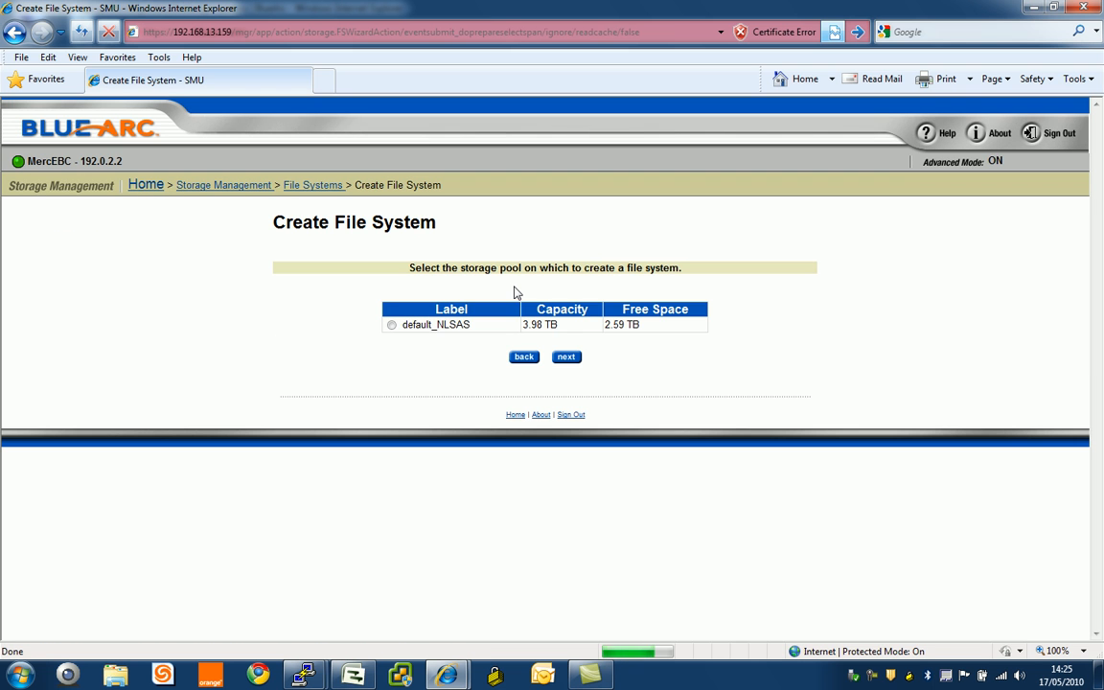
left_click(391, 324)
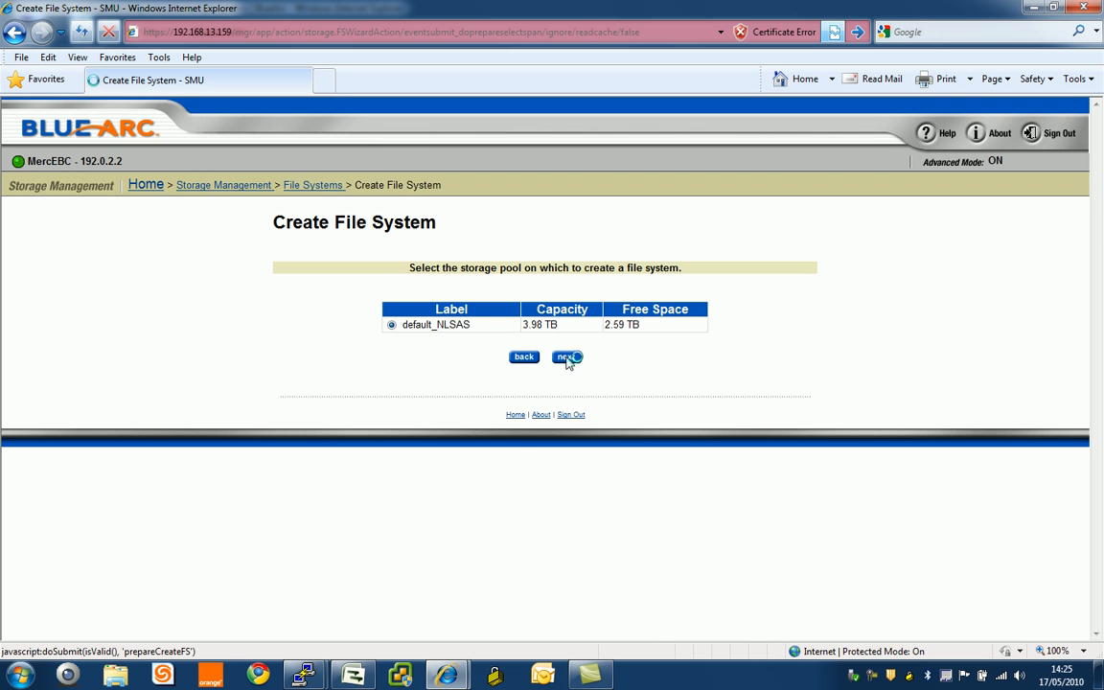
left_click(566, 357)
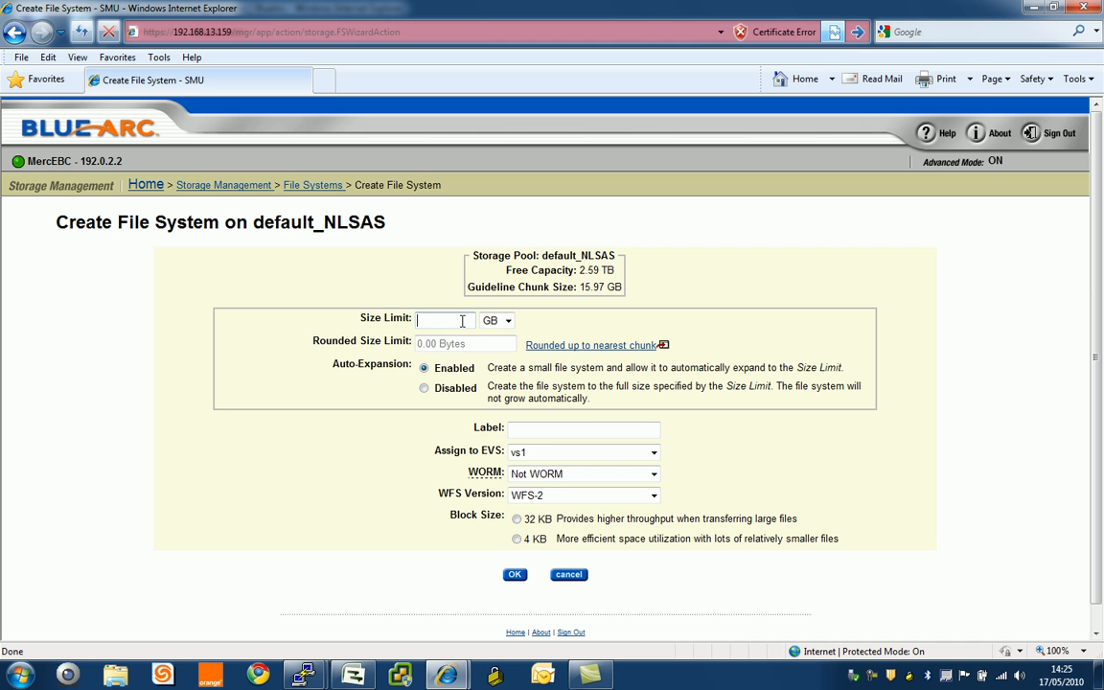
type("500")
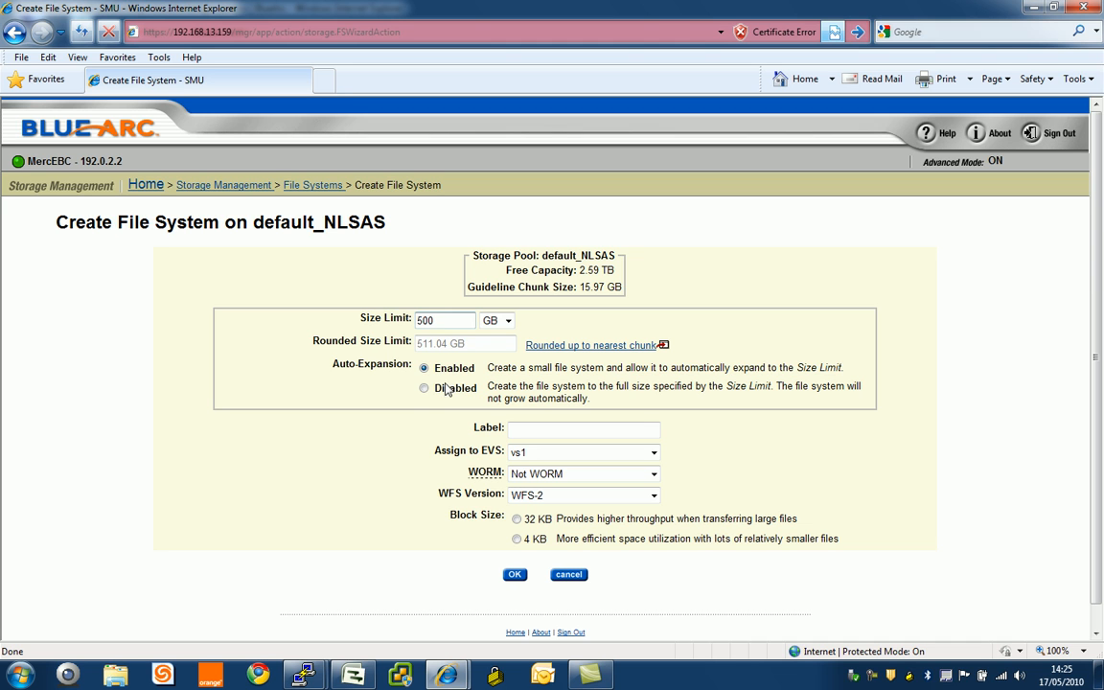
left_click(423, 388)
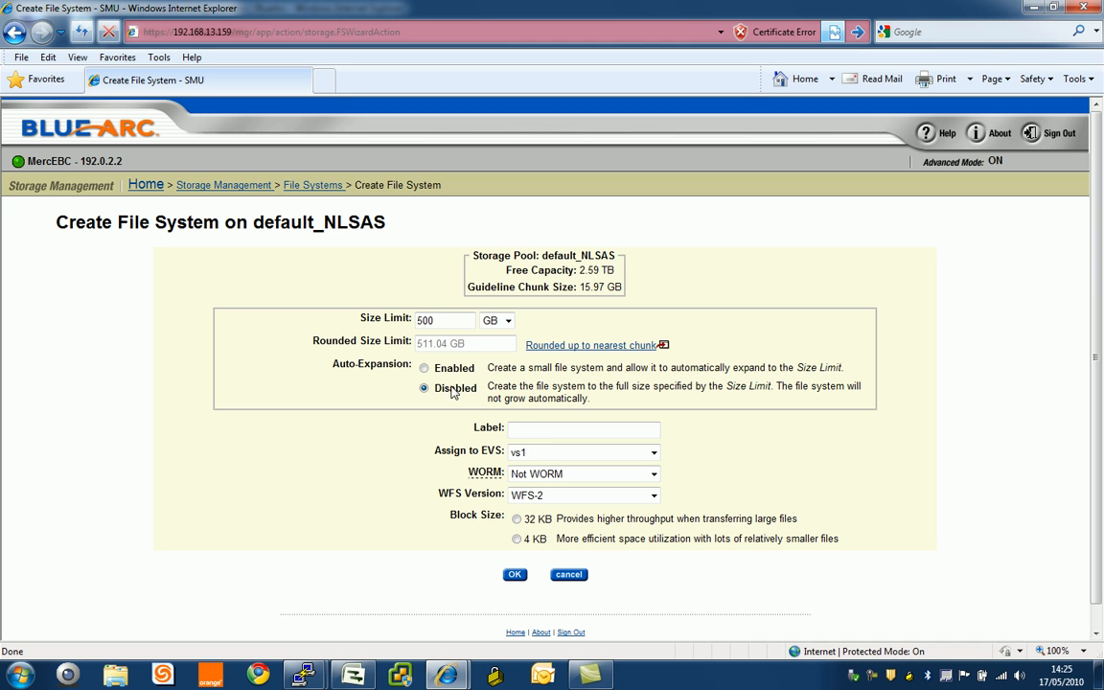
left_click(423, 368)
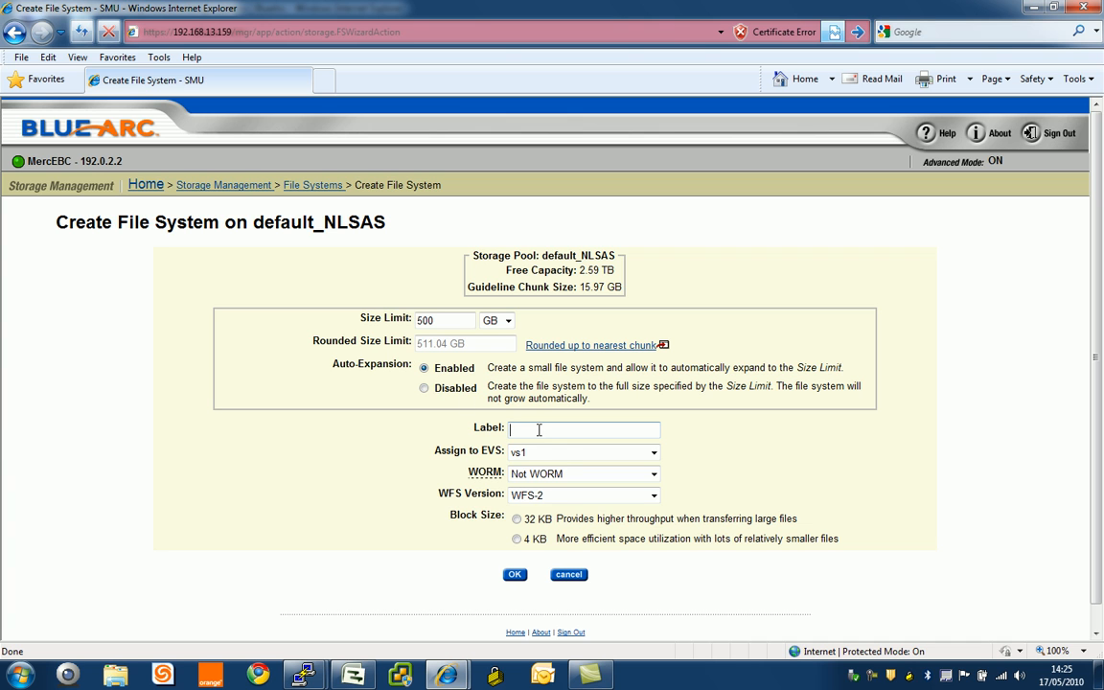
left_click(583, 451)
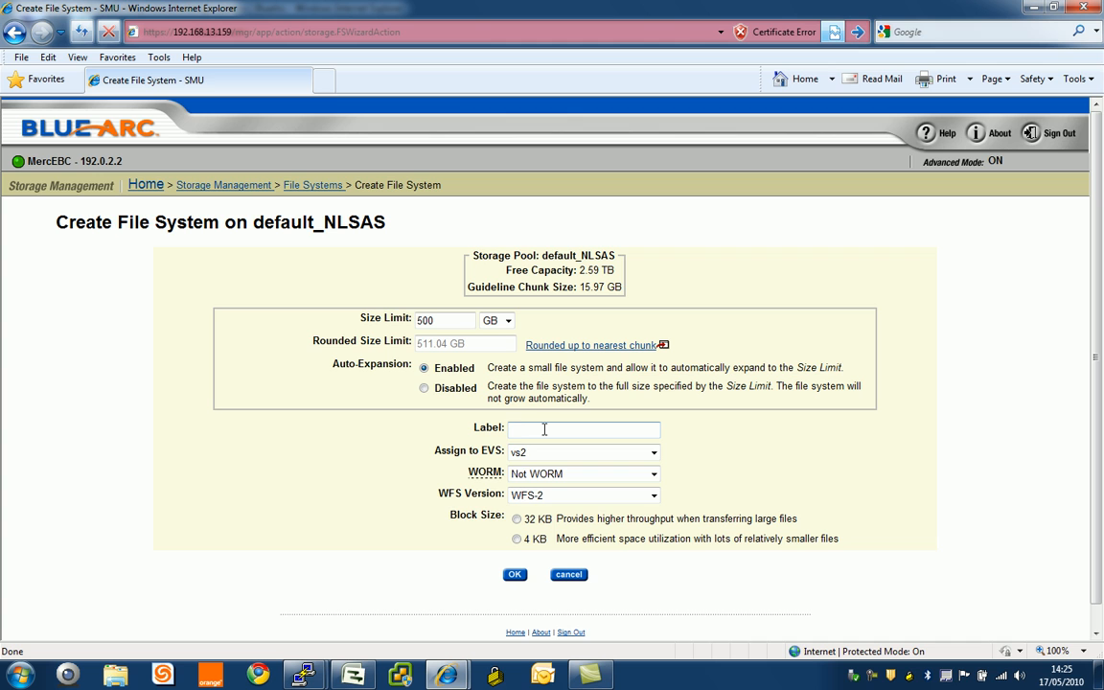
type("4k")
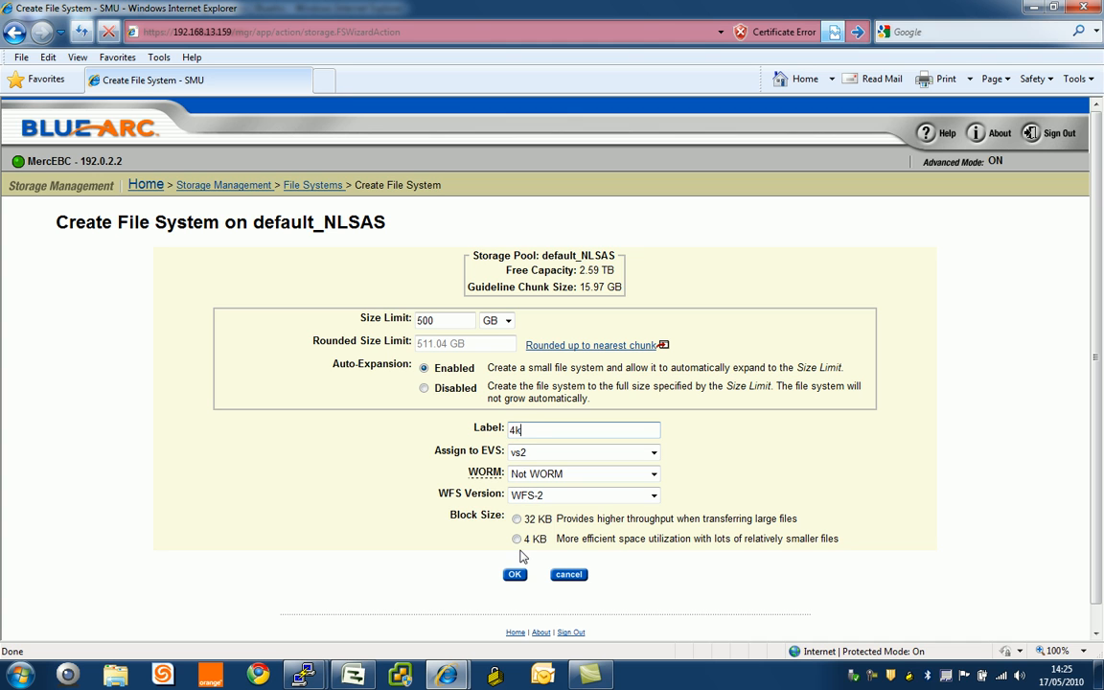
left_click(516, 539)
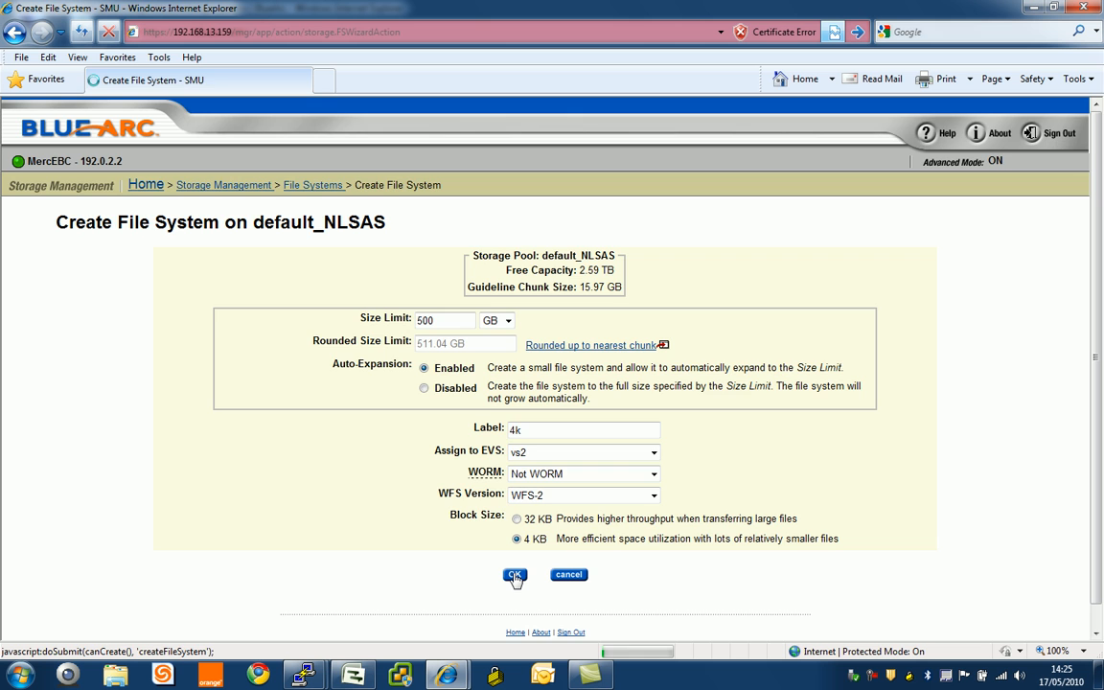
left_click(515, 574)
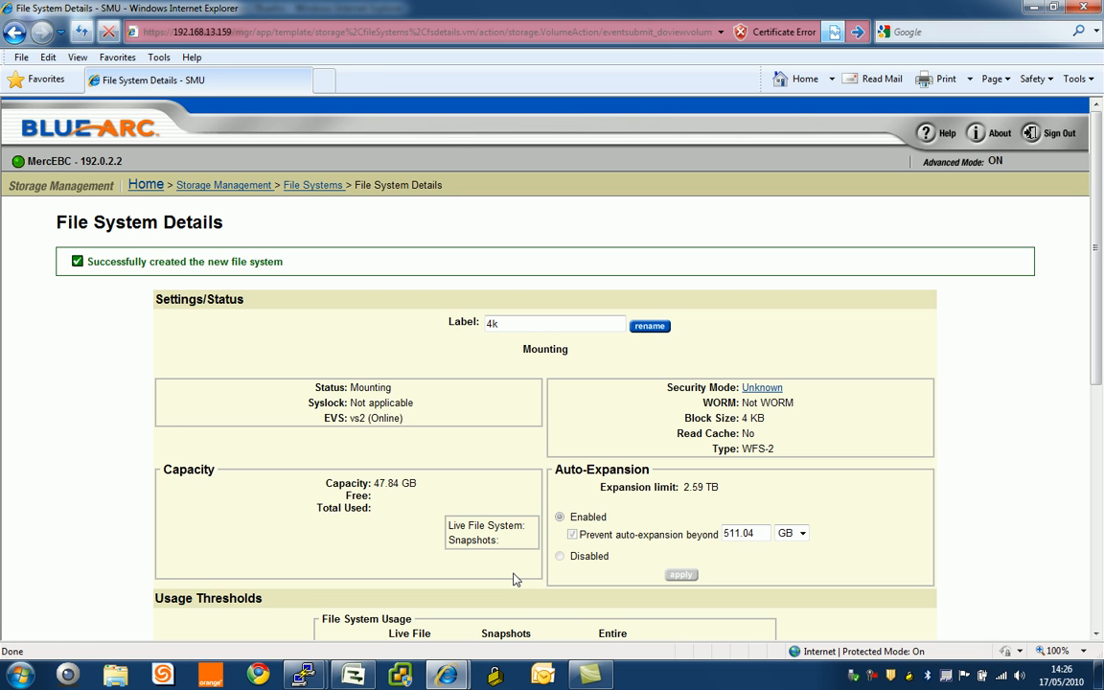
mouse_move(176, 201)
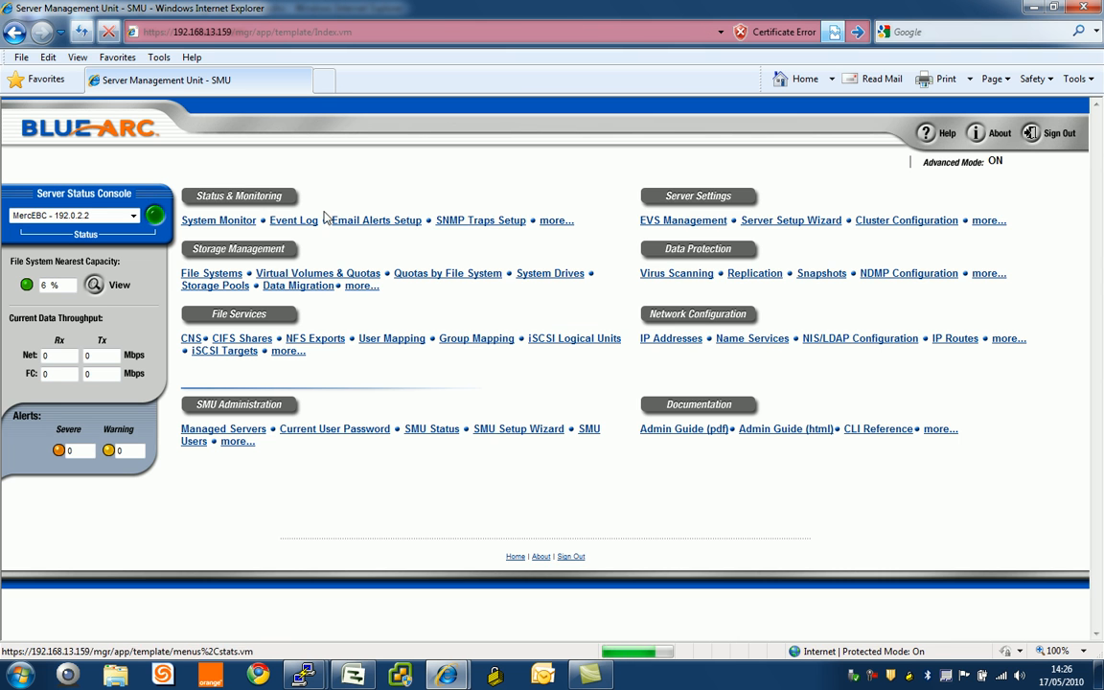
Open the EVS Management list showing all EVS nodes.
left_click(684, 220)
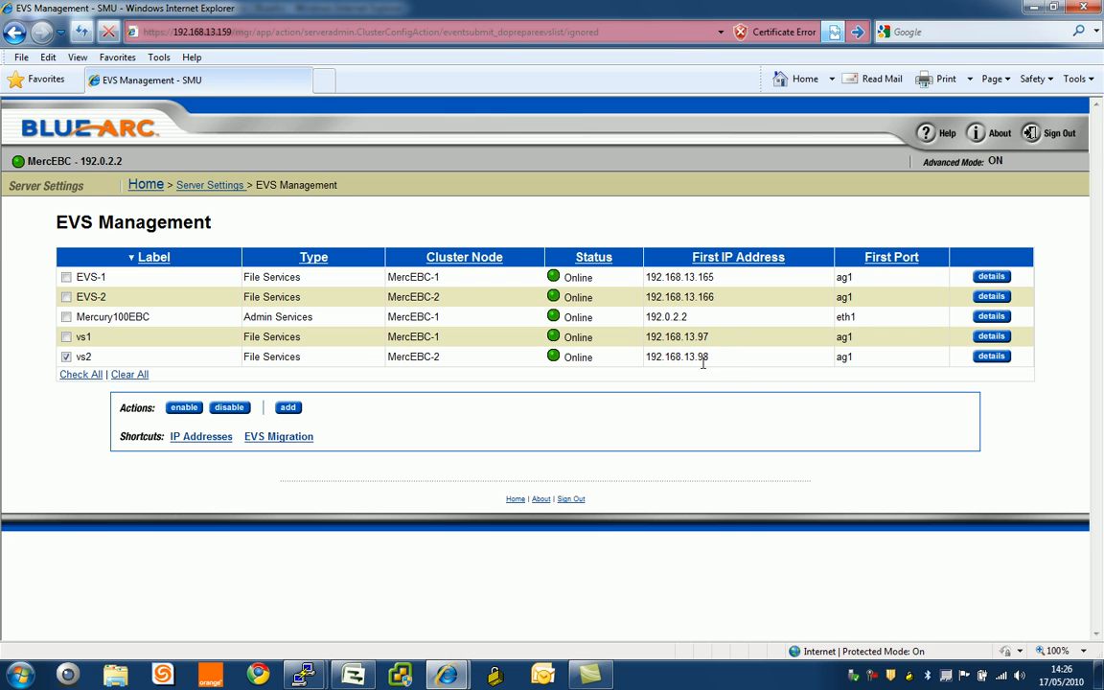
mouse_move(682, 362)
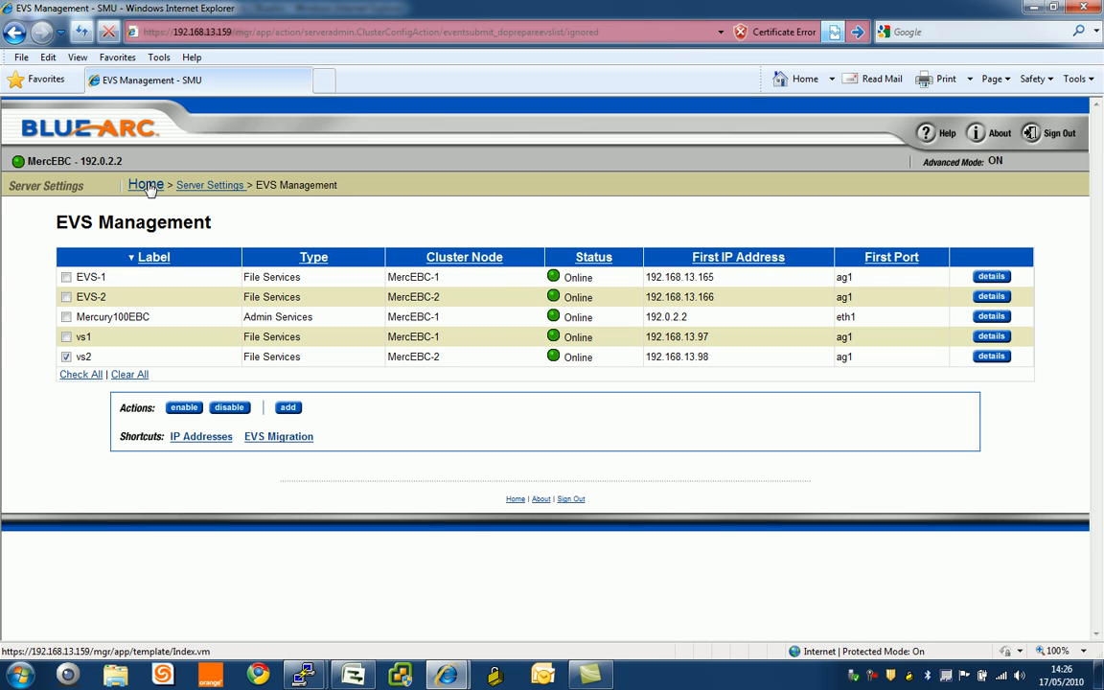
mouse_move(160, 172)
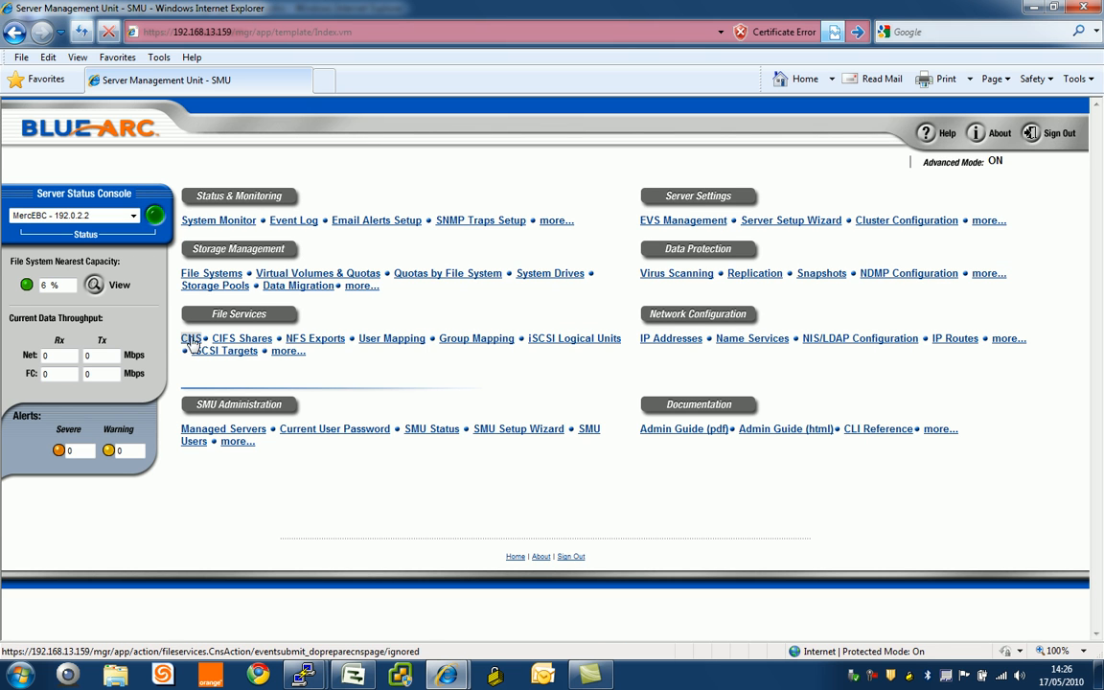
On the CNS page, apply 'top' as the cluster namespace root label.
left_click(191, 337)
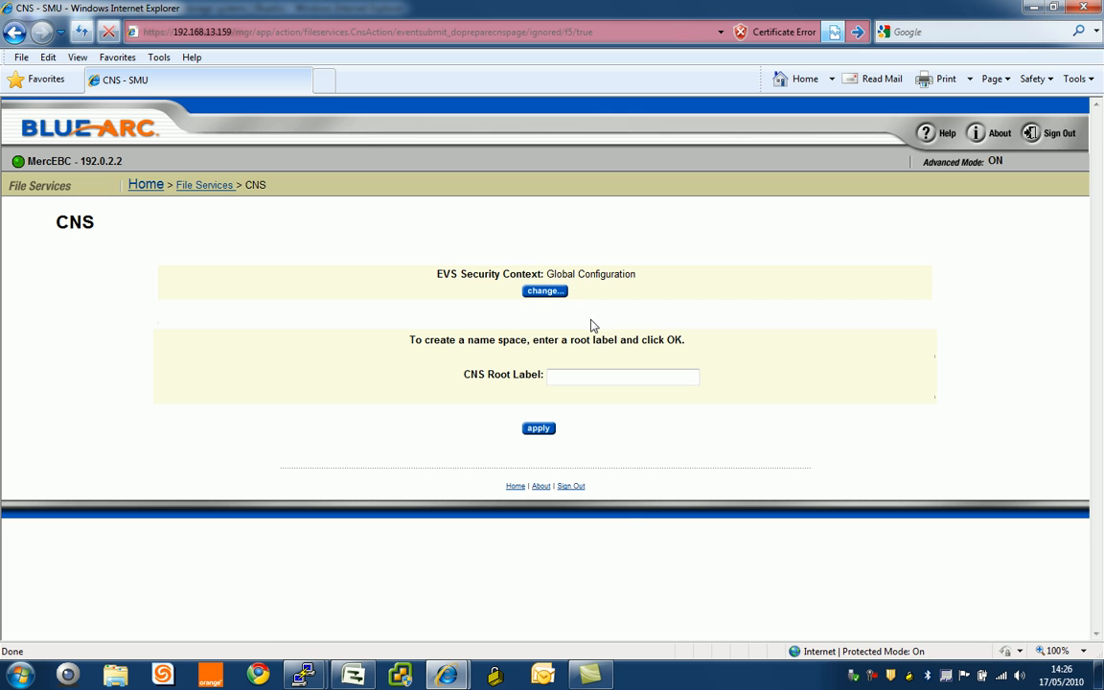
mouse_move(505, 287)
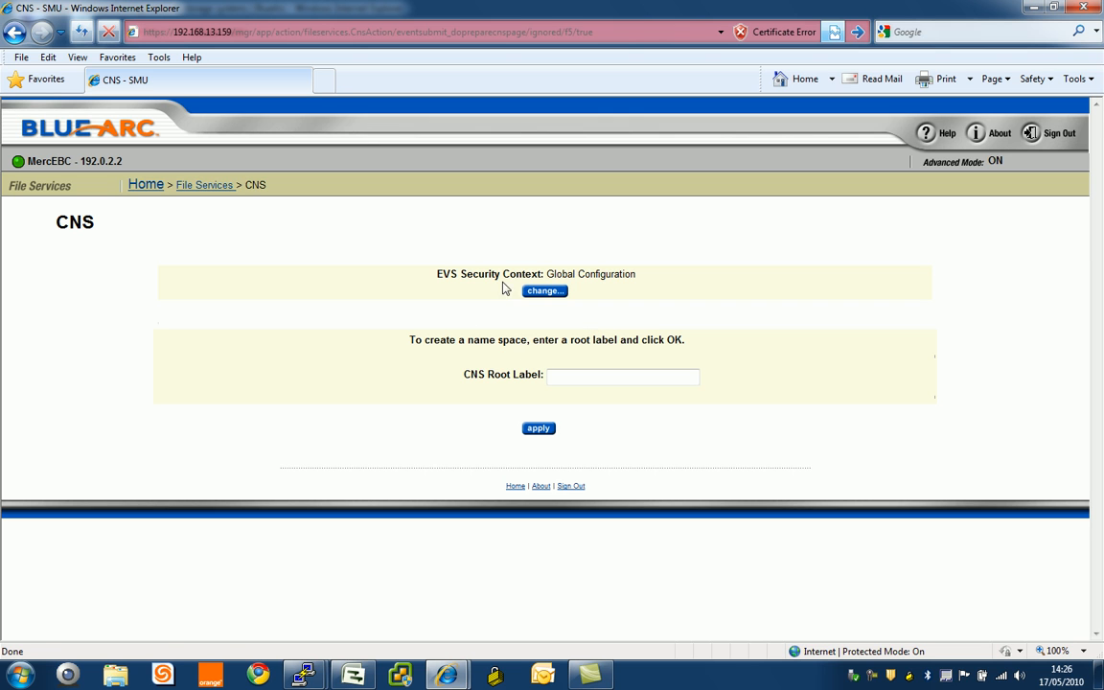
mouse_move(662, 342)
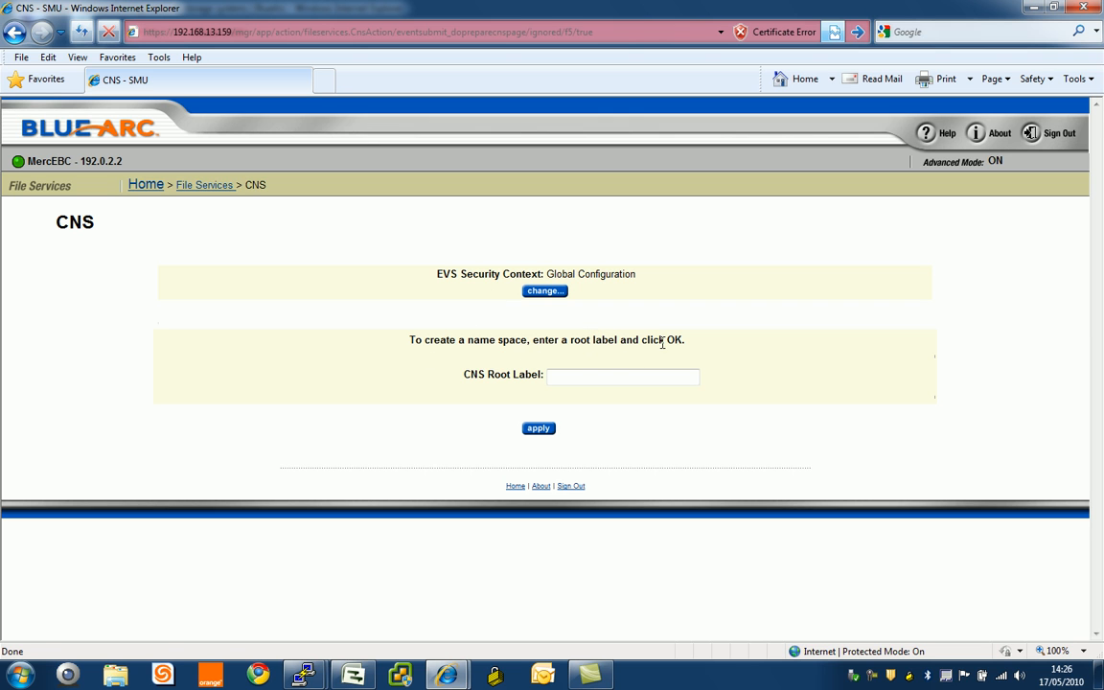
type("top")
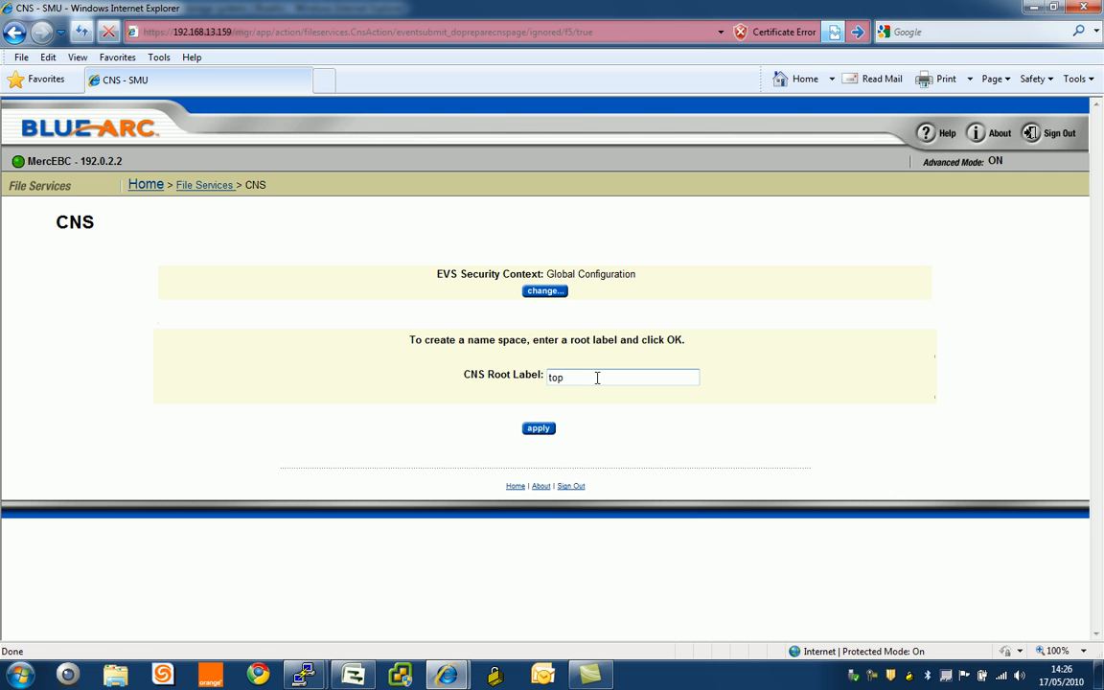
left_click(537, 428)
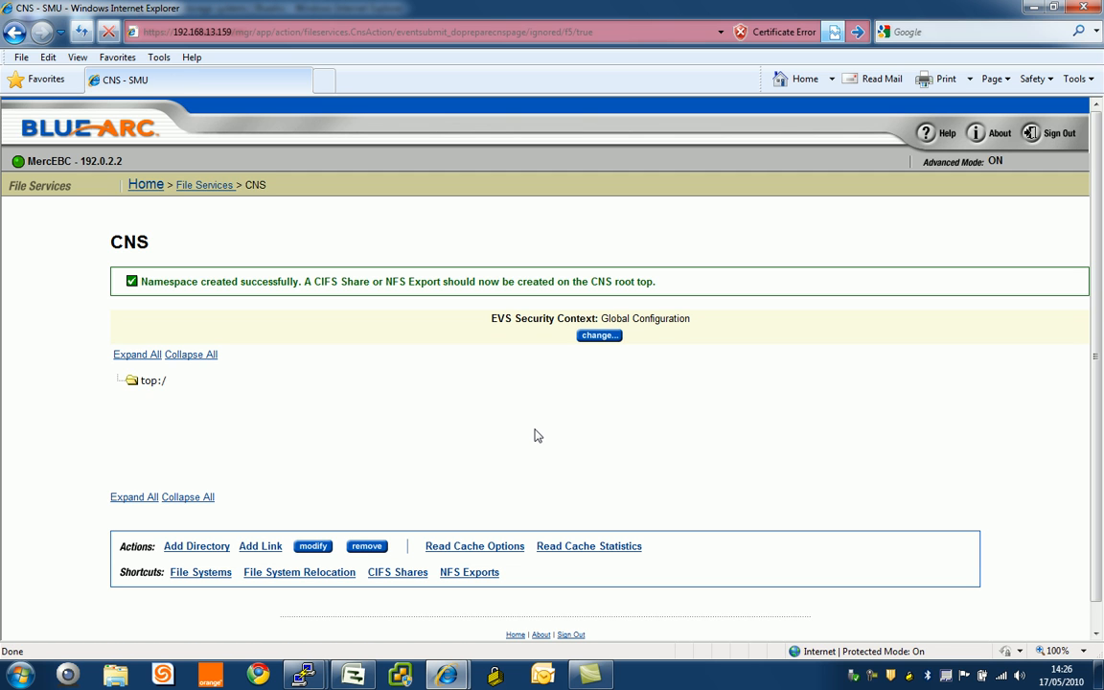
mouse_move(152, 382)
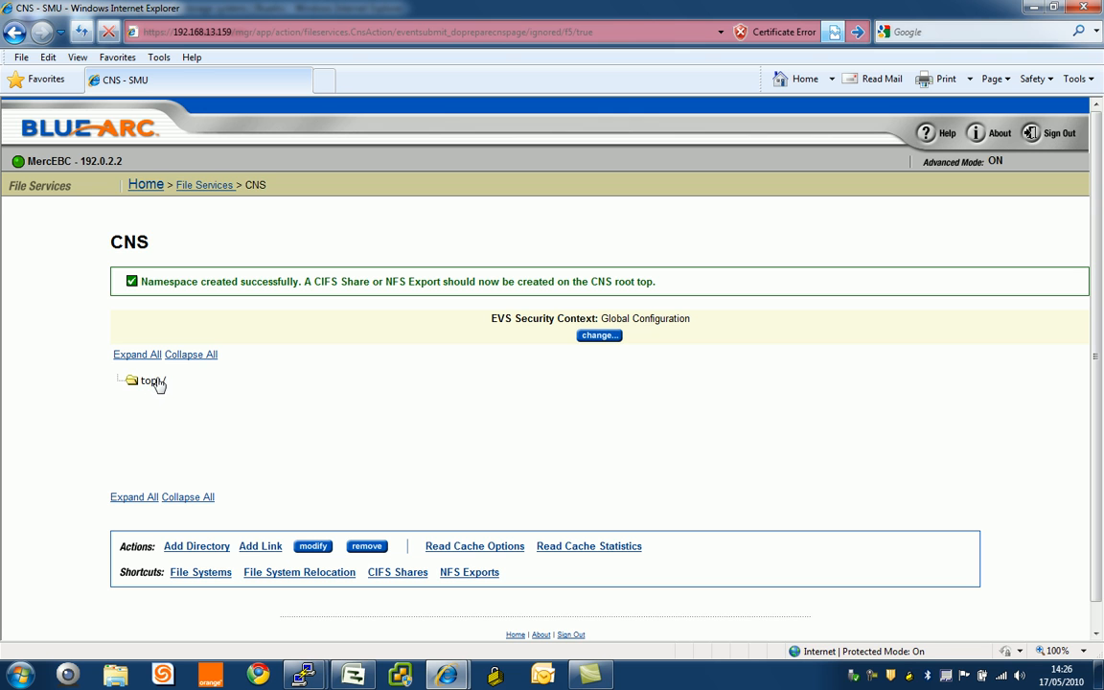
mouse_move(168, 444)
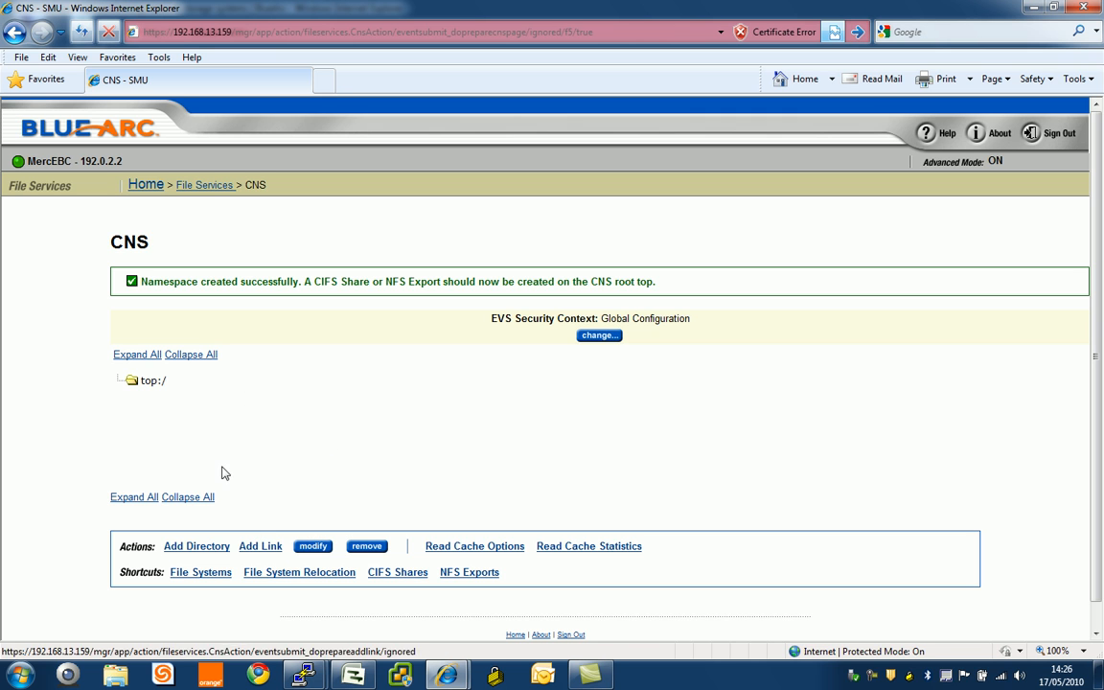
mouse_move(260, 554)
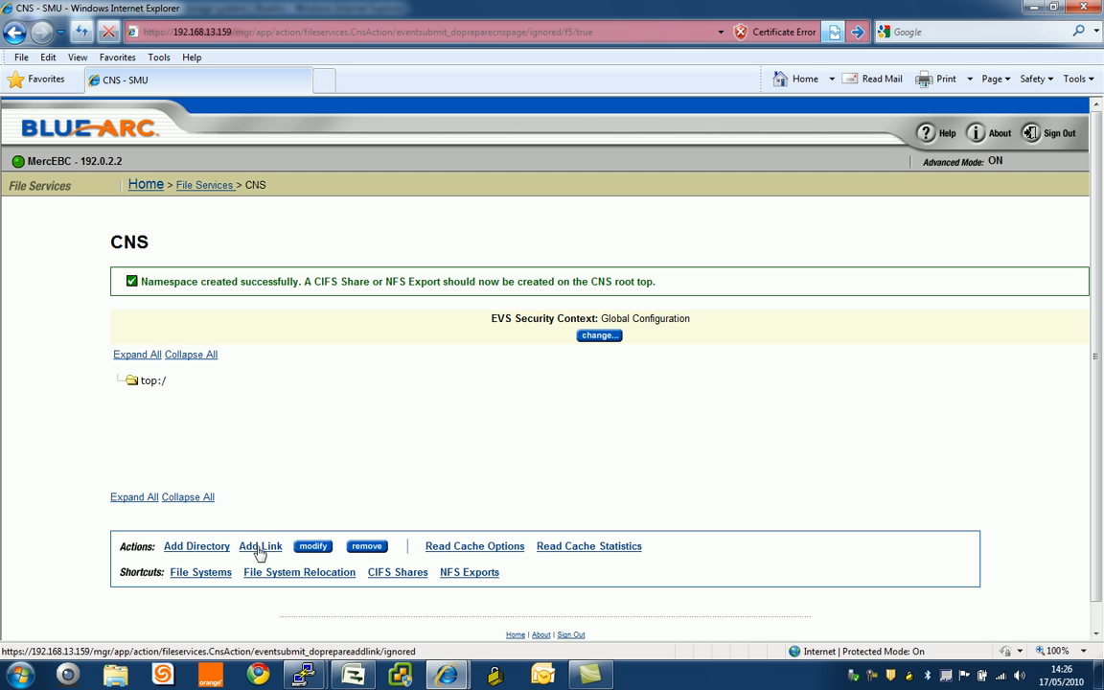
Fill the Add Link form: name 32k, target vs1/32k, no read caching, parent top:/.
left_click(260, 546)
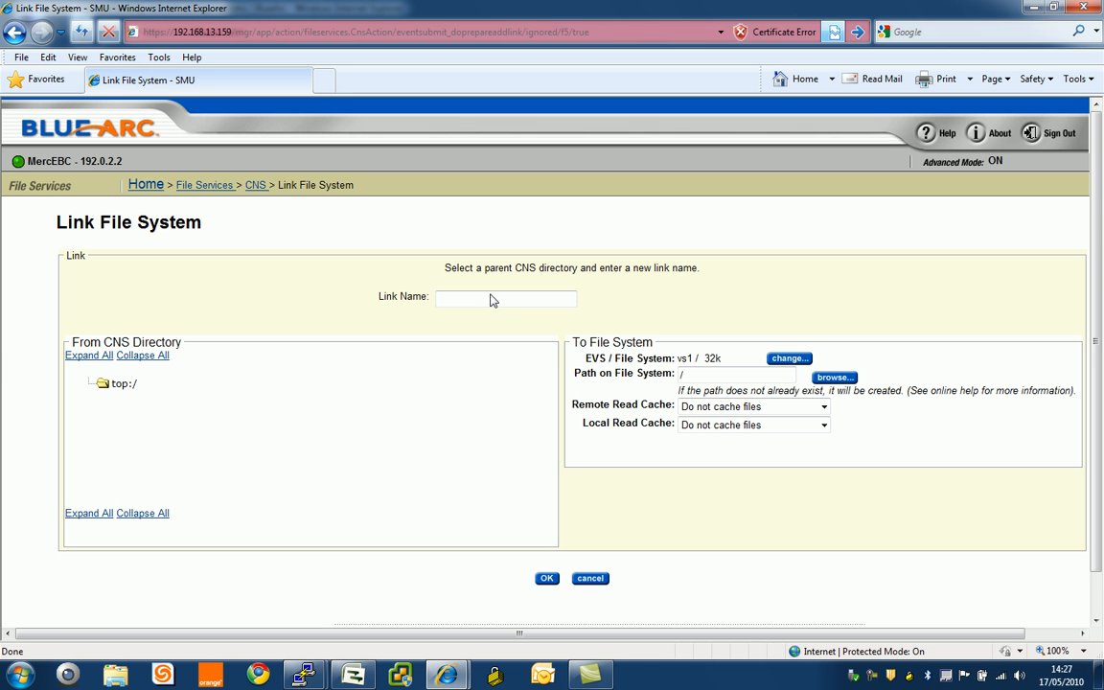
left_click(506, 298)
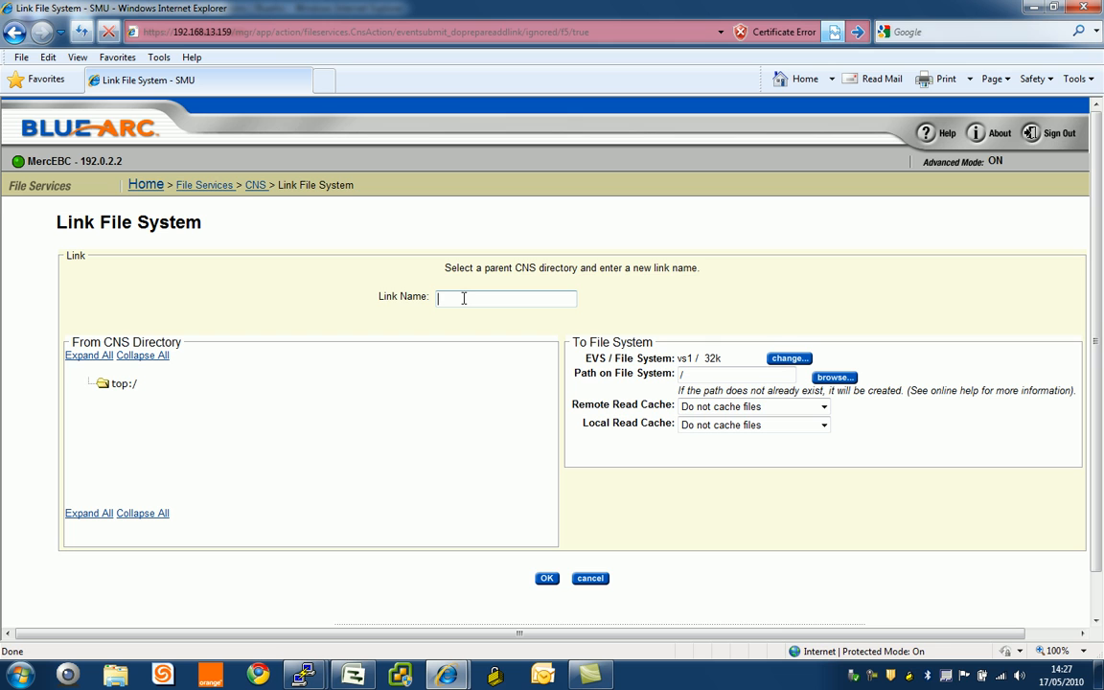
type("32")
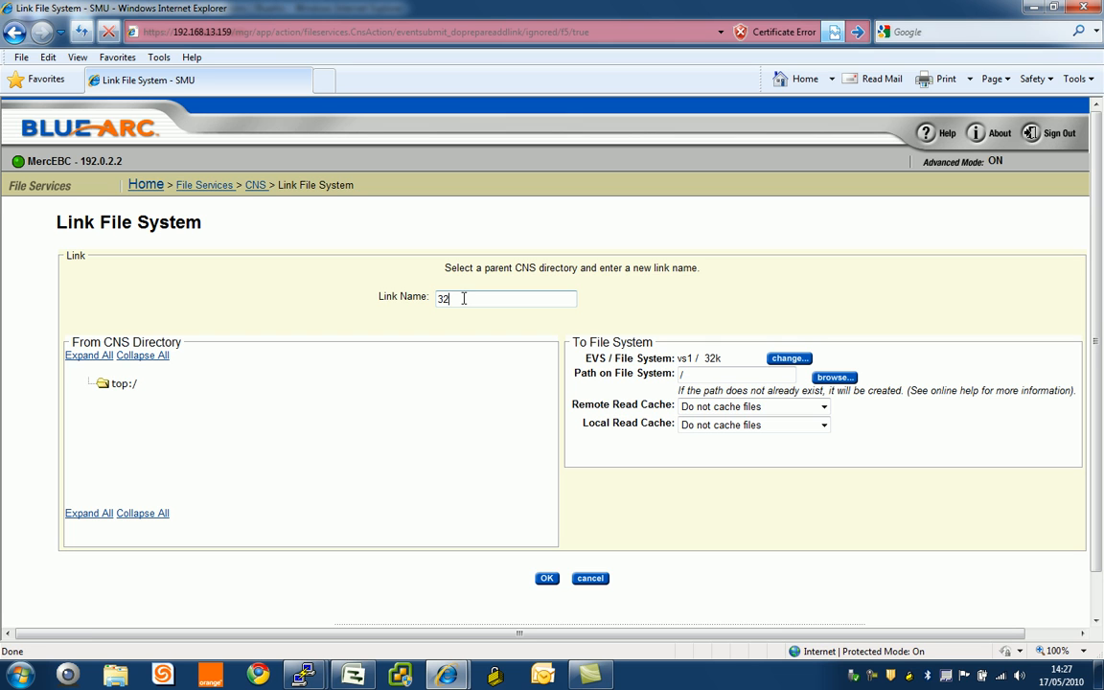
type("k")
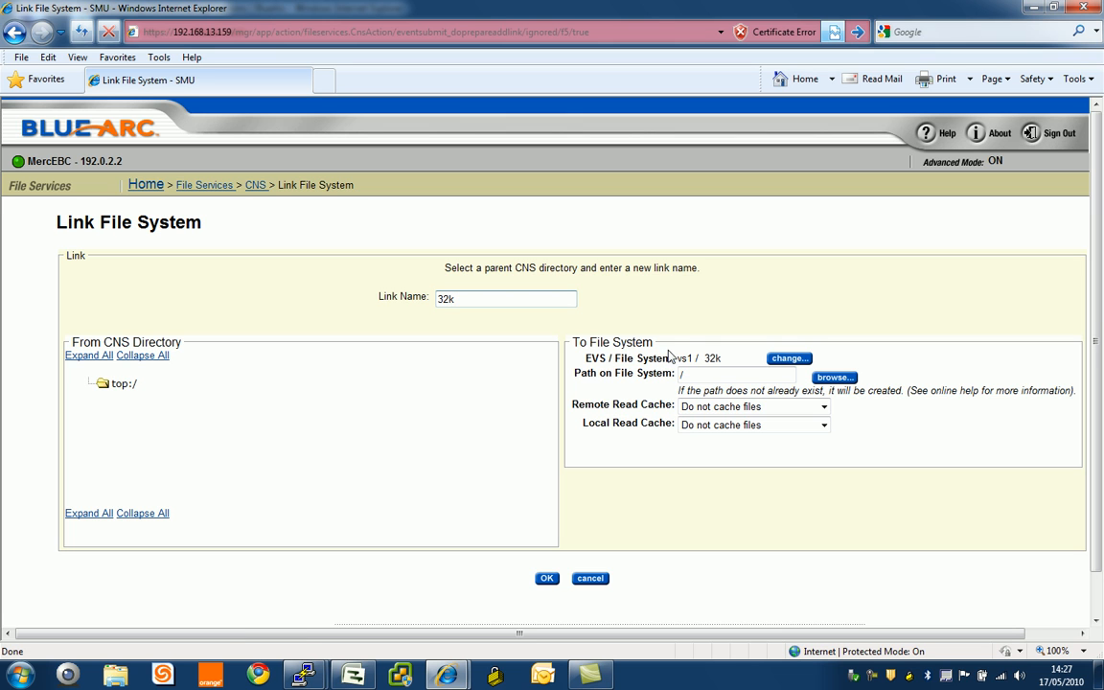
double_click(683, 357)
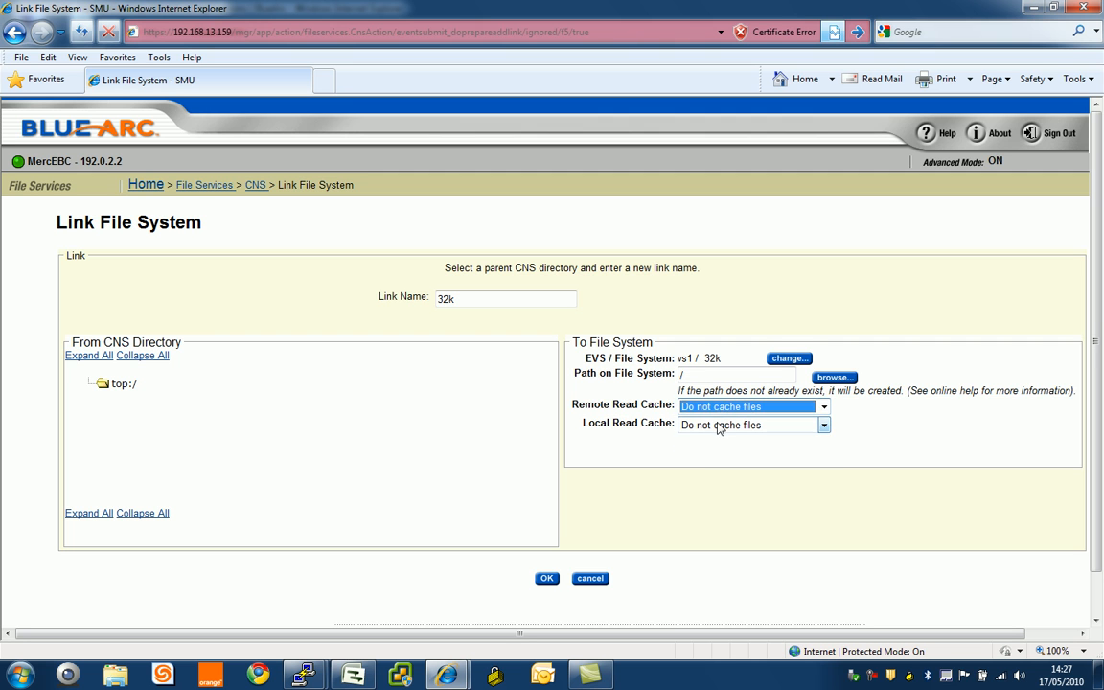
left_click(753, 424)
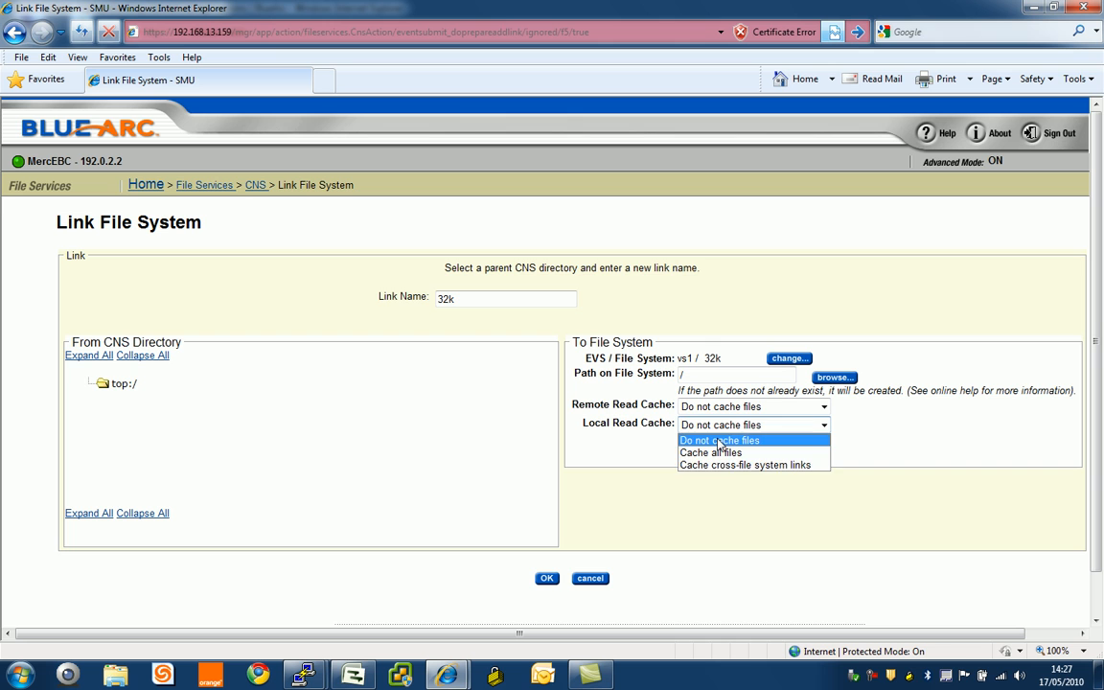
left_click(719, 440)
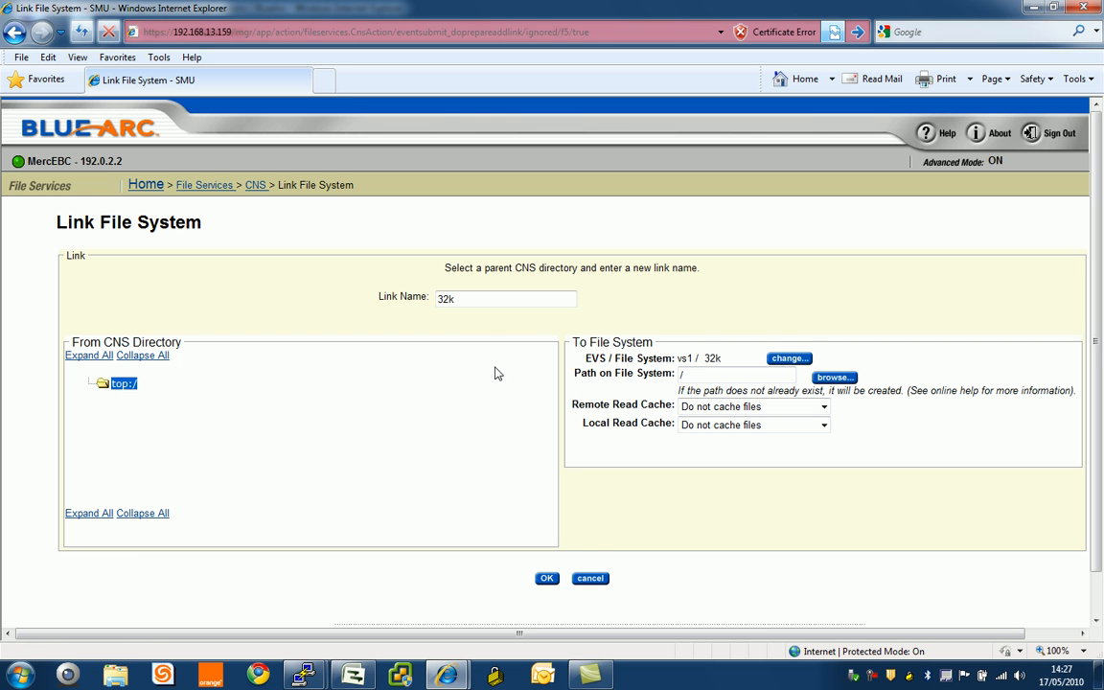
left_click(546, 577)
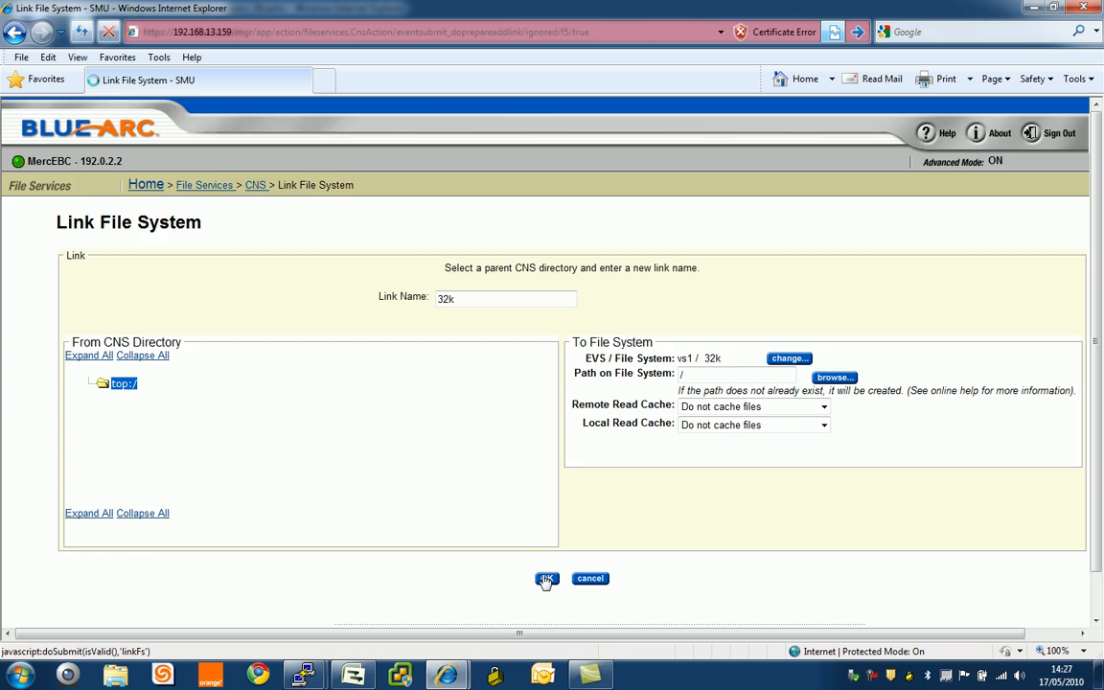
Confirm the Link File System form to create /32k under top.
left_click(546, 578)
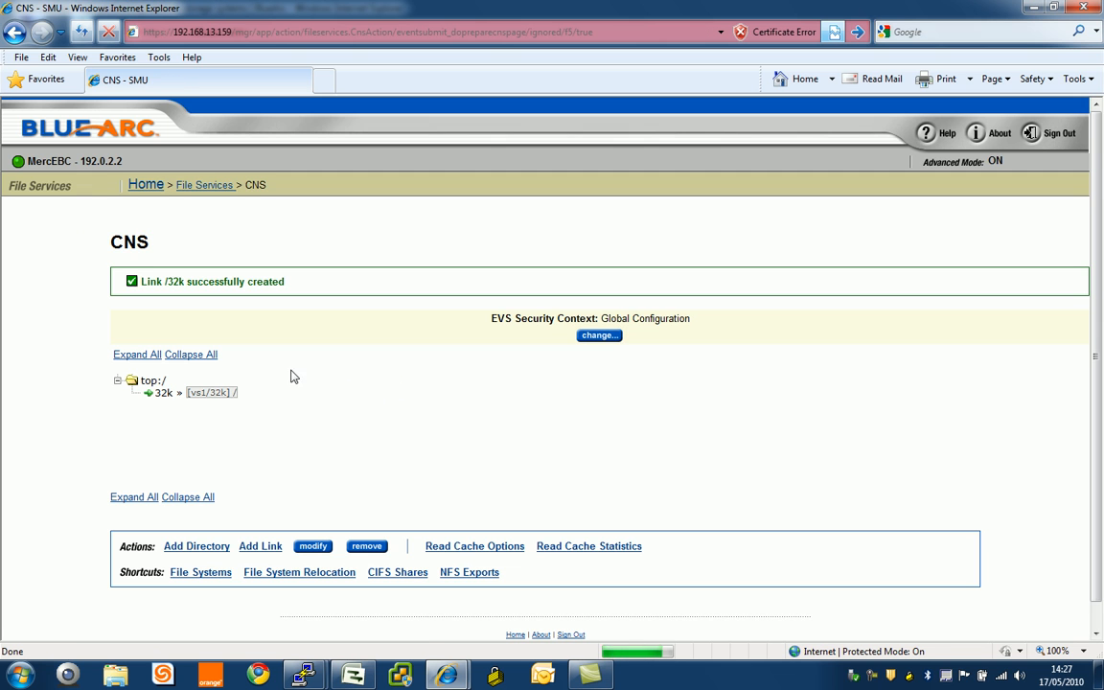
mouse_move(158, 393)
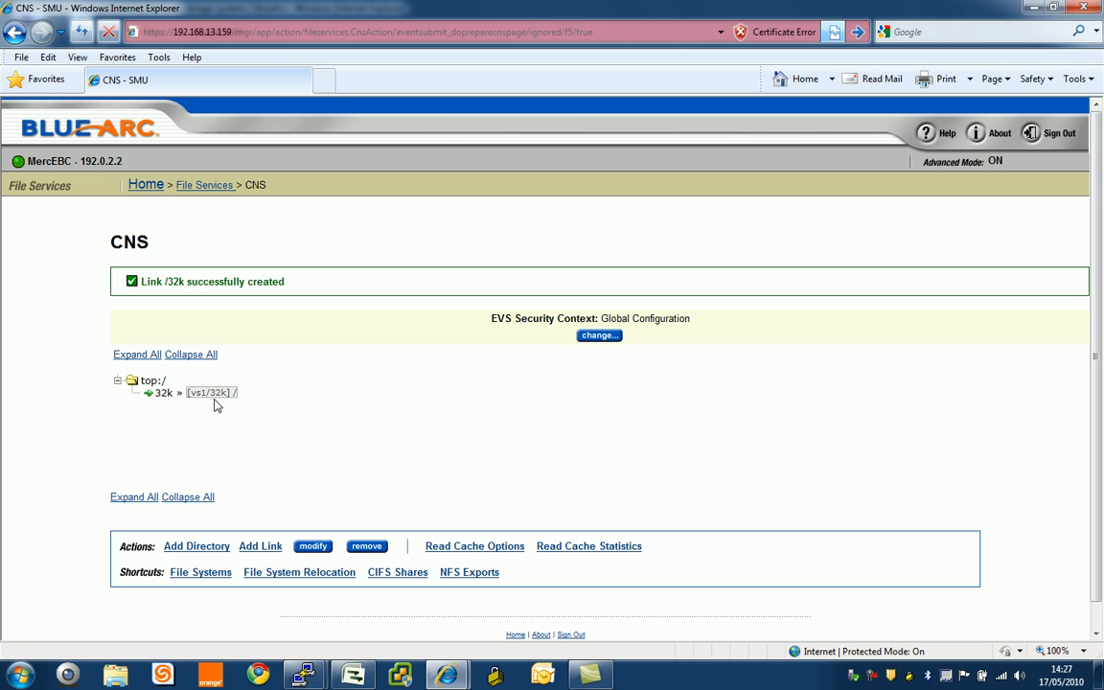
mouse_move(241, 397)
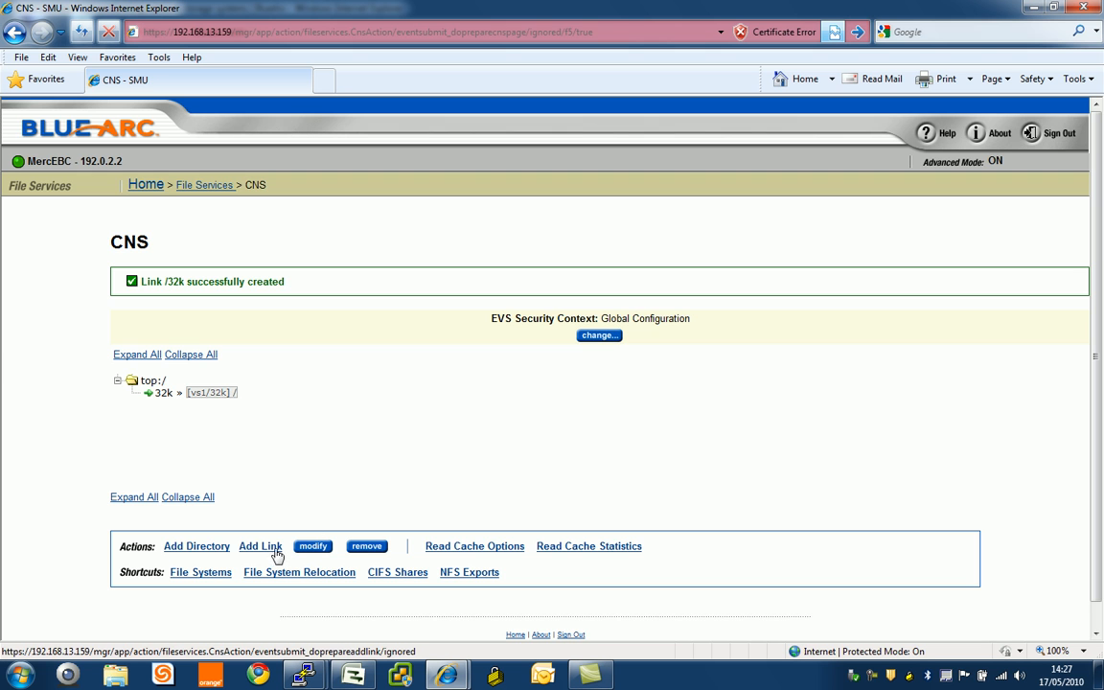
Add a link named 4k targeting vs2/4k under parent top:/.
left_click(260, 547)
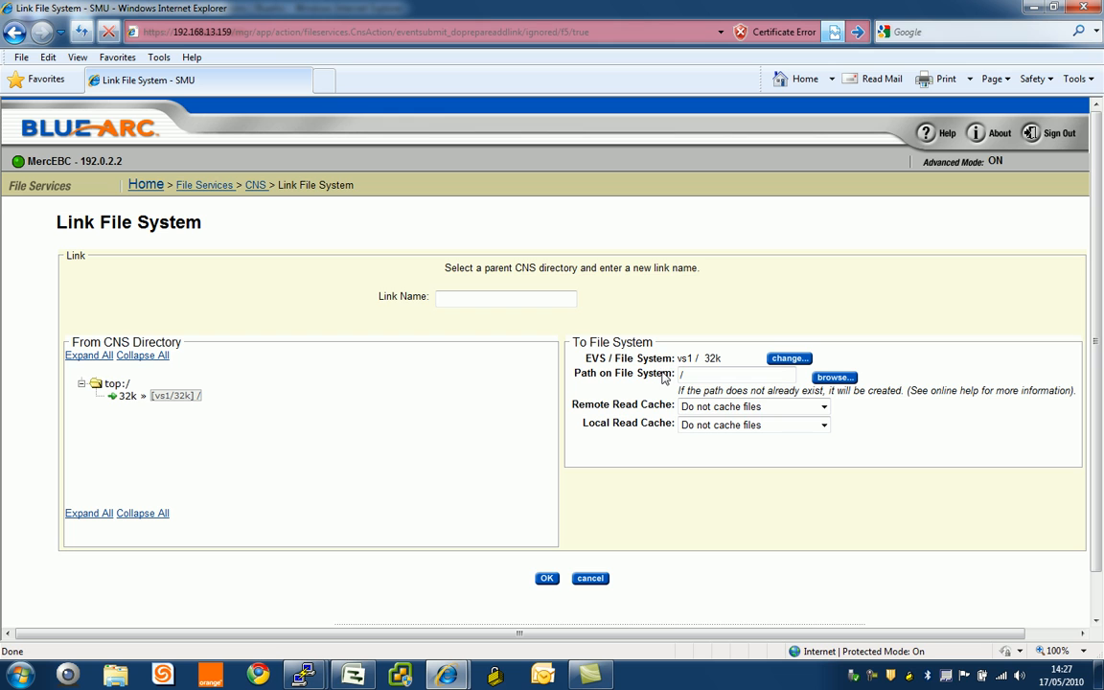
left_click(505, 296)
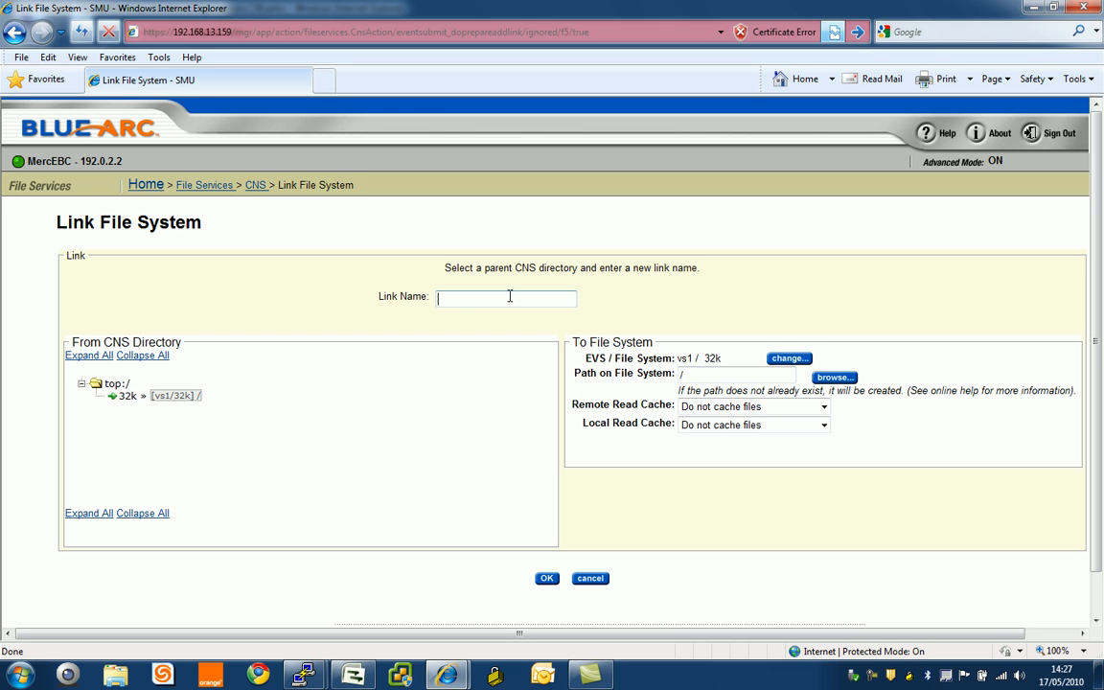
type("4")
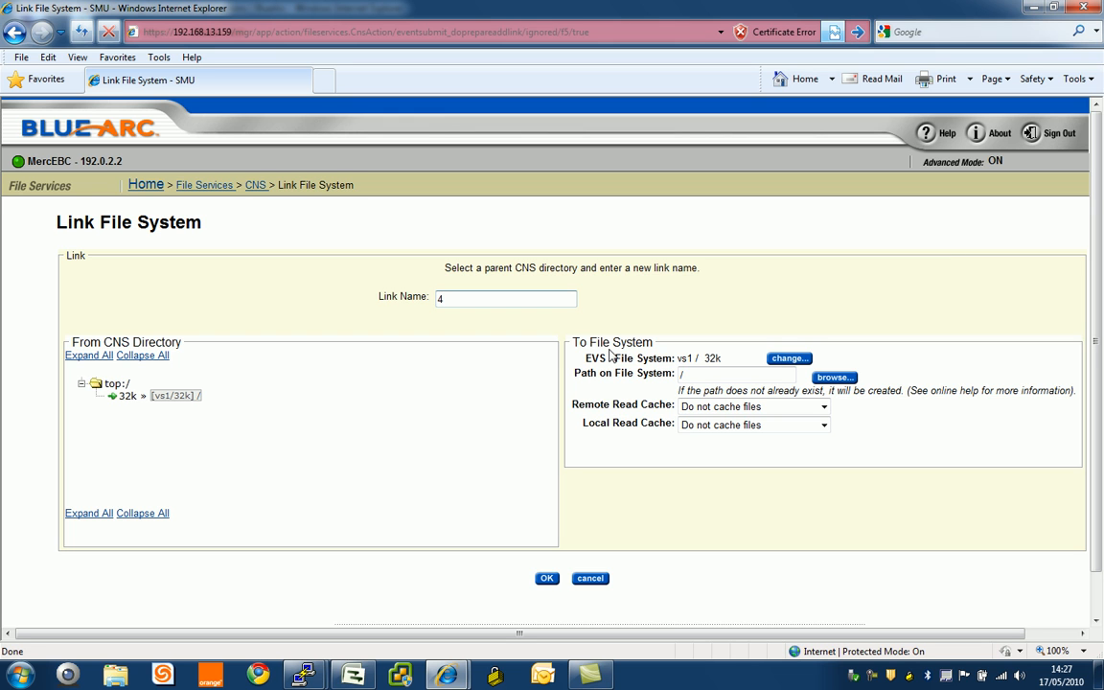
left_click(736, 374)
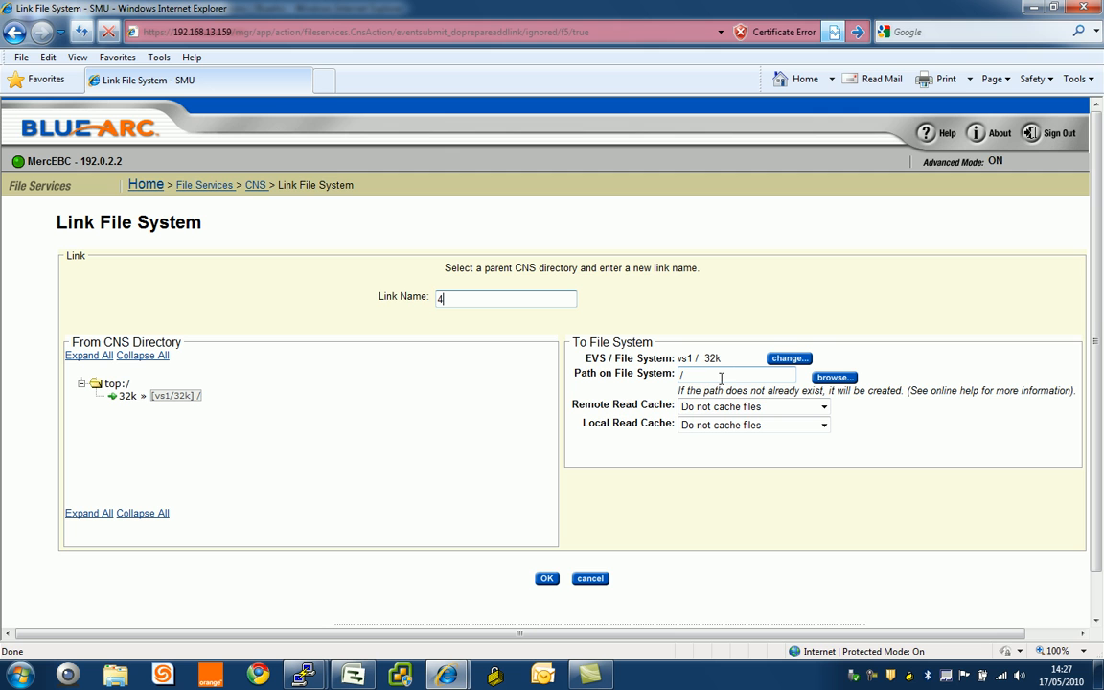
left_click(788, 358)
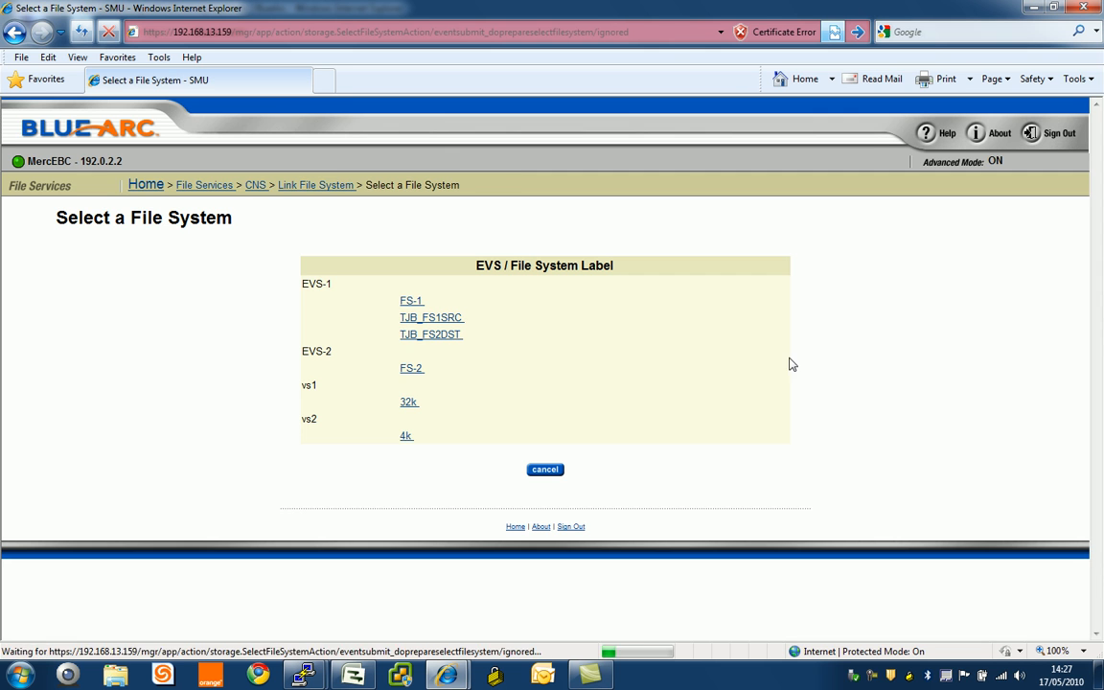
left_click(405, 436)
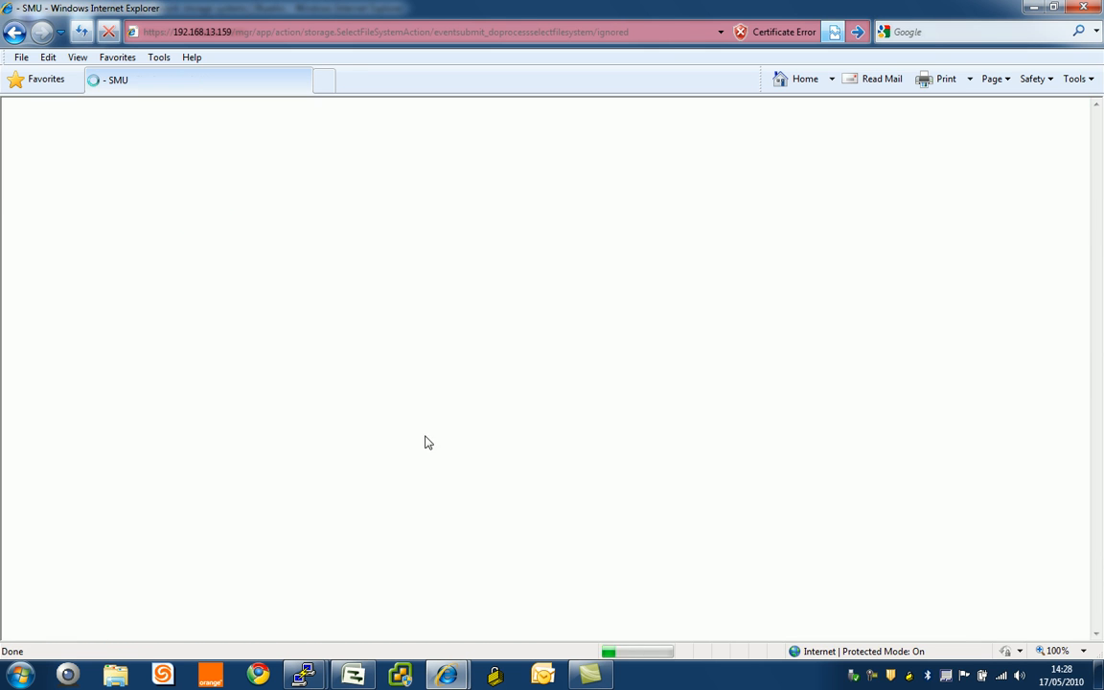
mouse_move(694, 442)
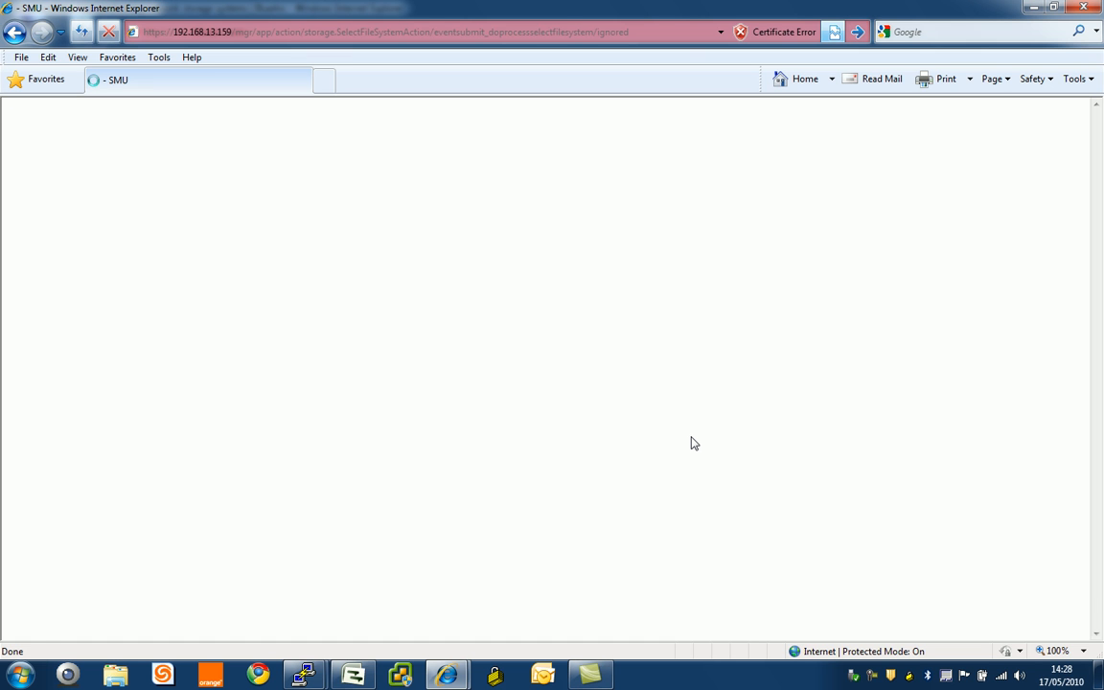
left_click(176, 395)
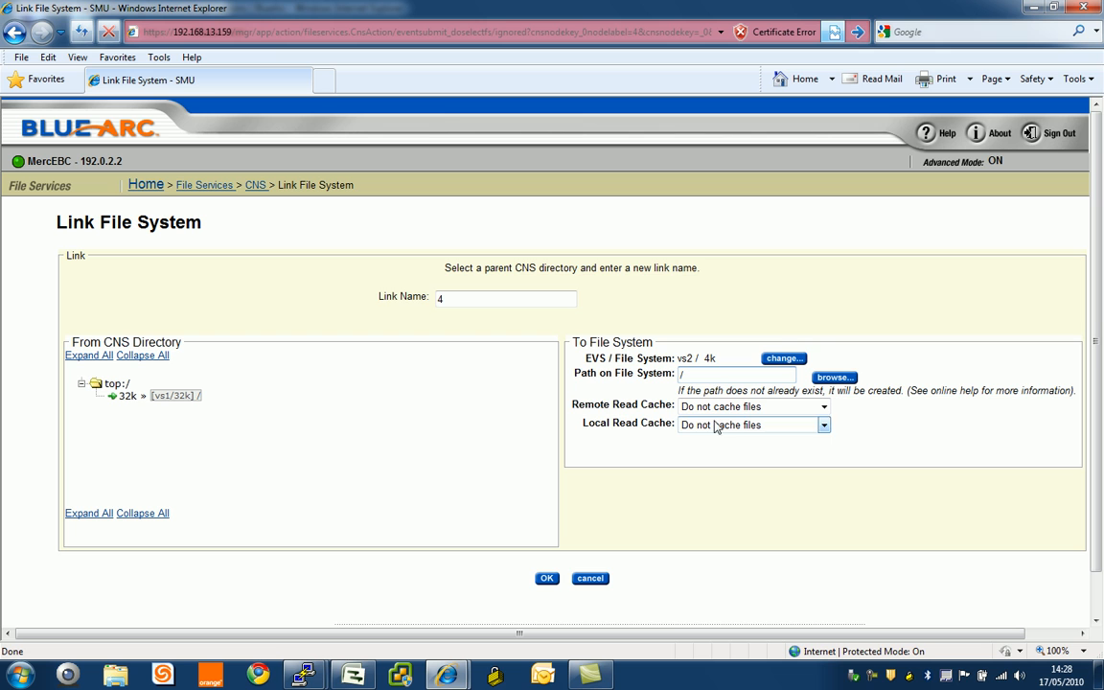
left_click(506, 298)
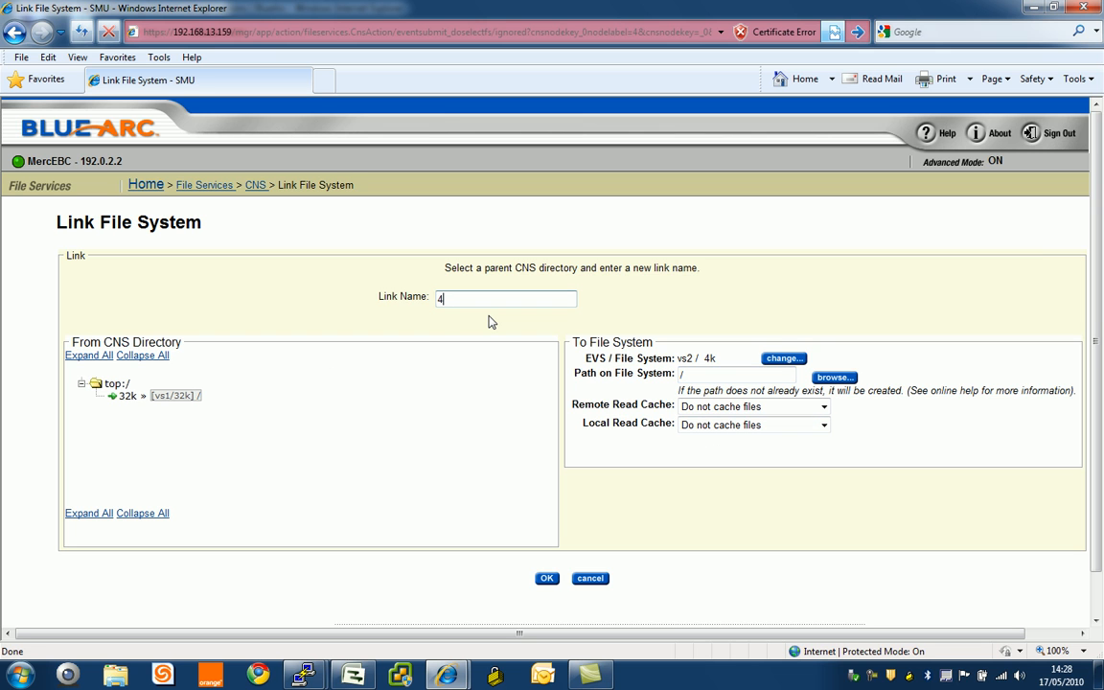
type("k")
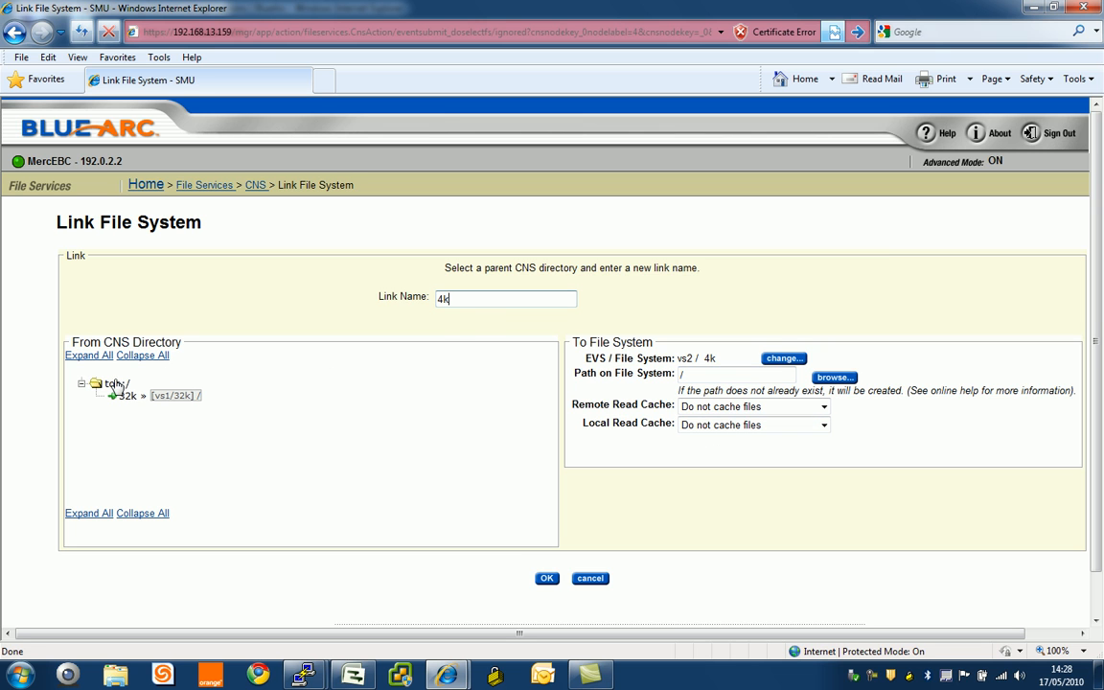
left_click(546, 577)
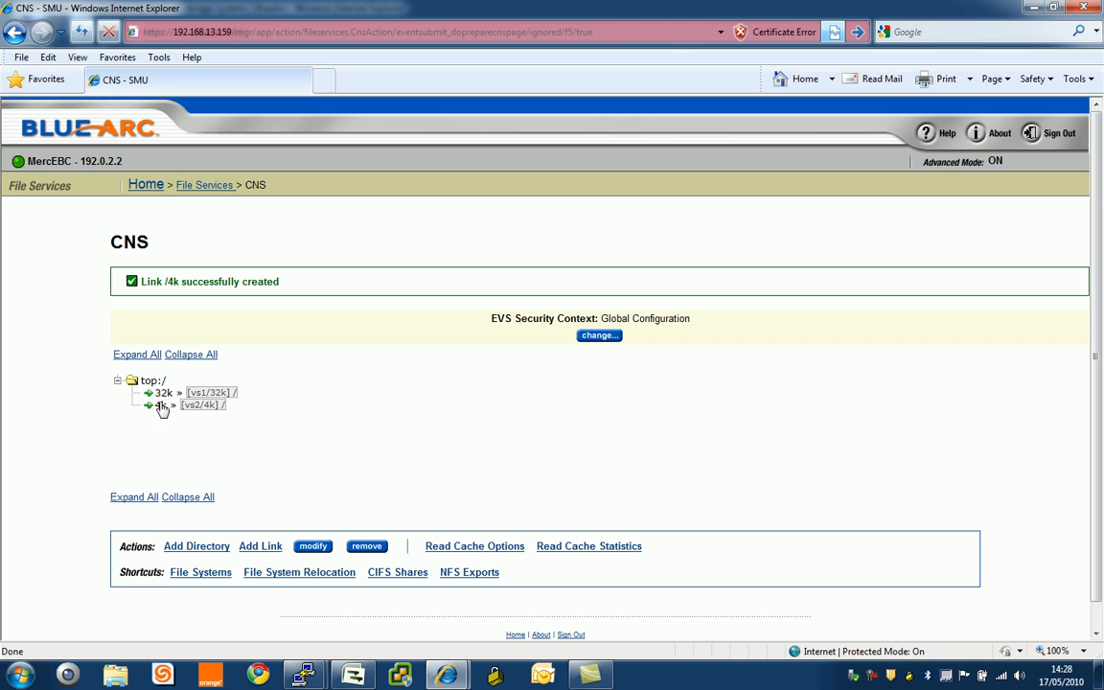
mouse_move(196, 416)
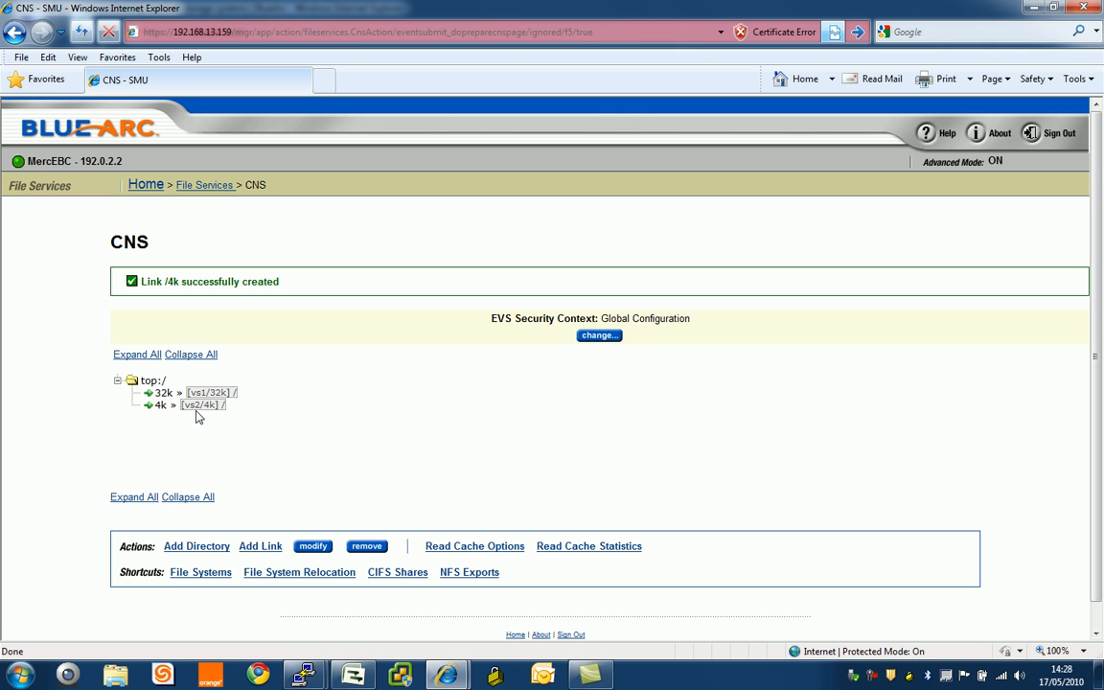
mouse_move(219, 414)
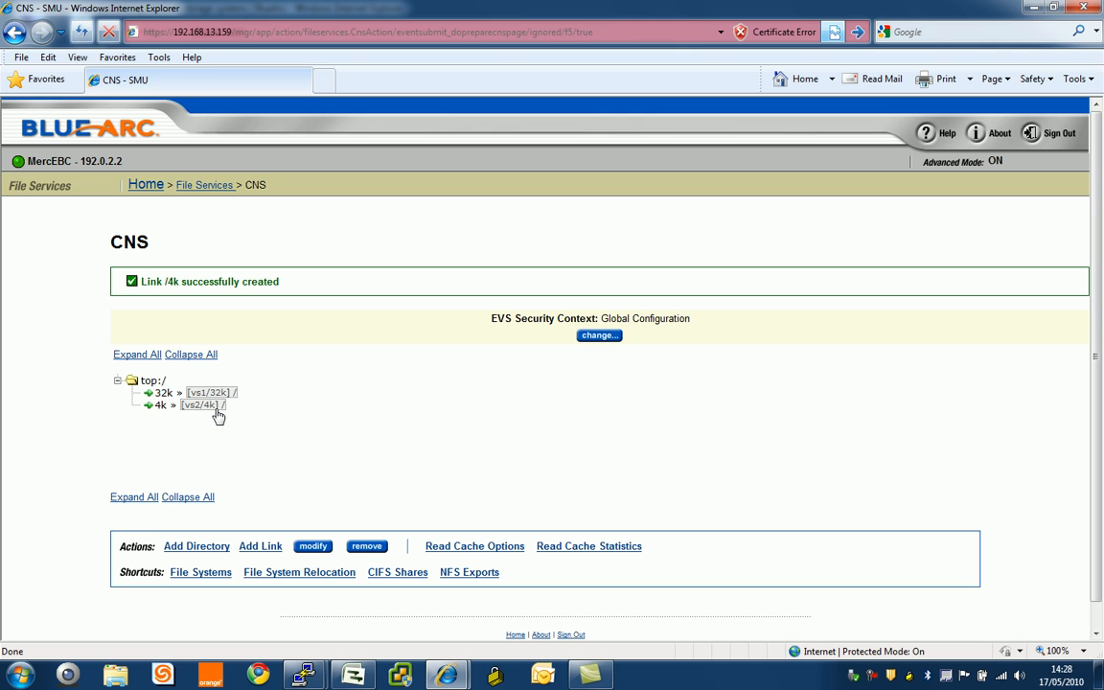
mouse_move(152, 394)
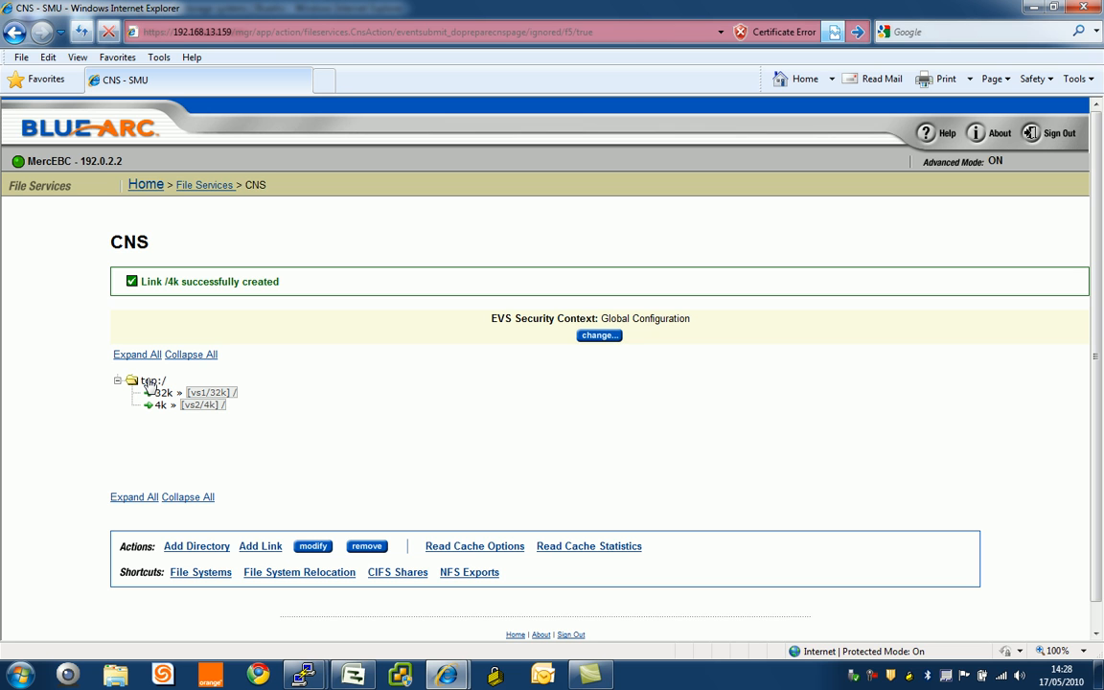
mouse_move(468, 575)
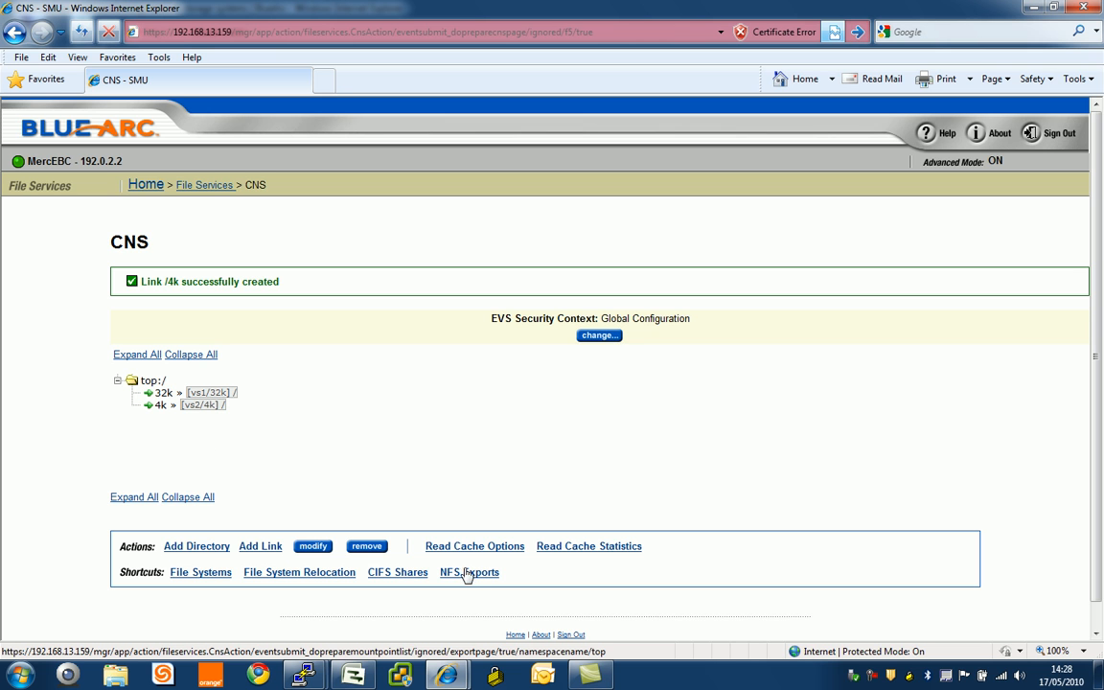
Add an NFS export named 'top' for the namespace root with Show snapshots ticked.
left_click(470, 572)
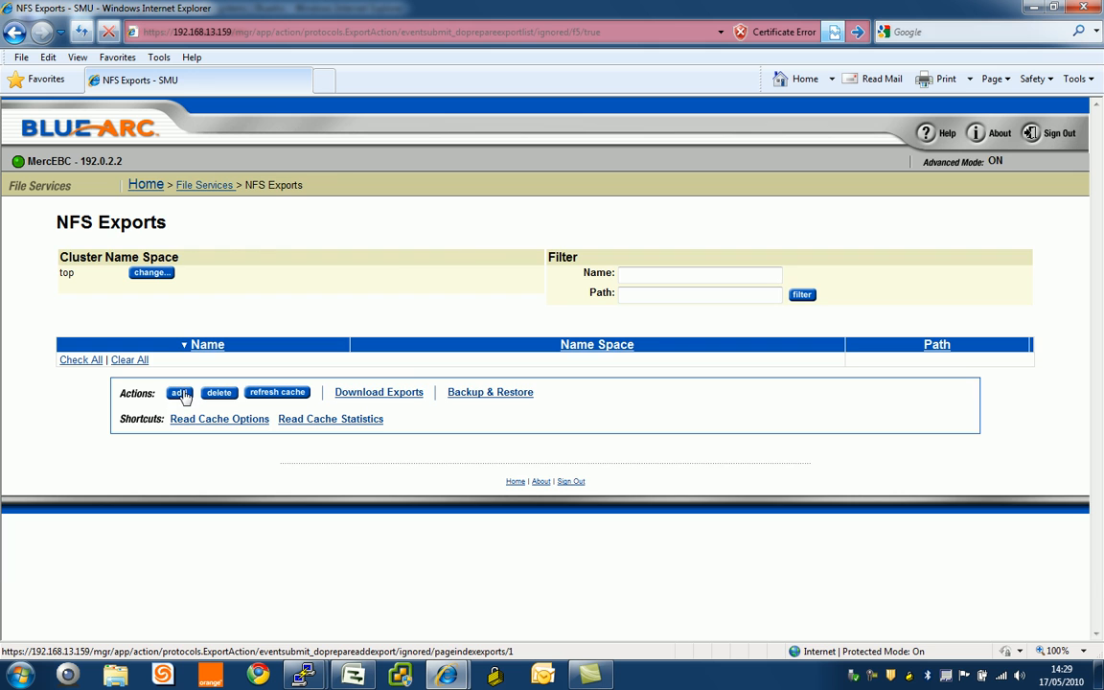
left_click(179, 392)
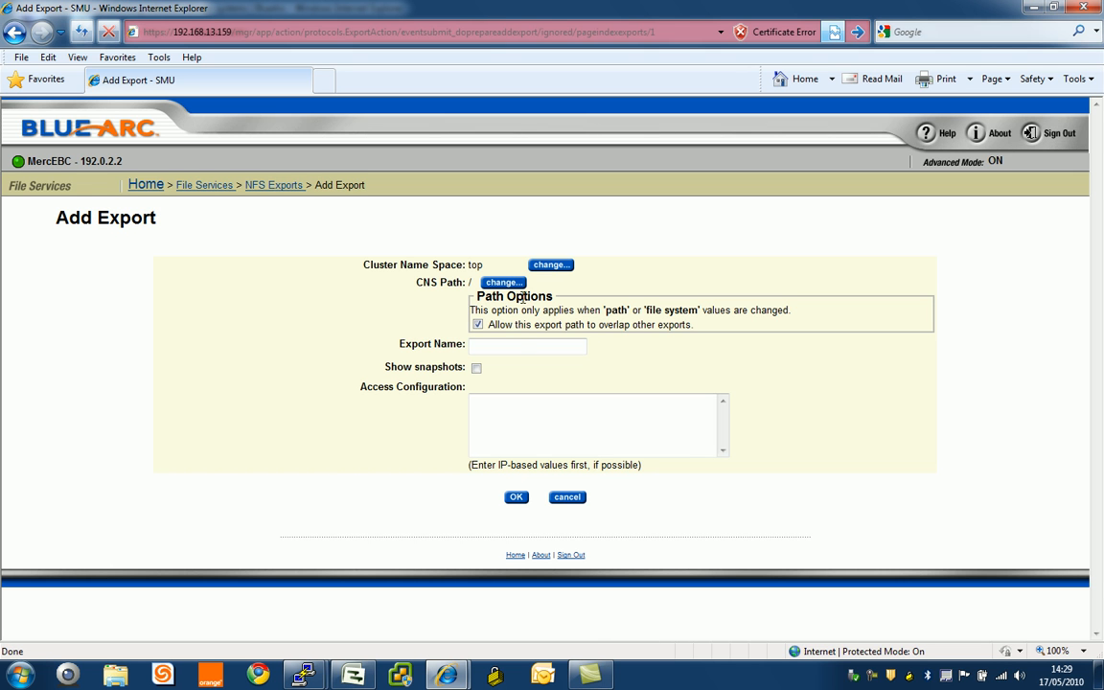
left_click(526, 345)
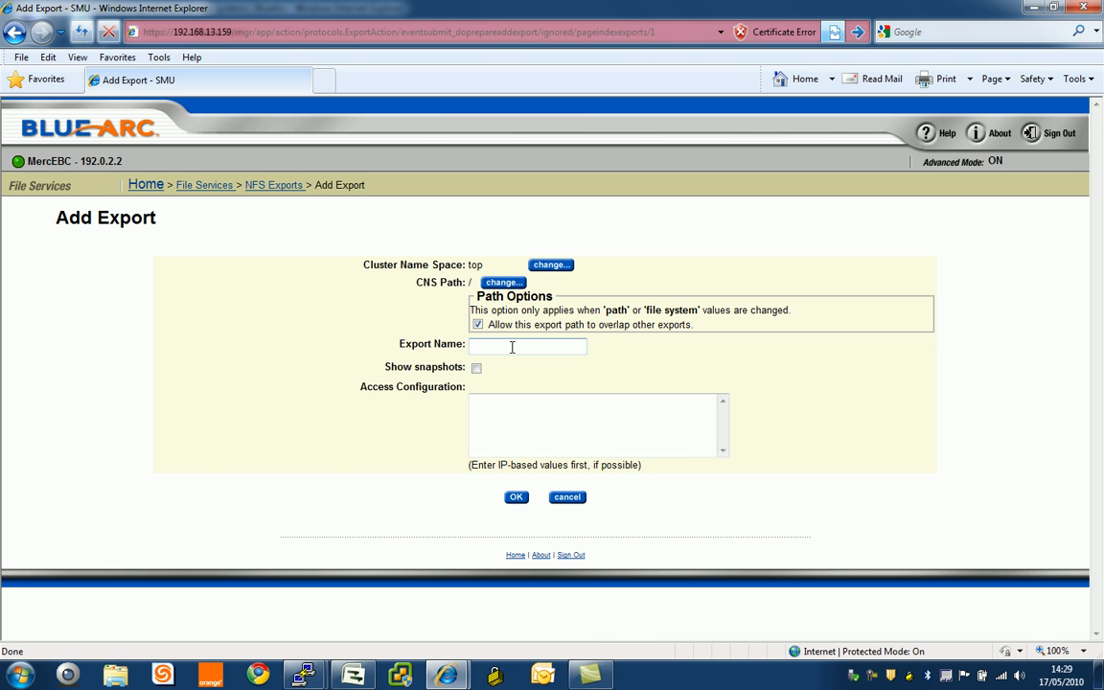
type("top")
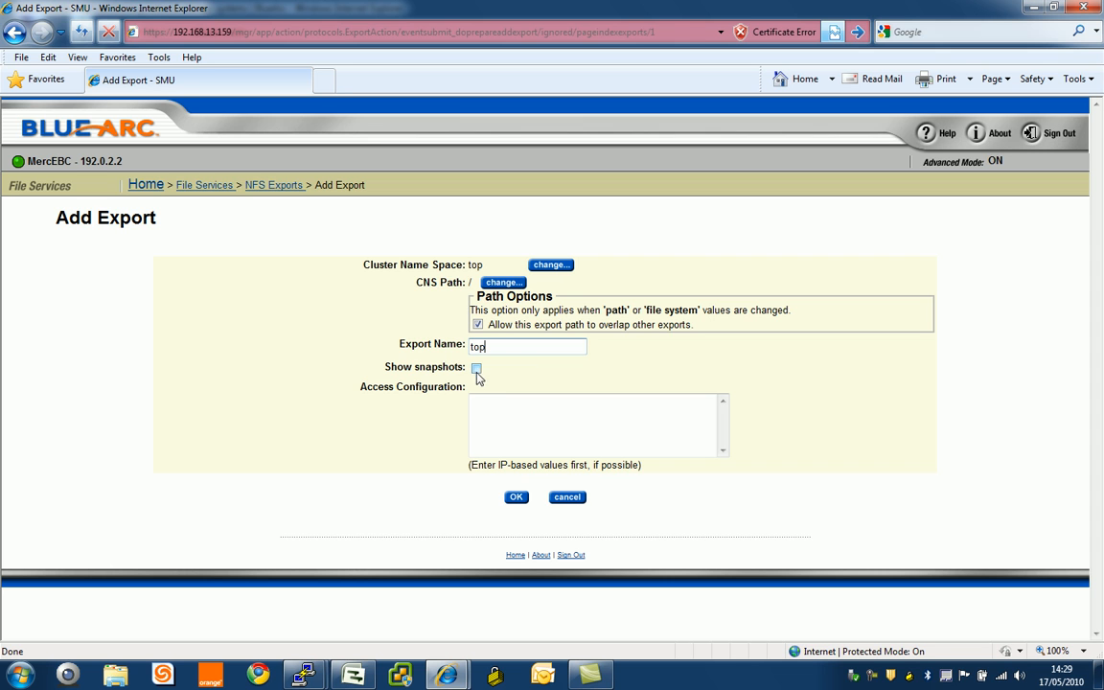
left_click(477, 368)
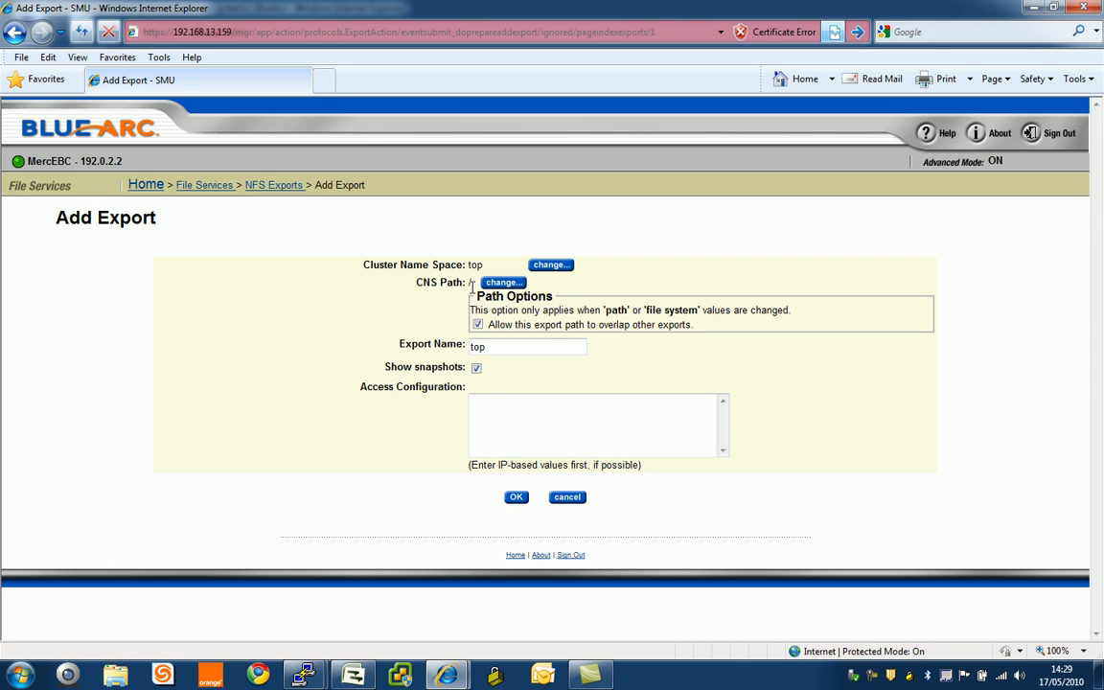
left_click(515, 496)
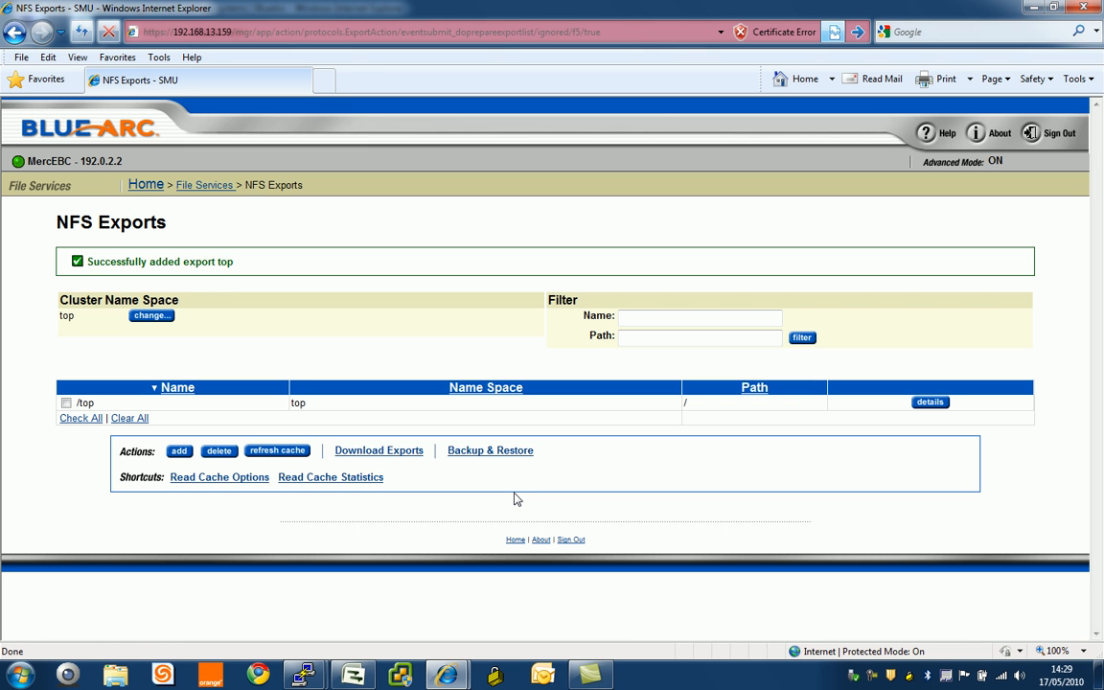
mouse_move(101, 338)
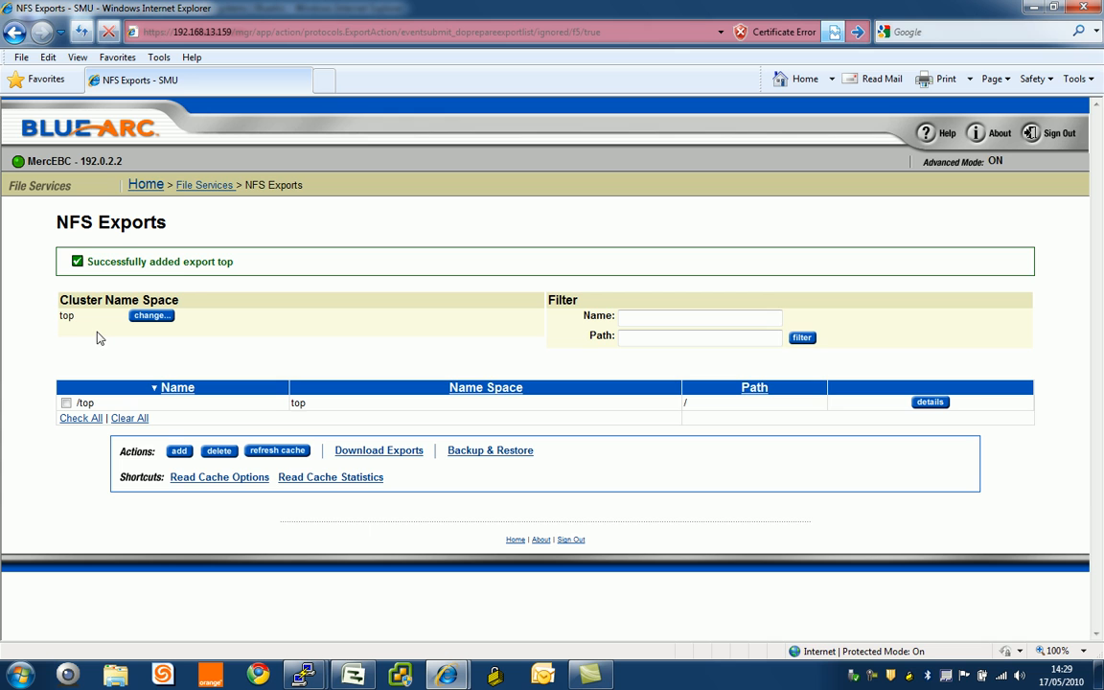
mouse_move(91, 329)
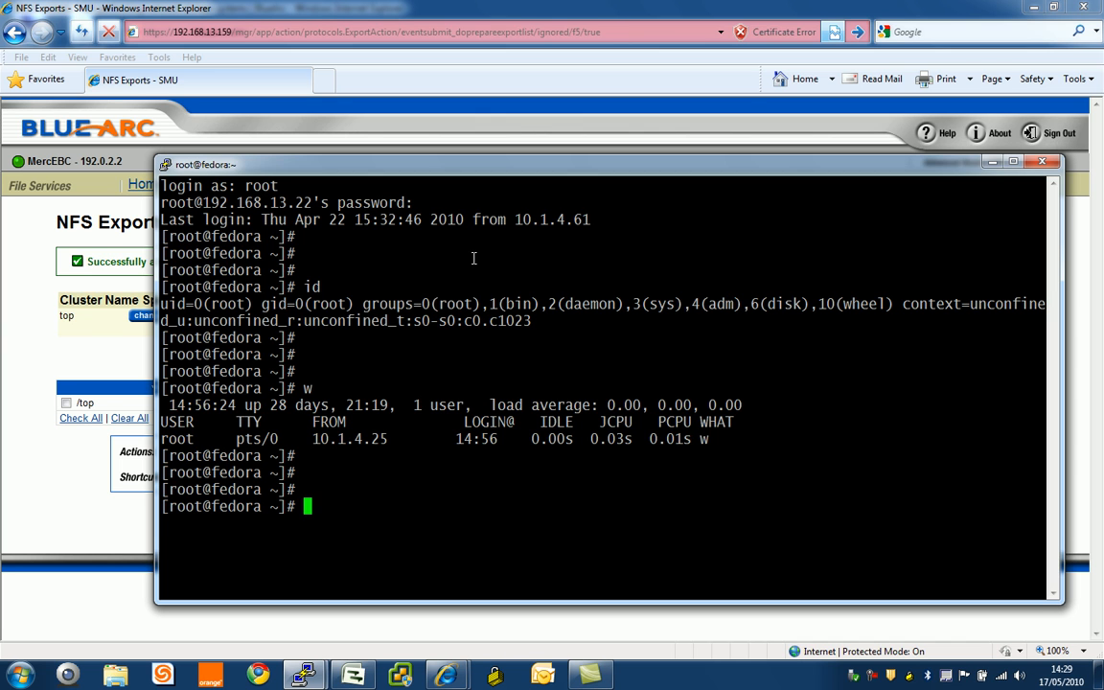
Make a 'top' directory on the Fedora client with mkdir.
type("mk")
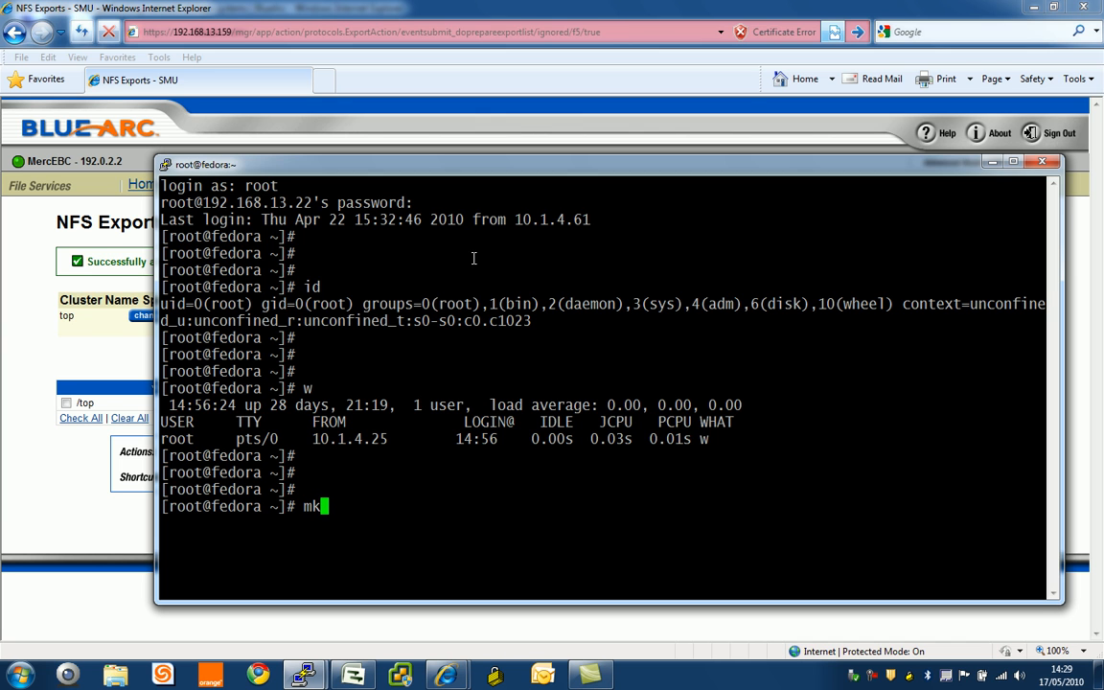
type("dir")
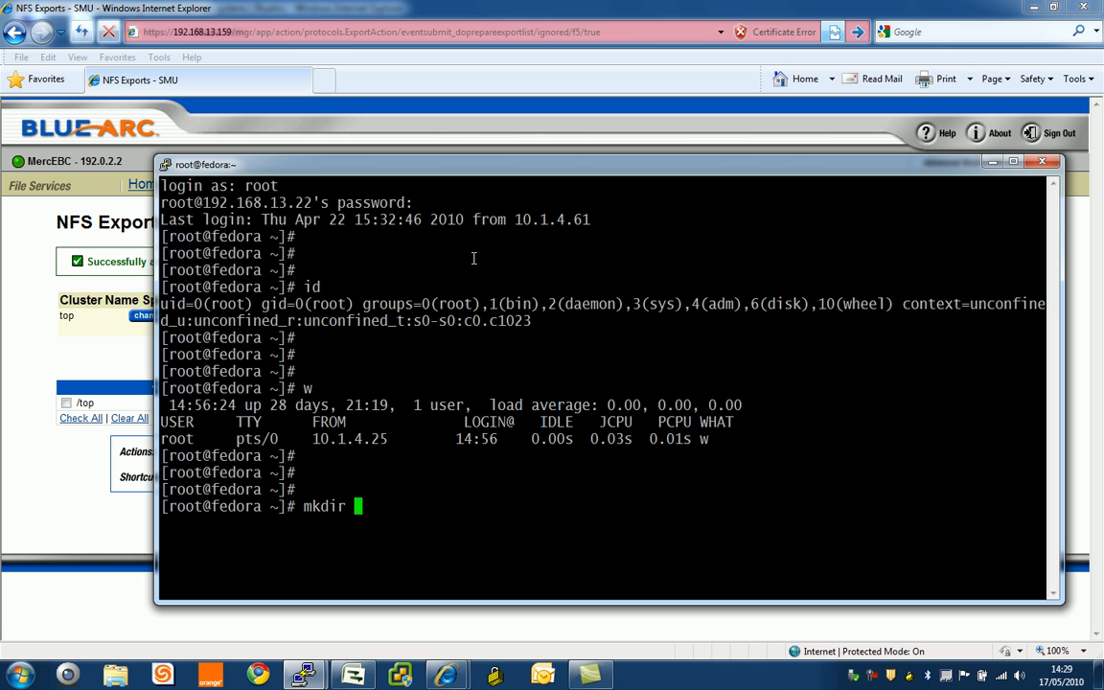
type("top")
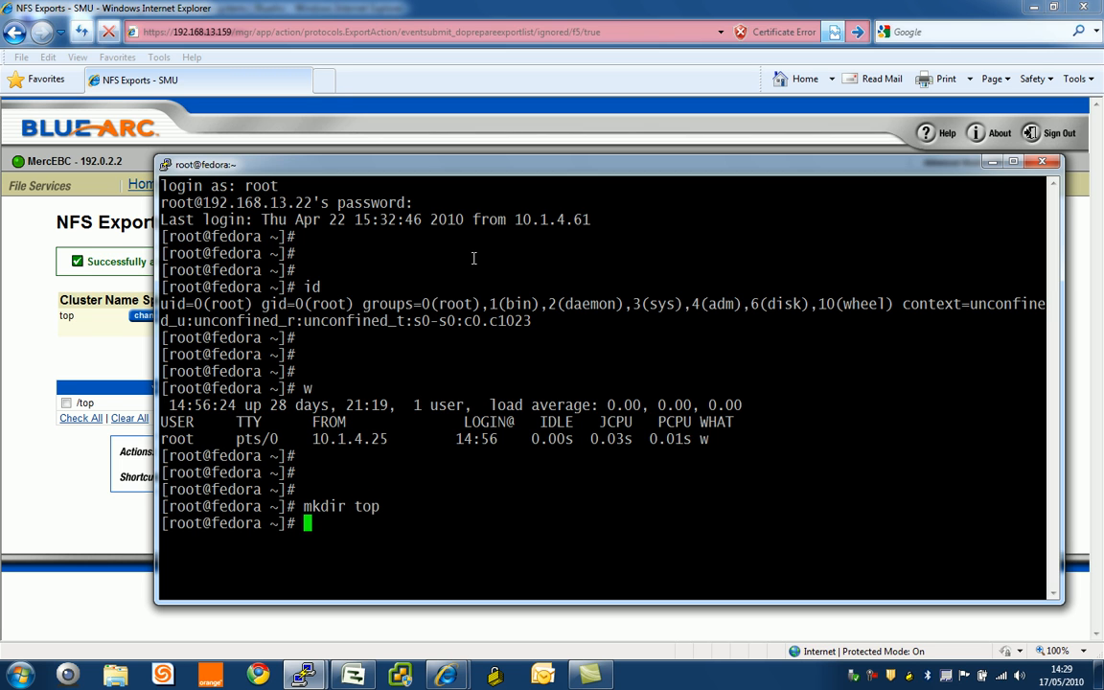
Mount the NFS export 192.168.13.97:/top onto top/.
type("mount -t")
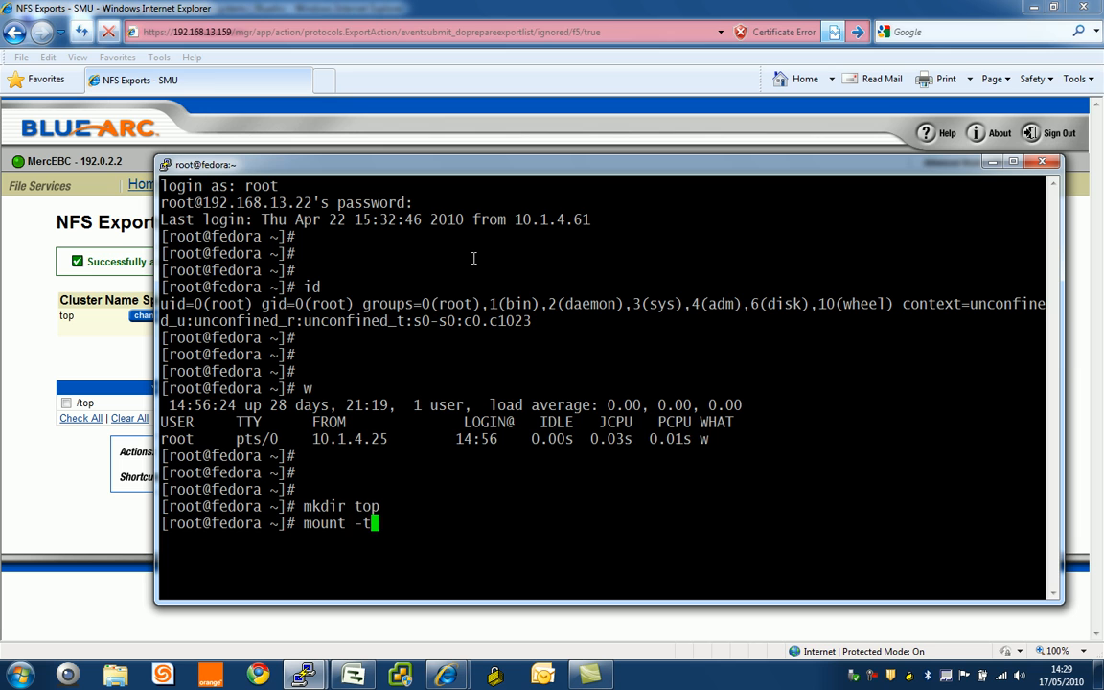
type("nfs 19")
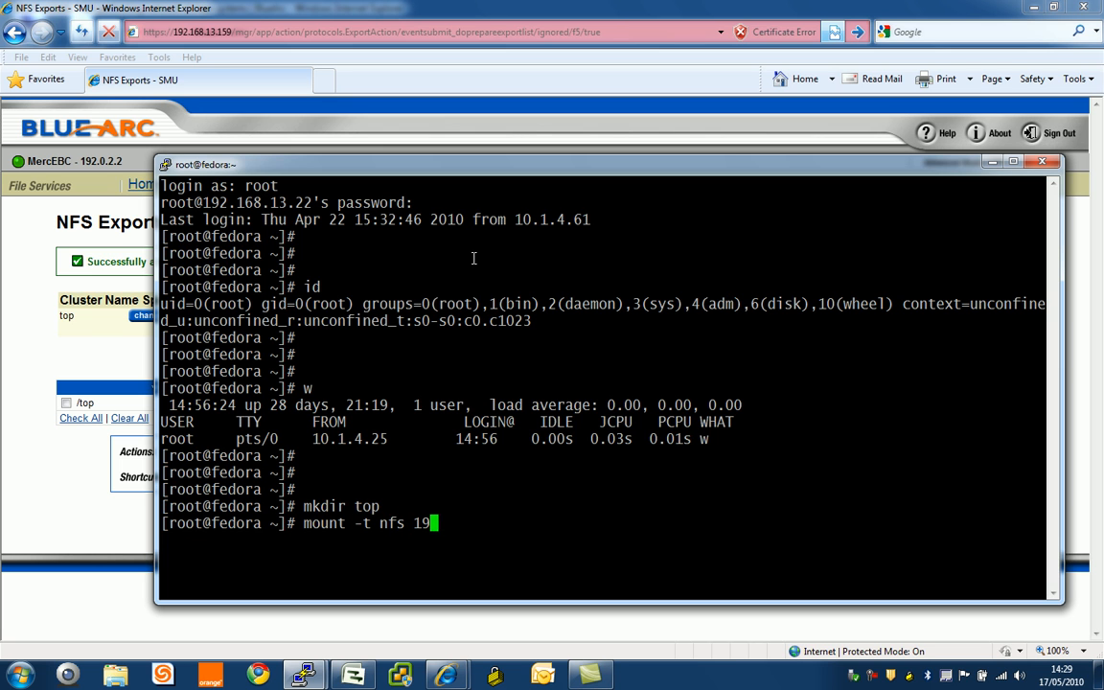
type("2.168.13")
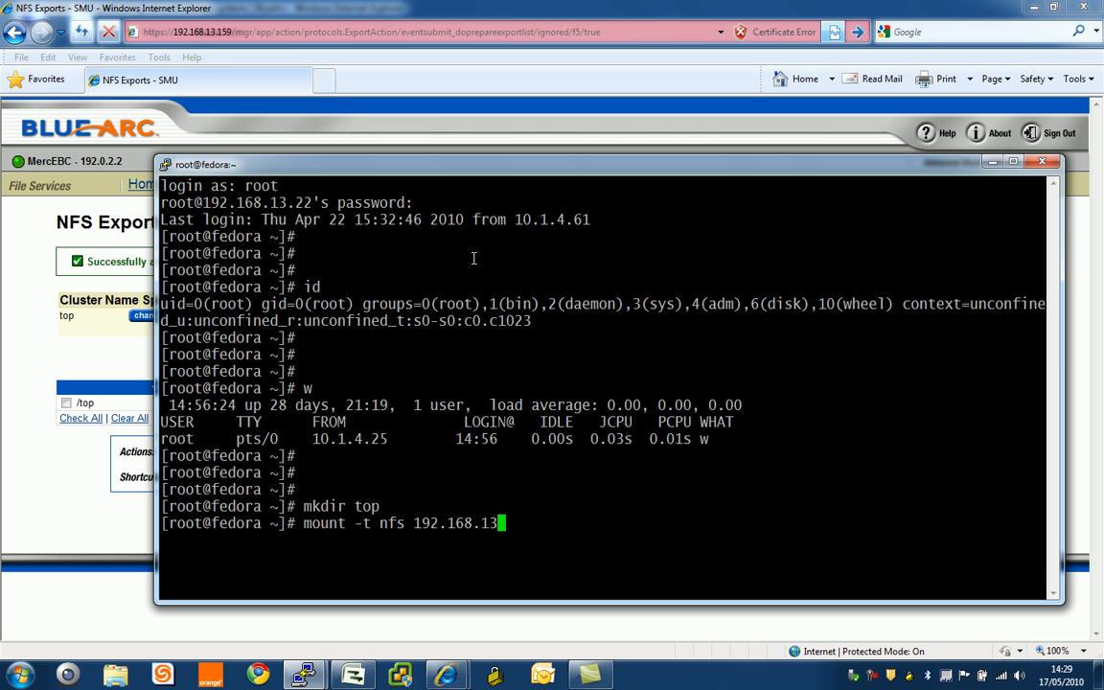
type(".")
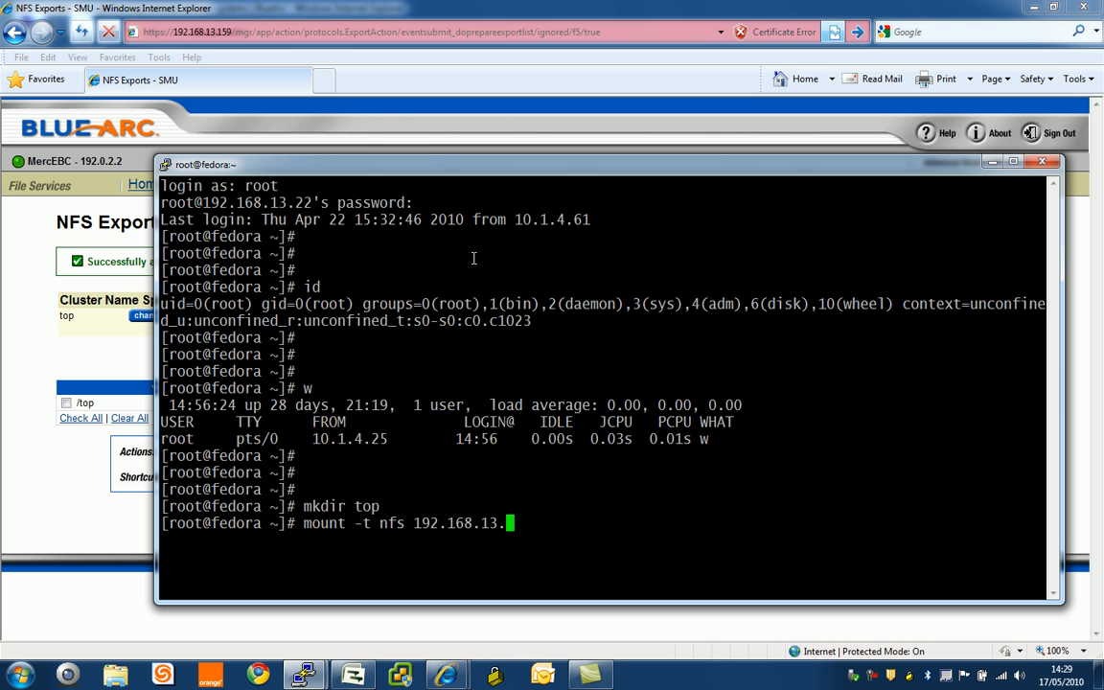
type("97")
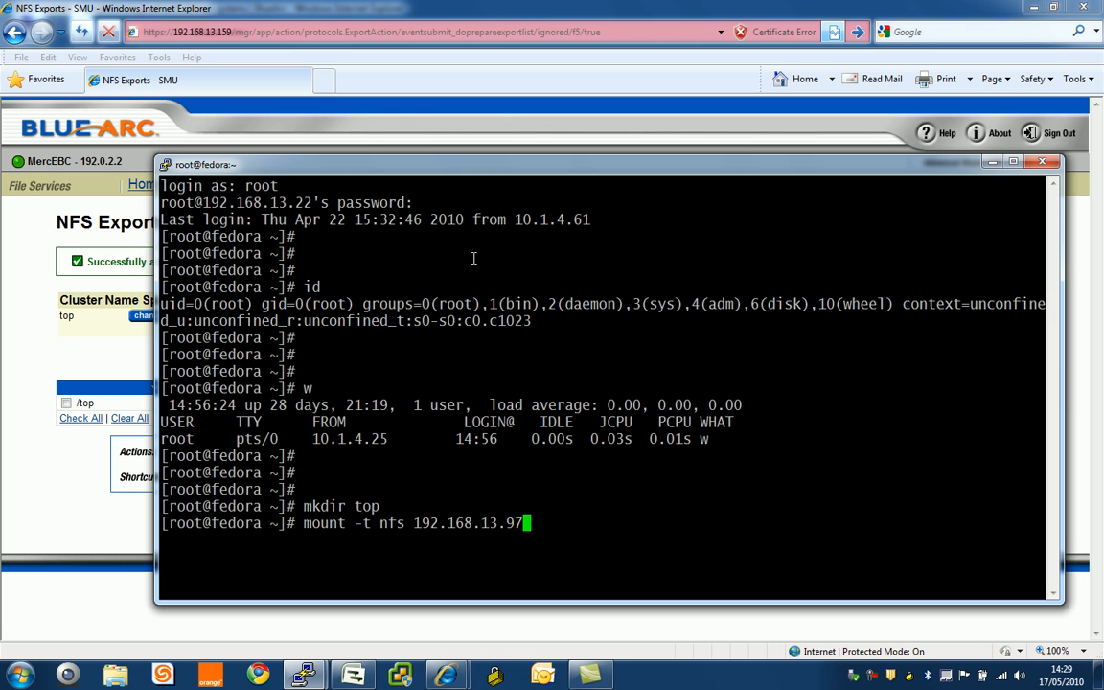
type(":")
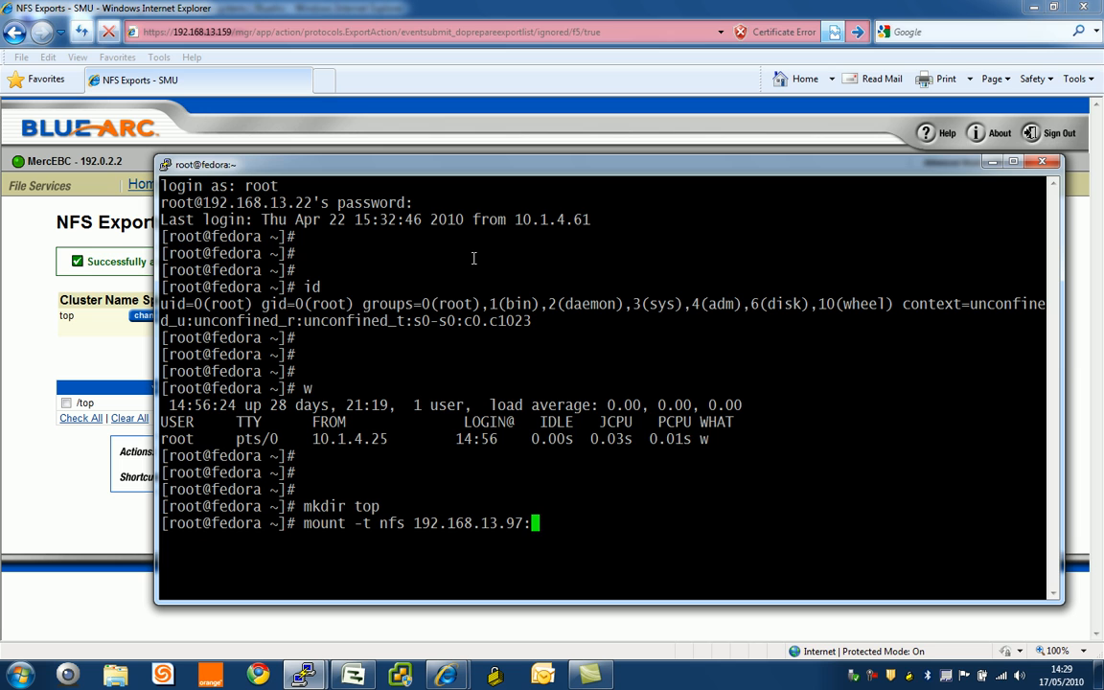
type("/top")
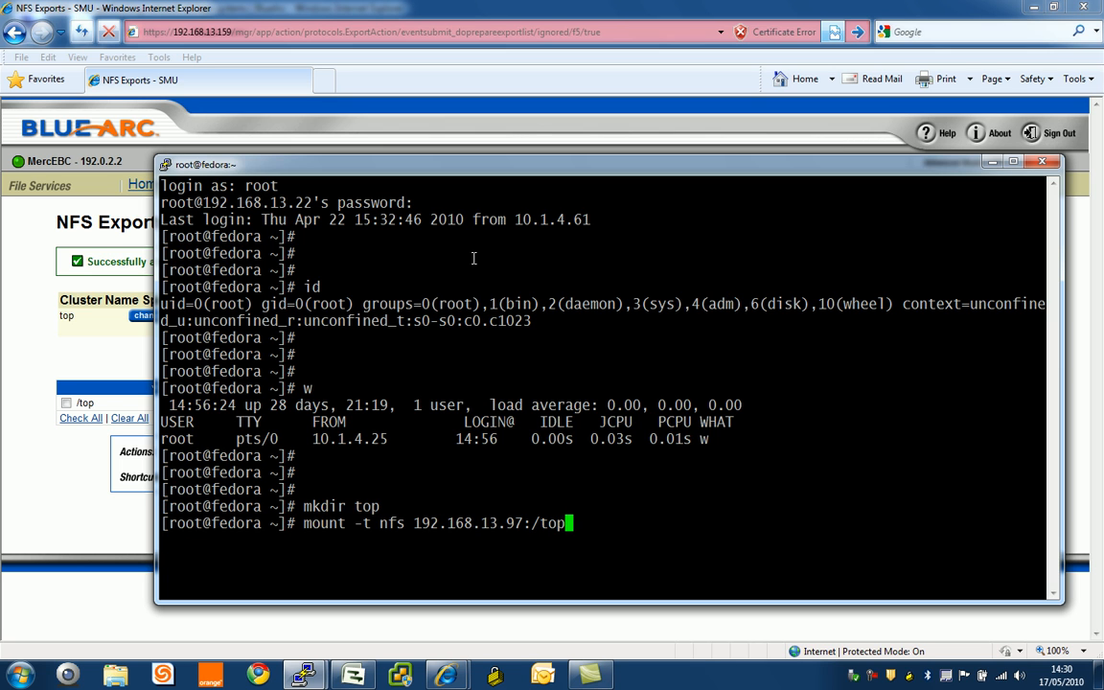
type("top/")
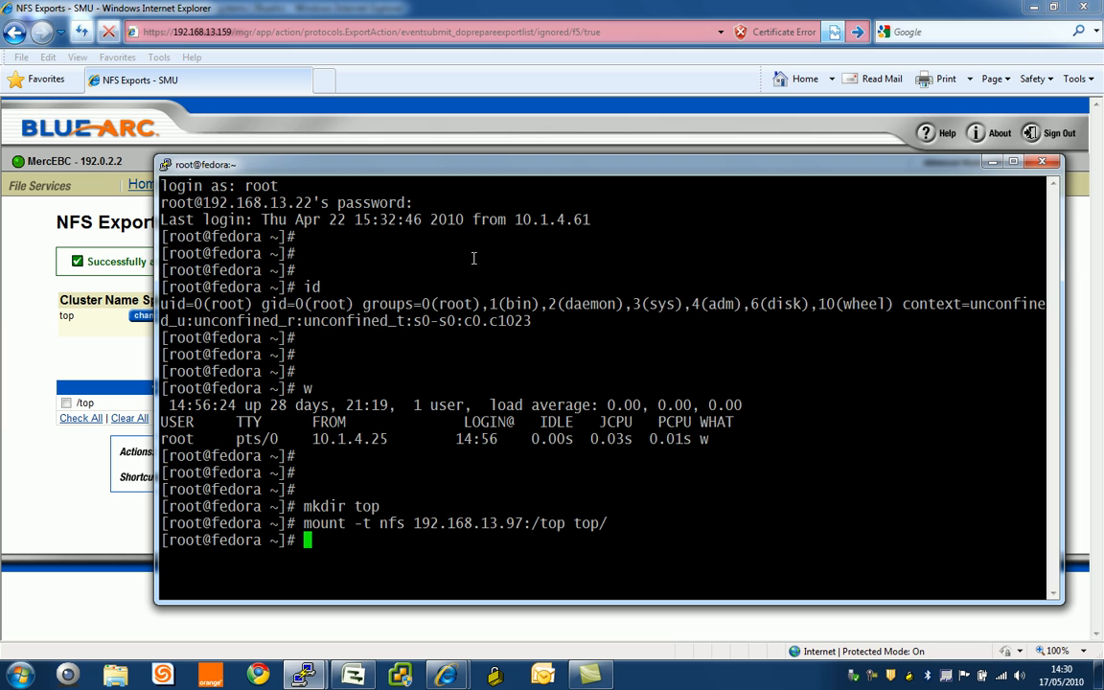
Enter top, list its 32k and 4k directories, and run mount to check.
type("cd top")
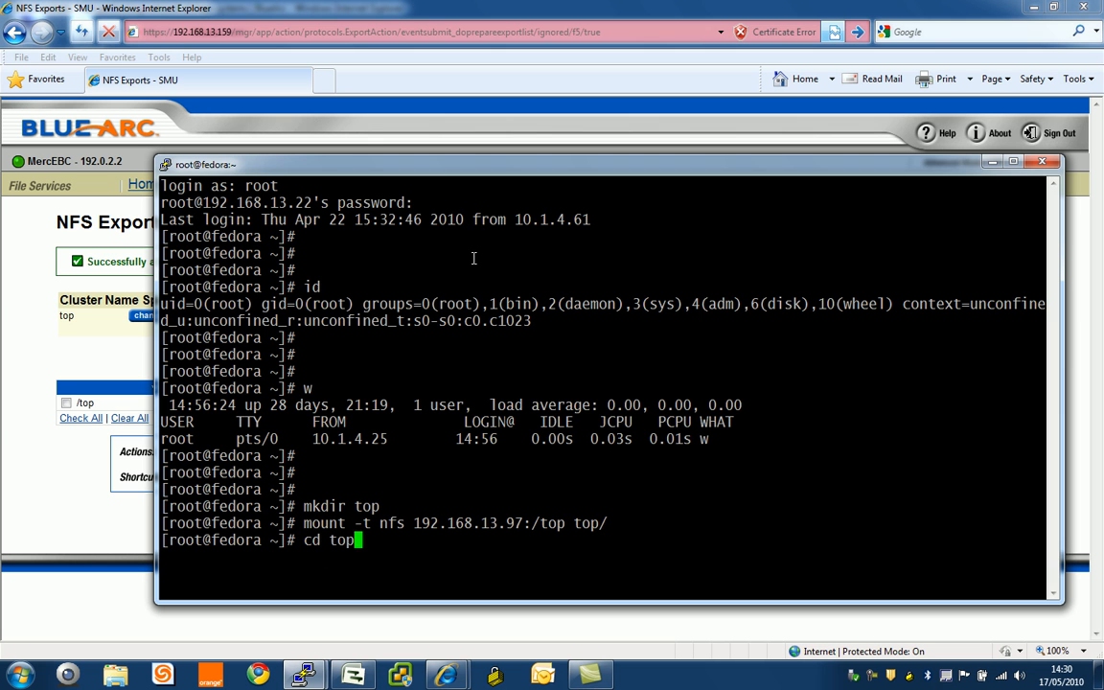
type("ls -als")
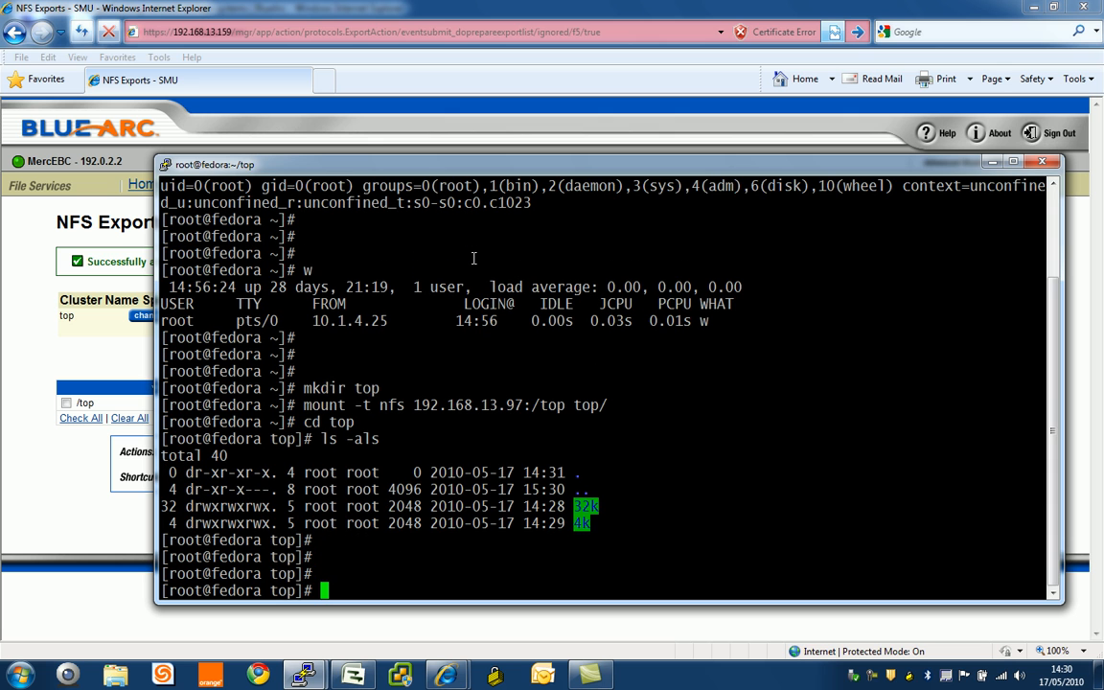
mouse_move(514, 397)
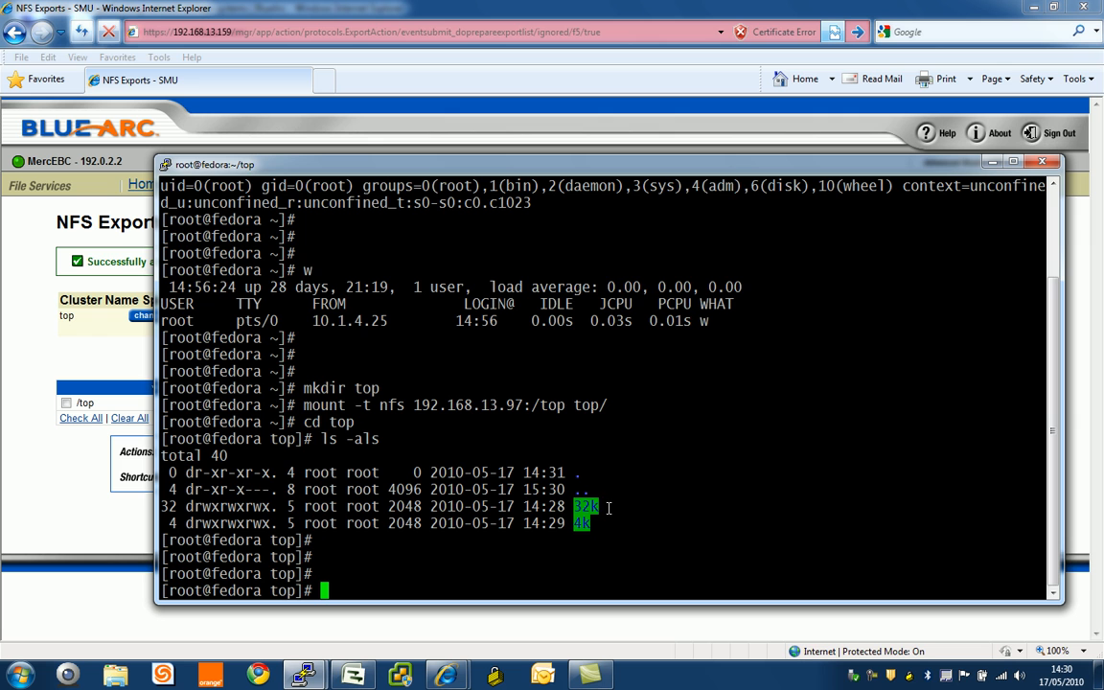
type("mout")
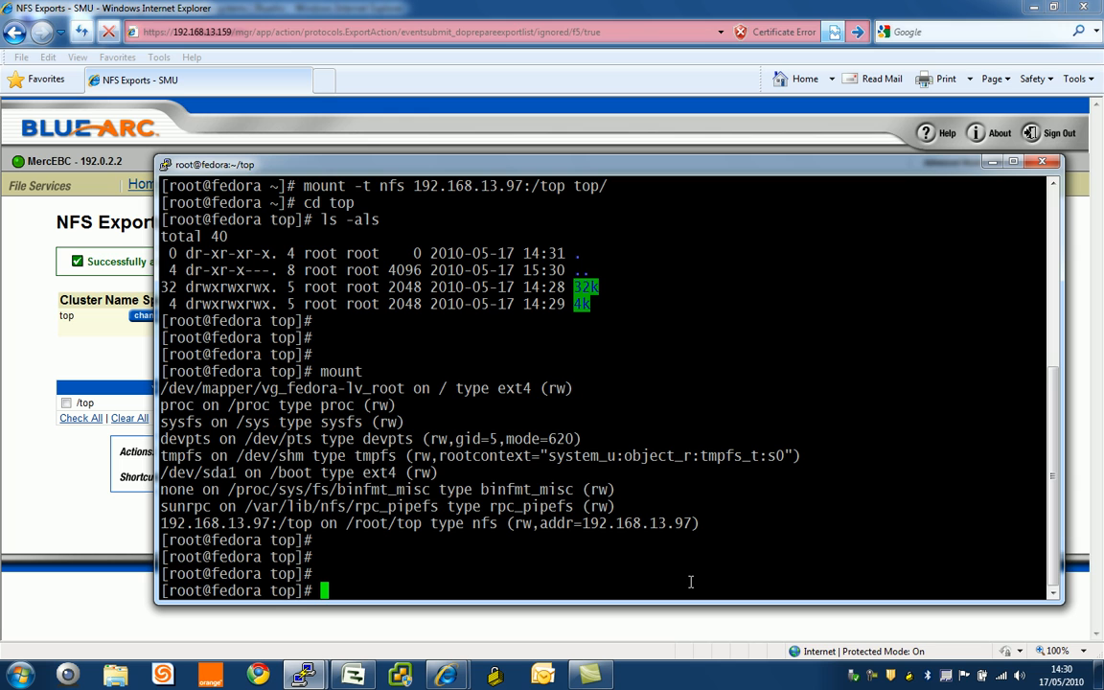
mouse_move(453, 637)
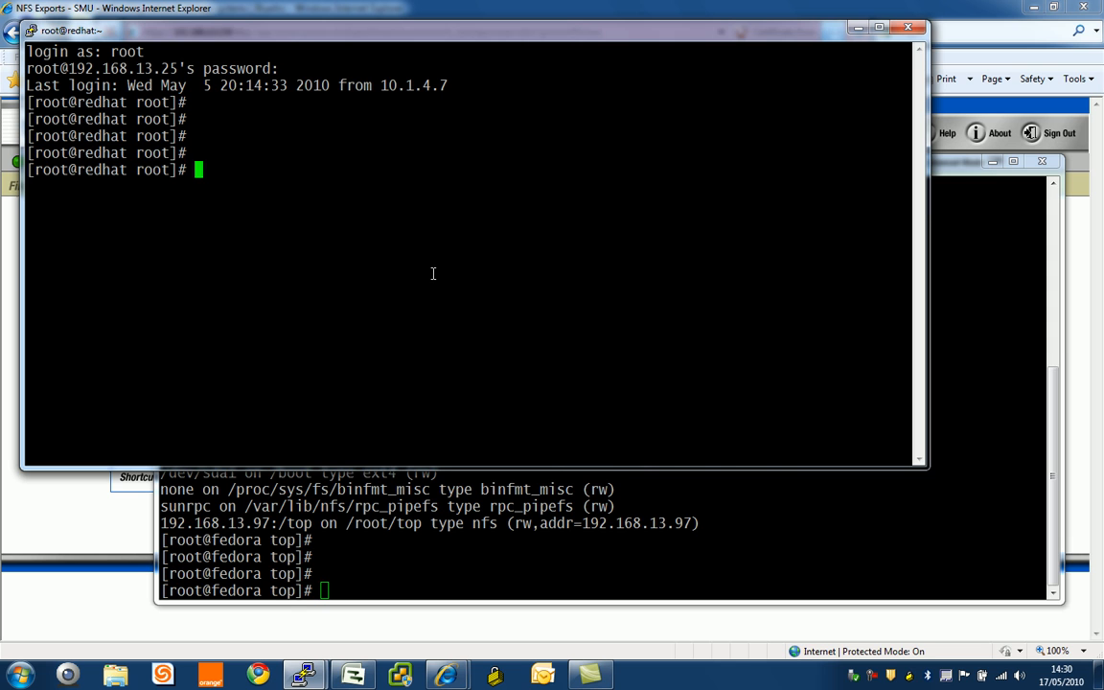
On redhat, create top, NFS-mount 192.168.13.98:/top onto it, and list mounts to verify.
type("mkdir top")
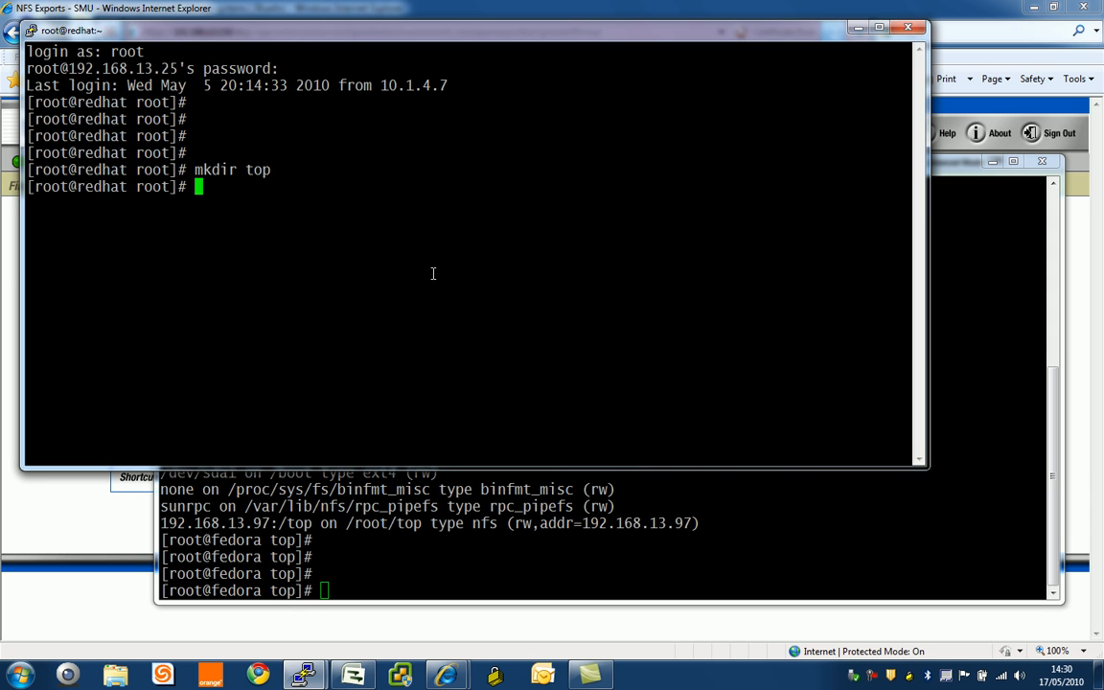
type("mount -")
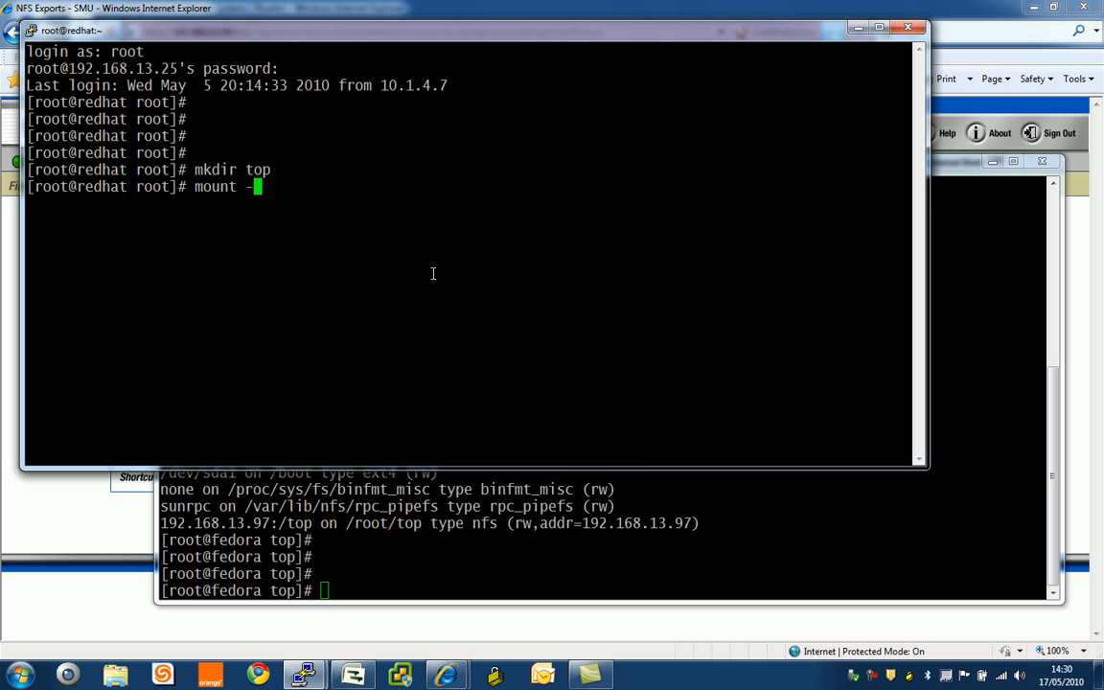
type("t")
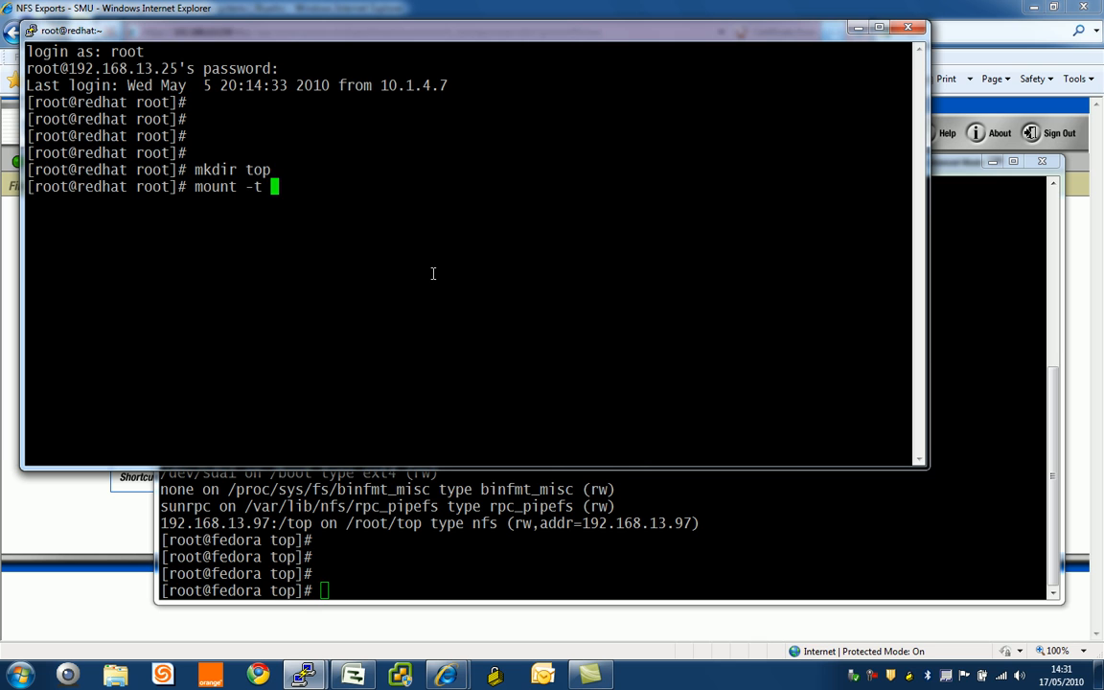
type("nfs")
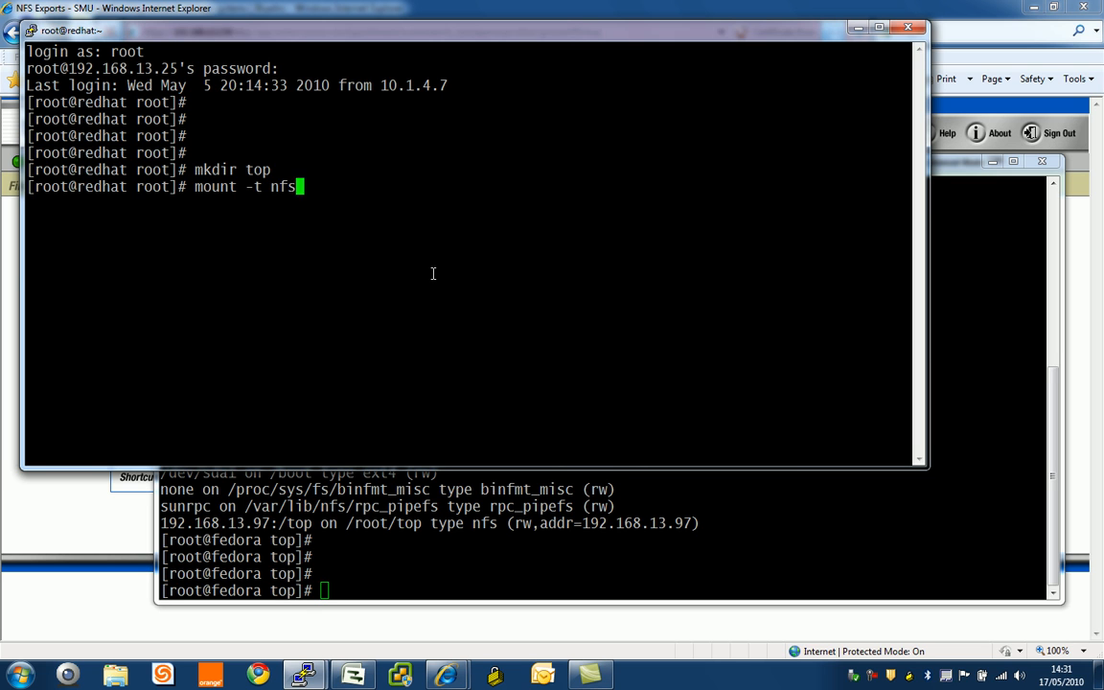
type("192.168")
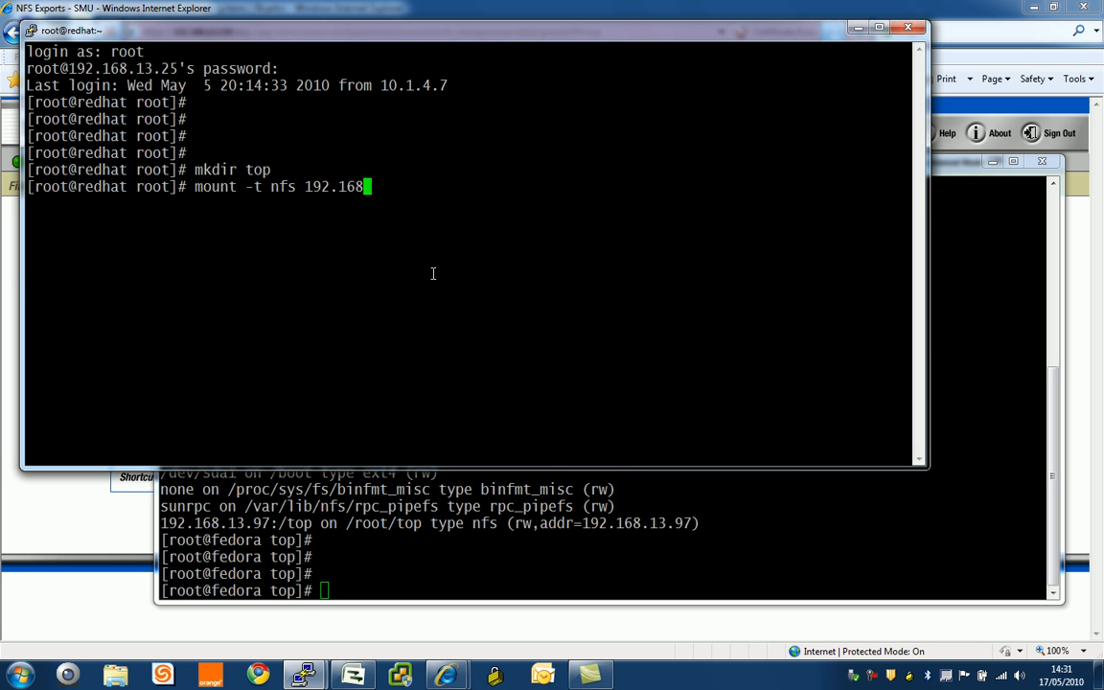
type("13.")
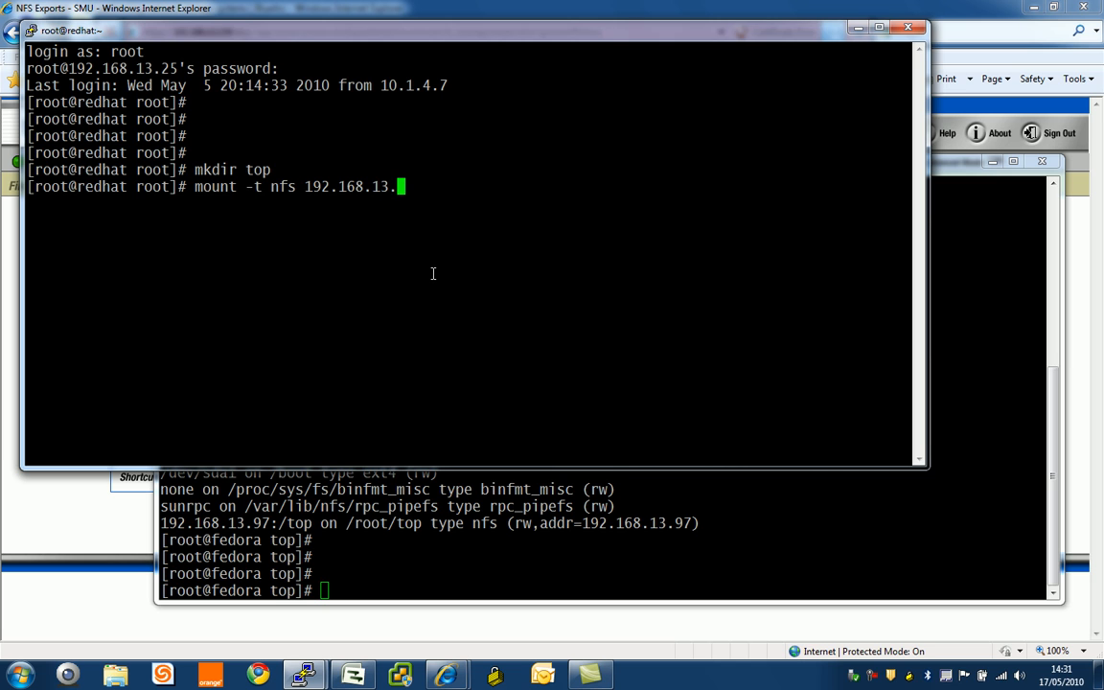
type("98")
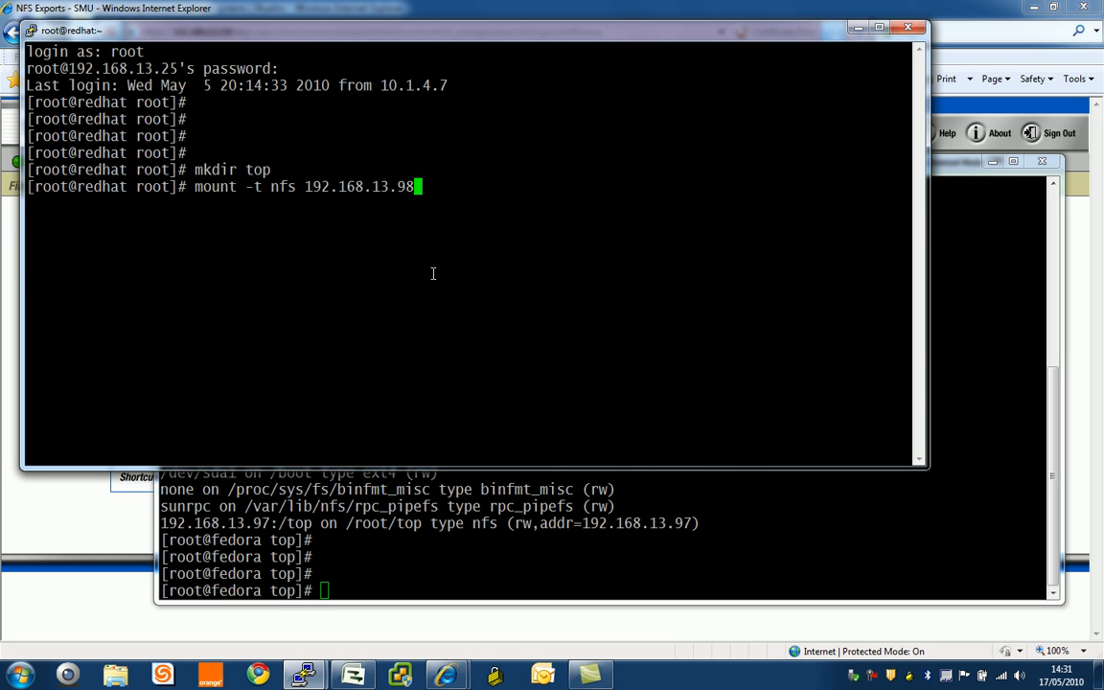
type("/")
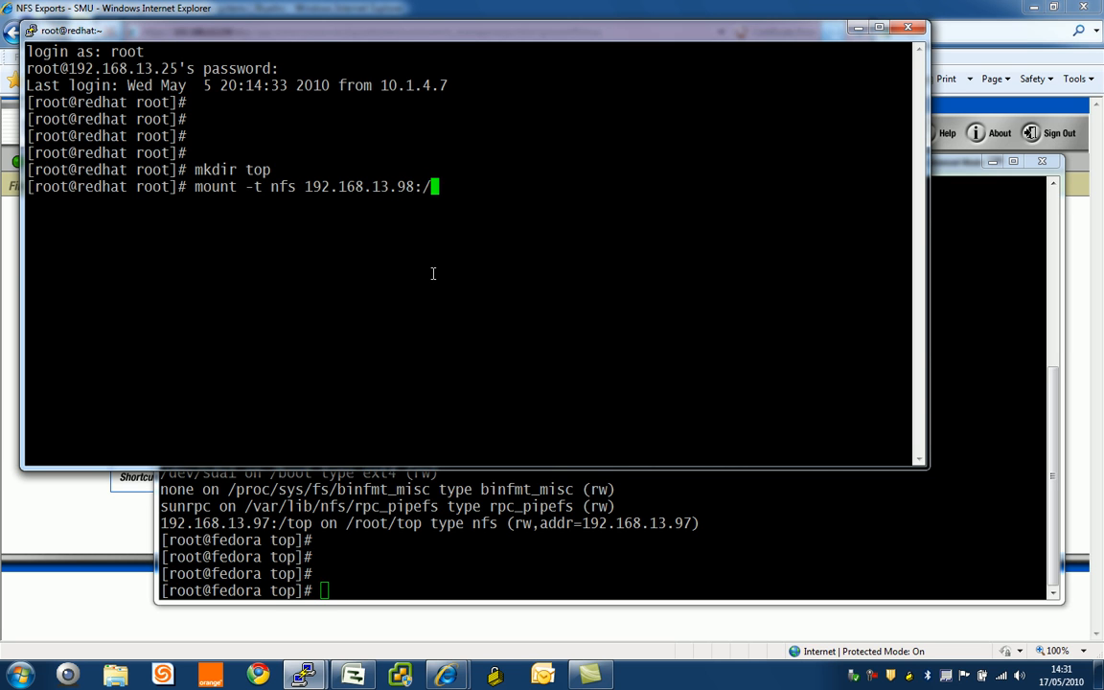
type("top top/")
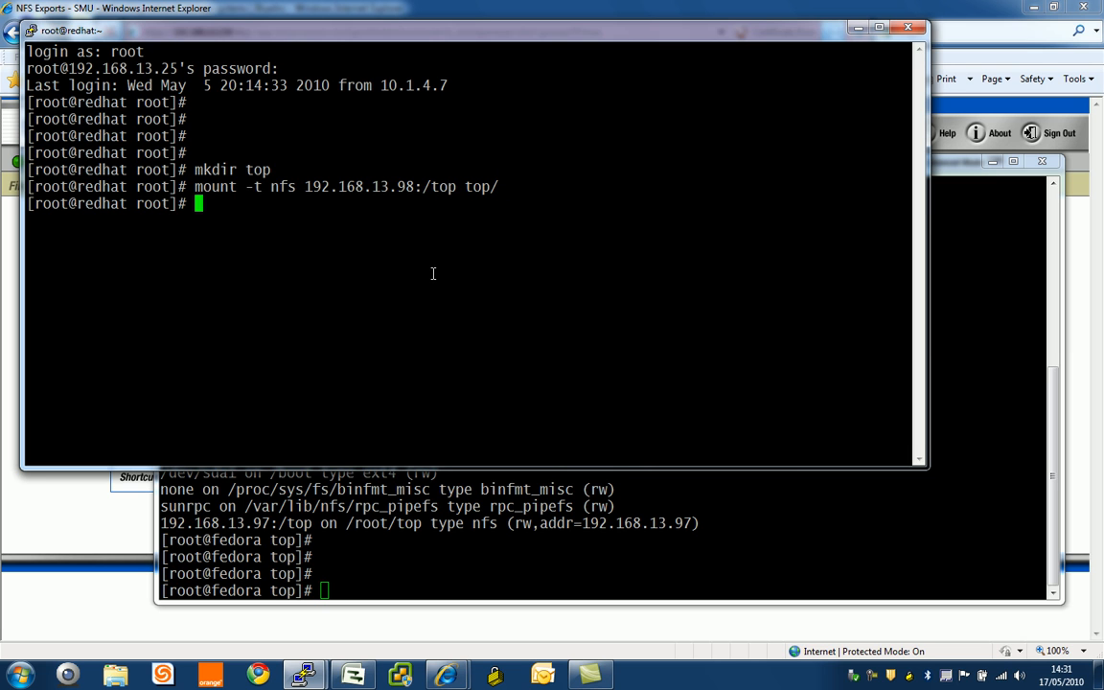
type("mount")
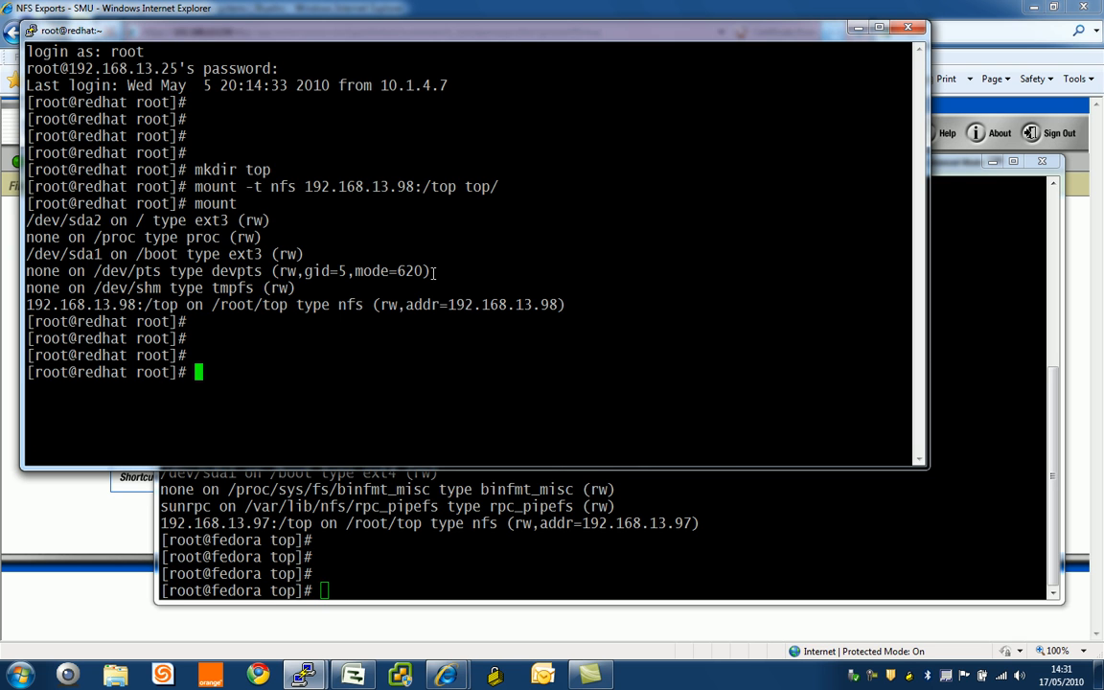
Enter top on redhat and list 32k and 4k with ls -als, then repeat on fedora and check its mounts.
type("cd n")
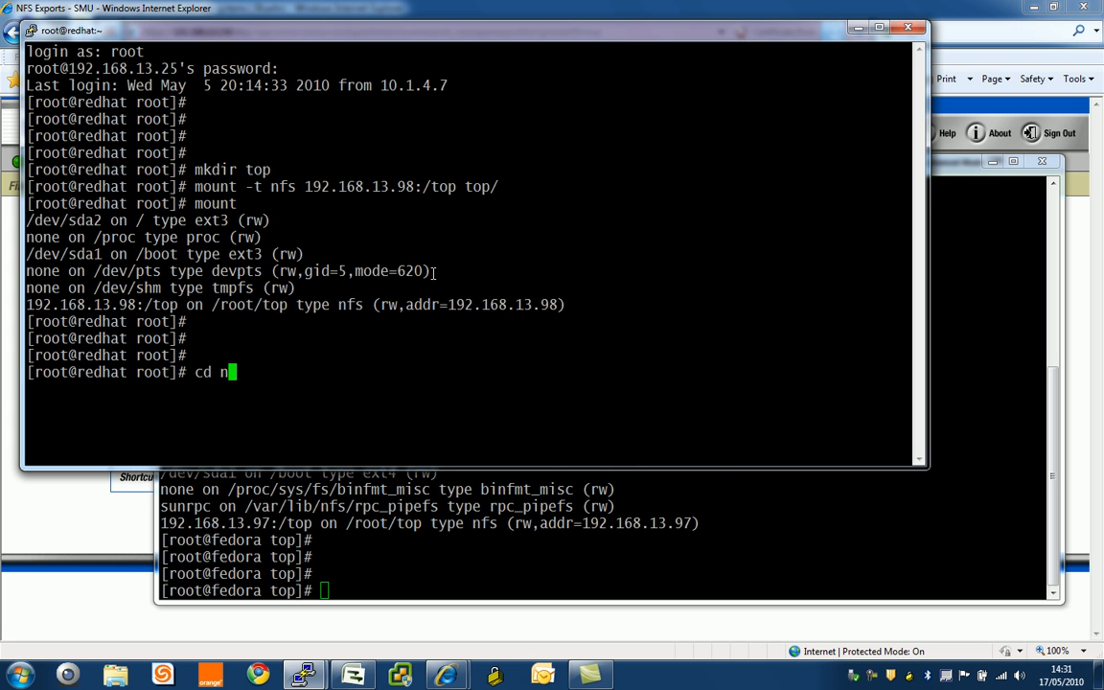
type("op")
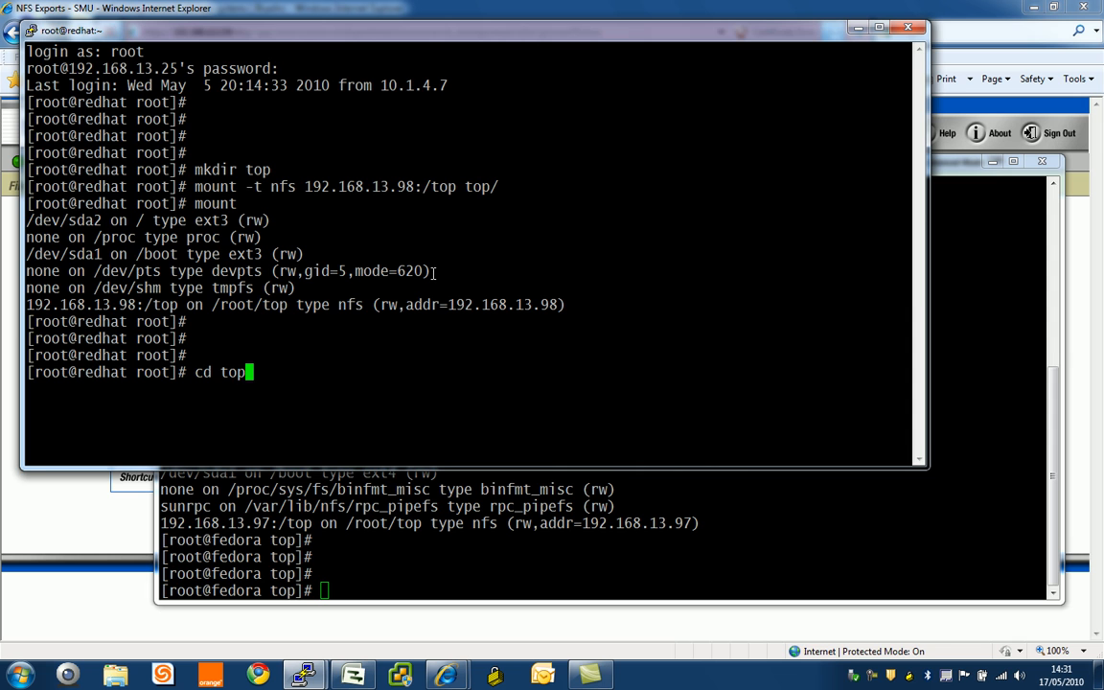
type("ls -als")
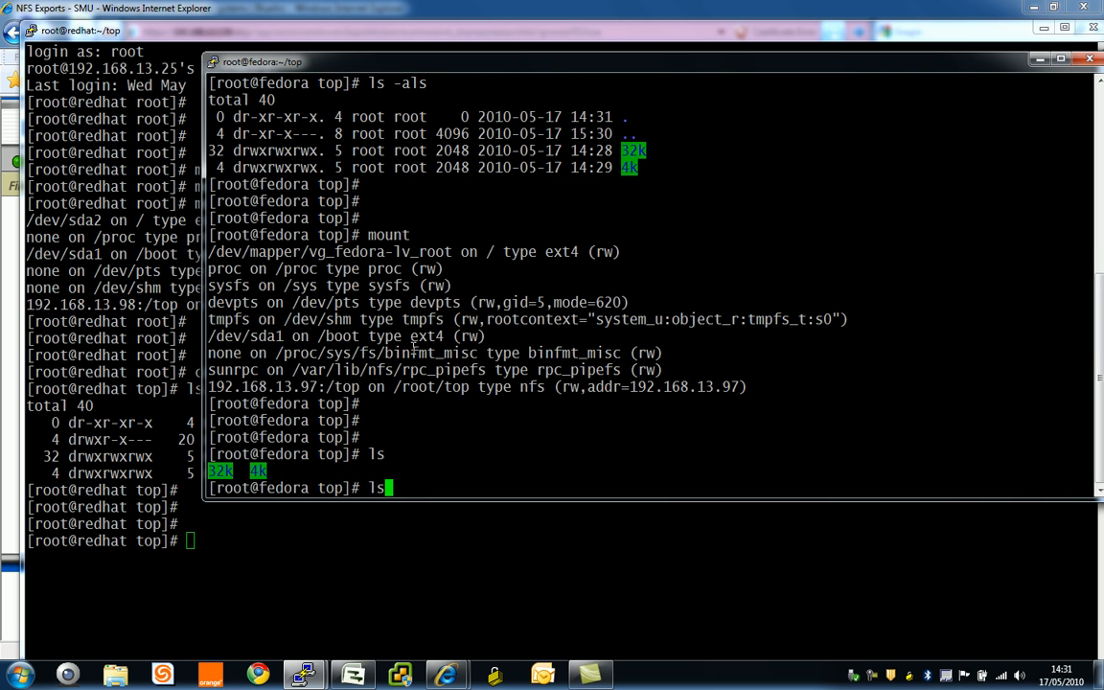
type("-als")
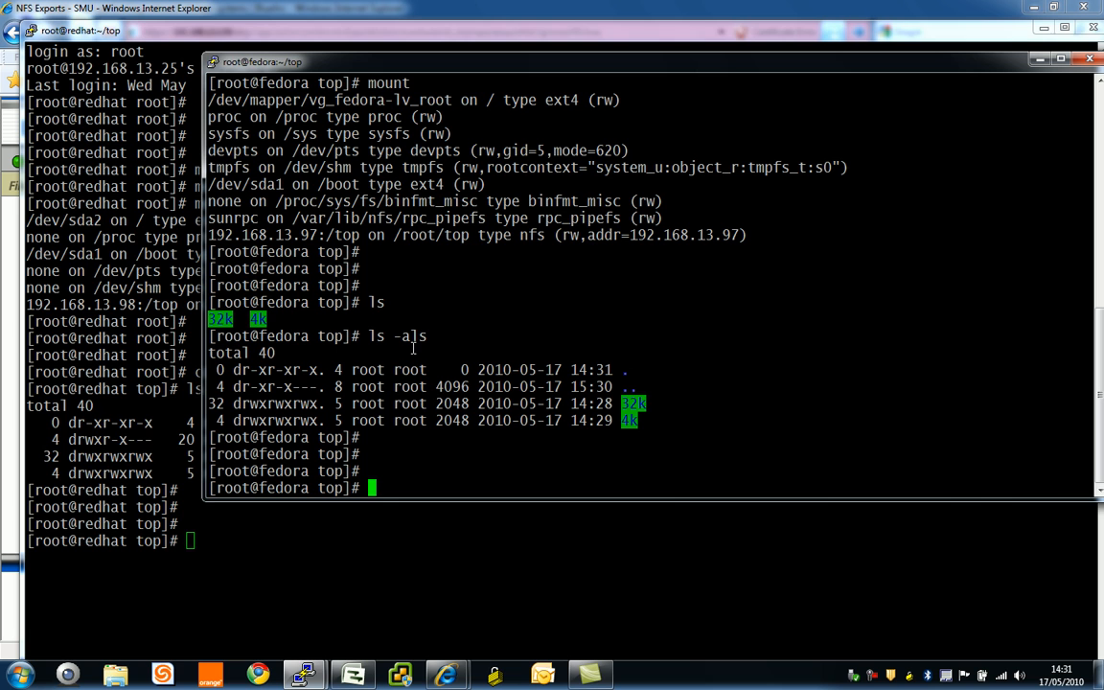
type("moiu")
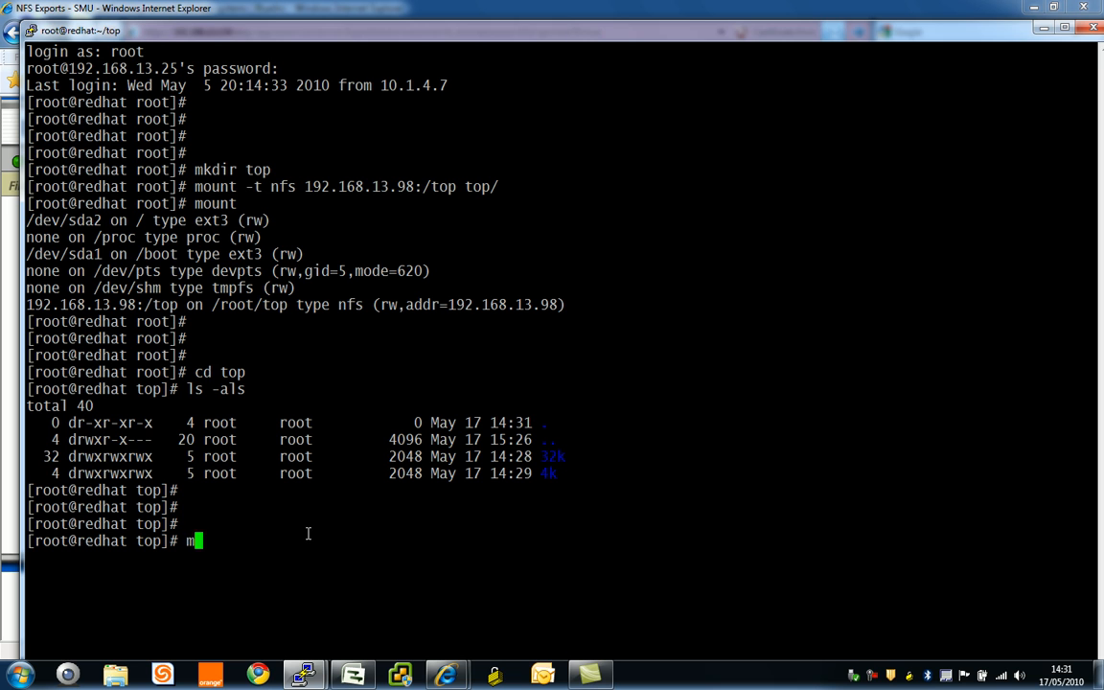
type("ount")
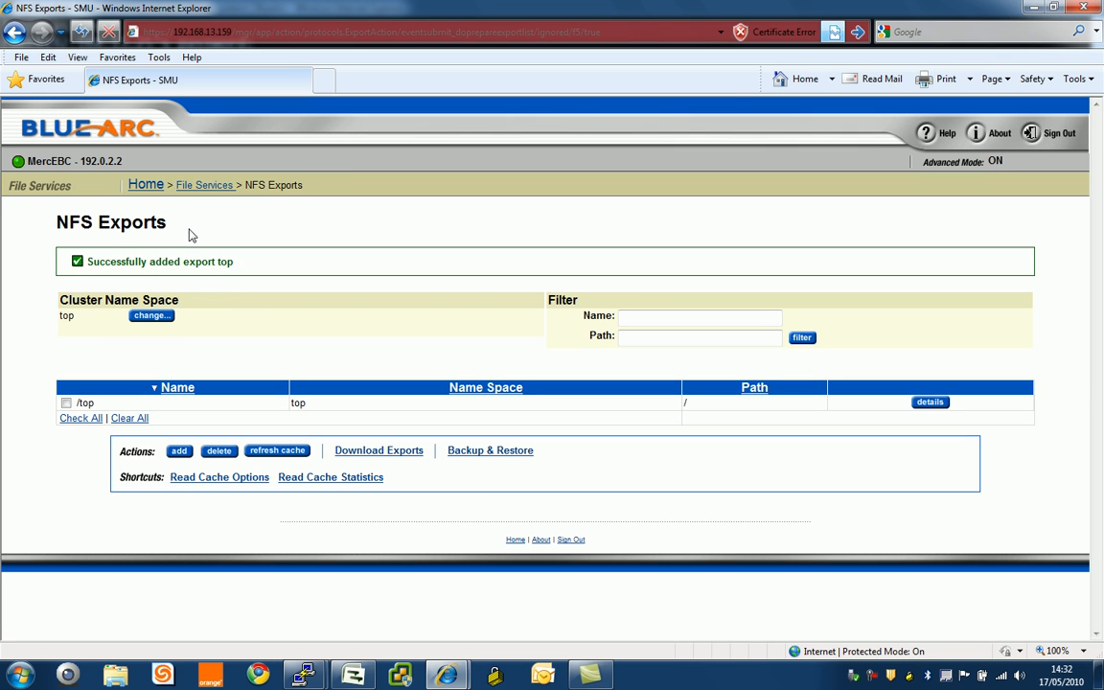
mouse_move(115, 253)
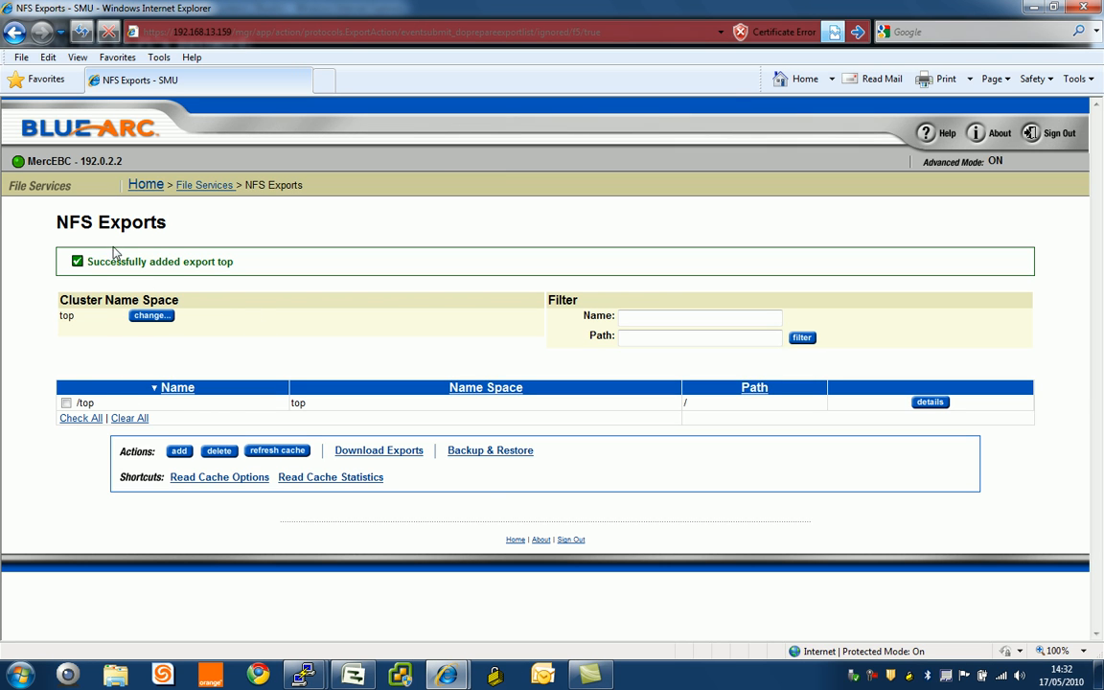
Leave the NFS Exports page via Home, arriving on the BlueArc website's storage products menu.
left_click(144, 184)
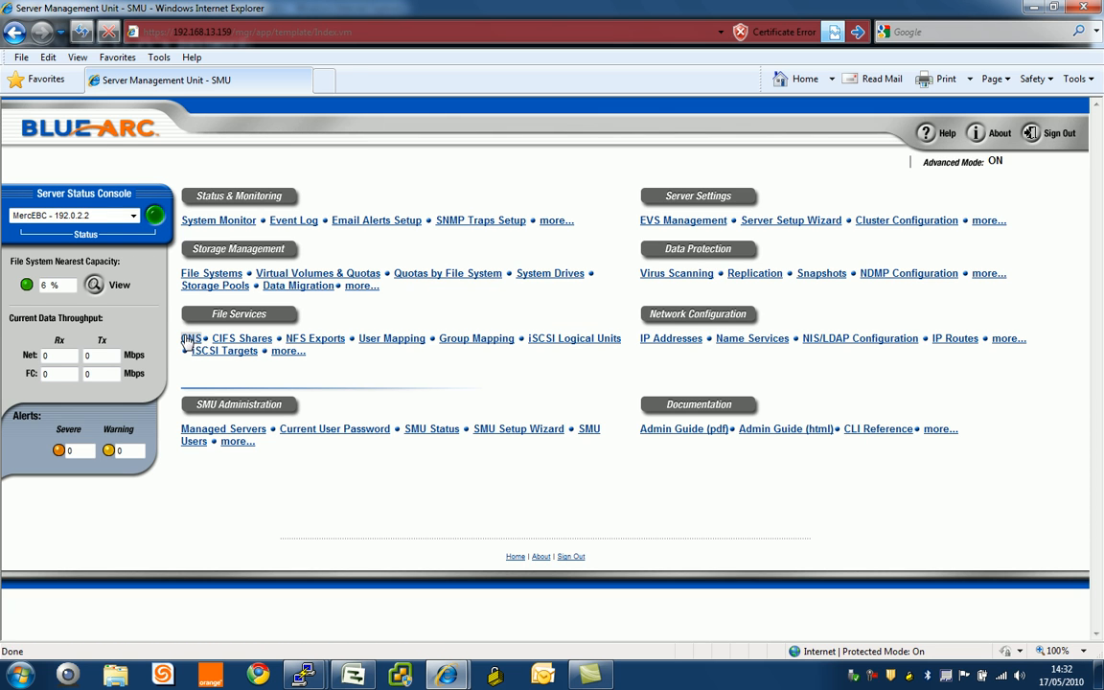
left_click(190, 338)
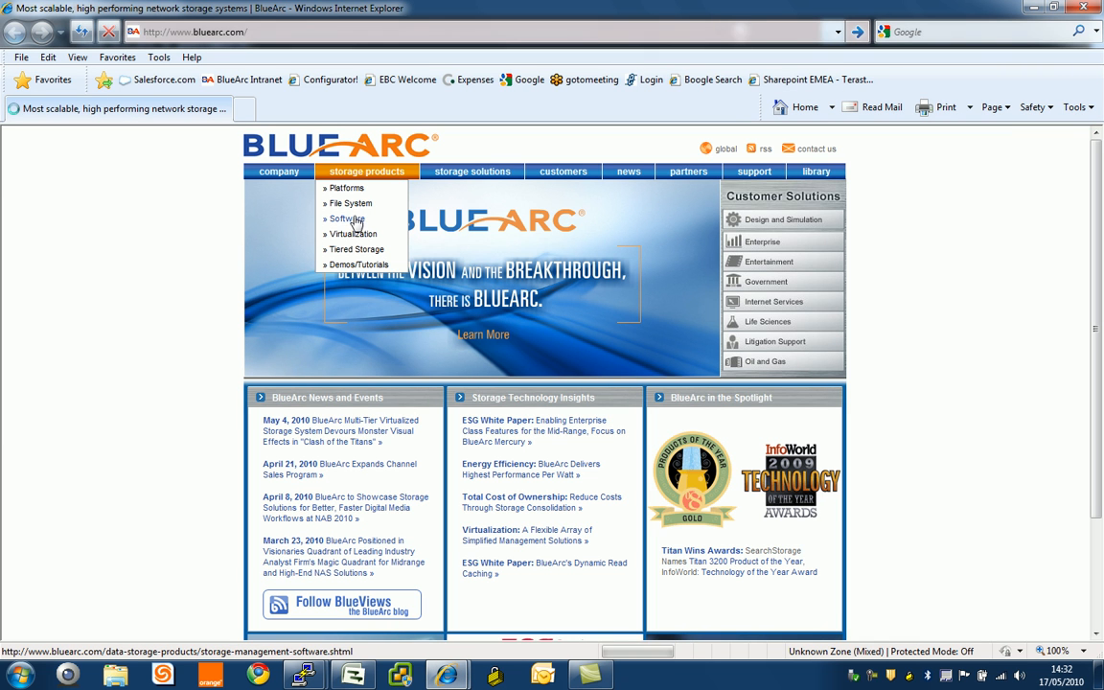
Open the storage software product page, then the Cluster Namespace feature page, and scroll its description.
left_click(343, 218)
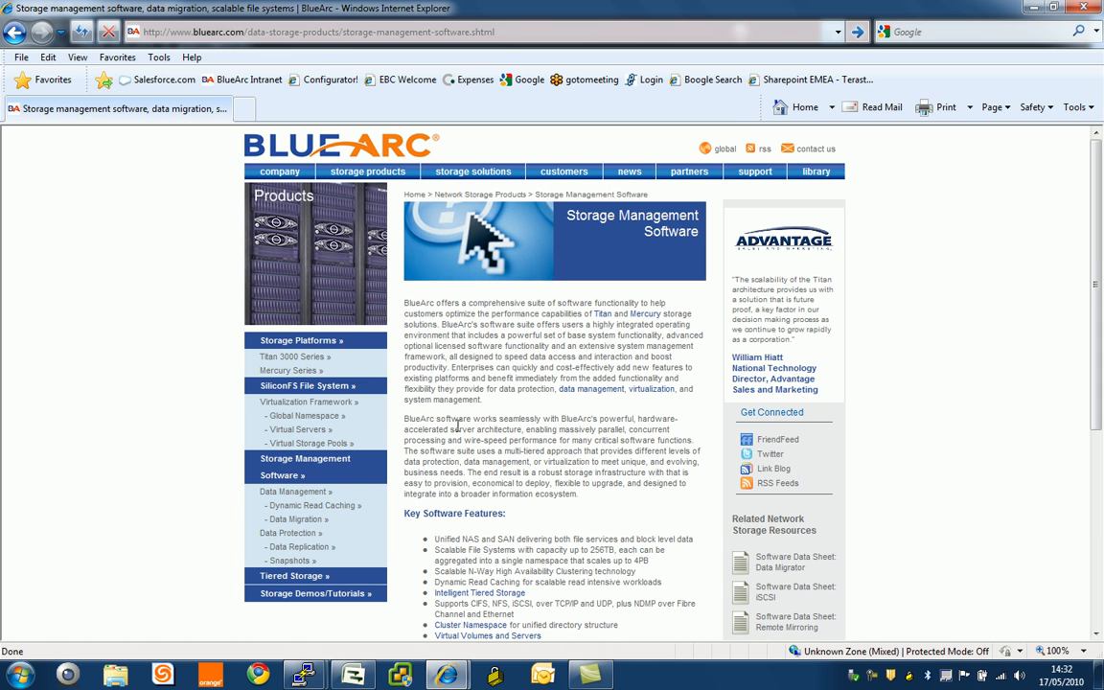
left_click(305, 415)
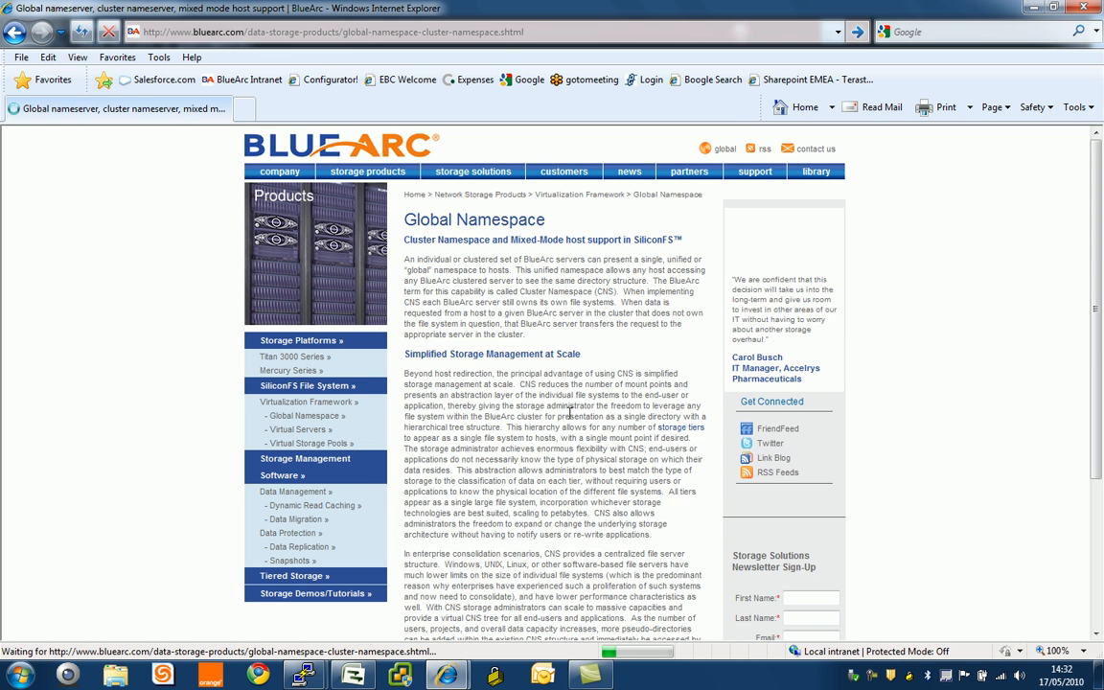
scroll("down", 3)
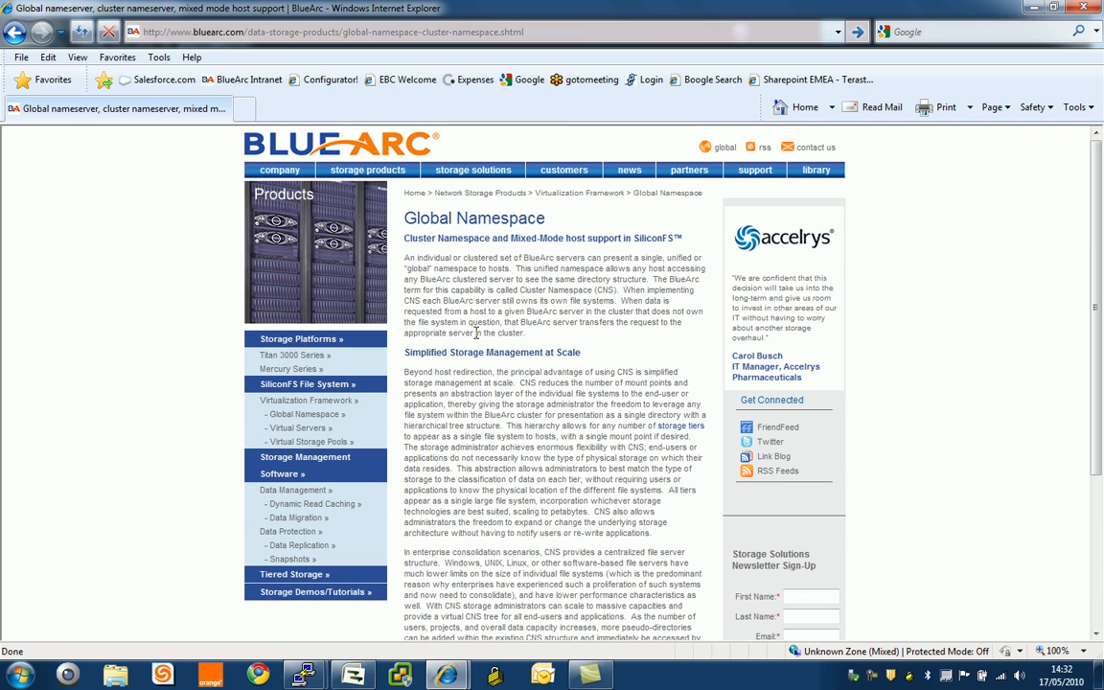
mouse_move(560, 525)
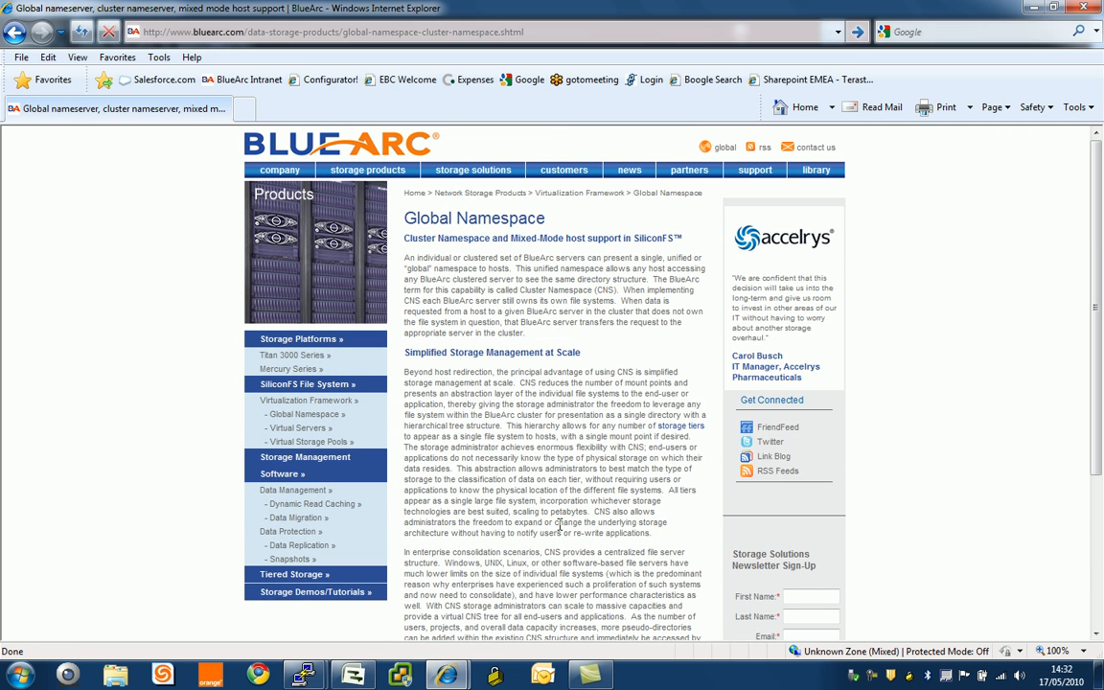